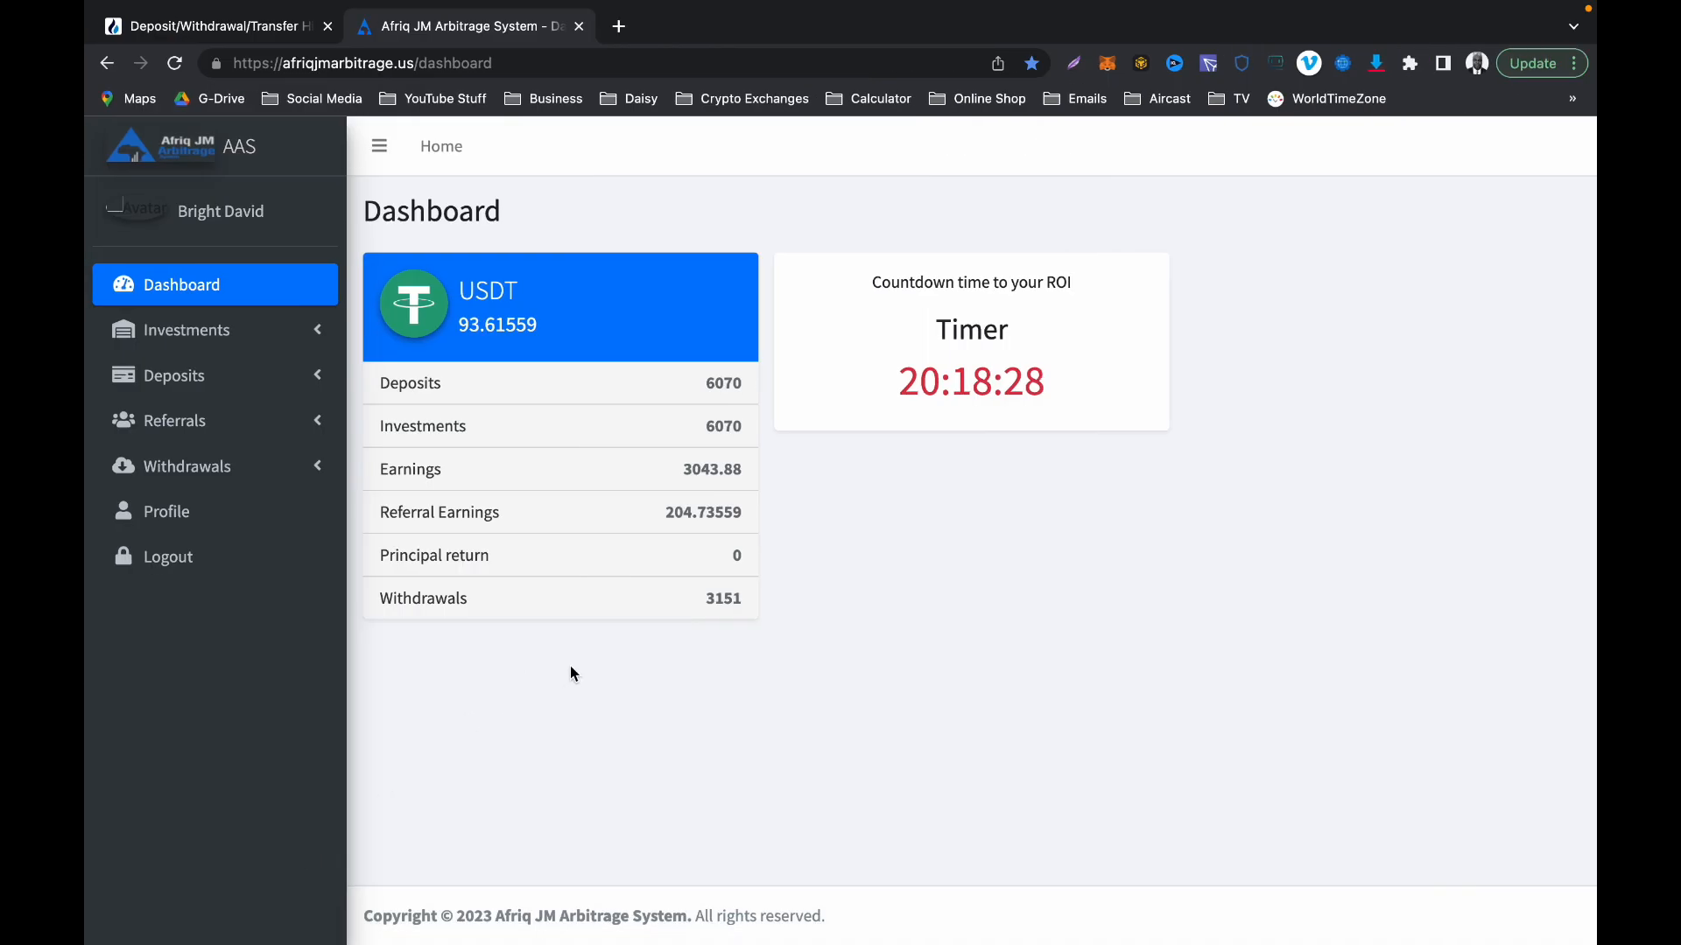
{"action": "mouse_move", "coordinate": [587, 675]}
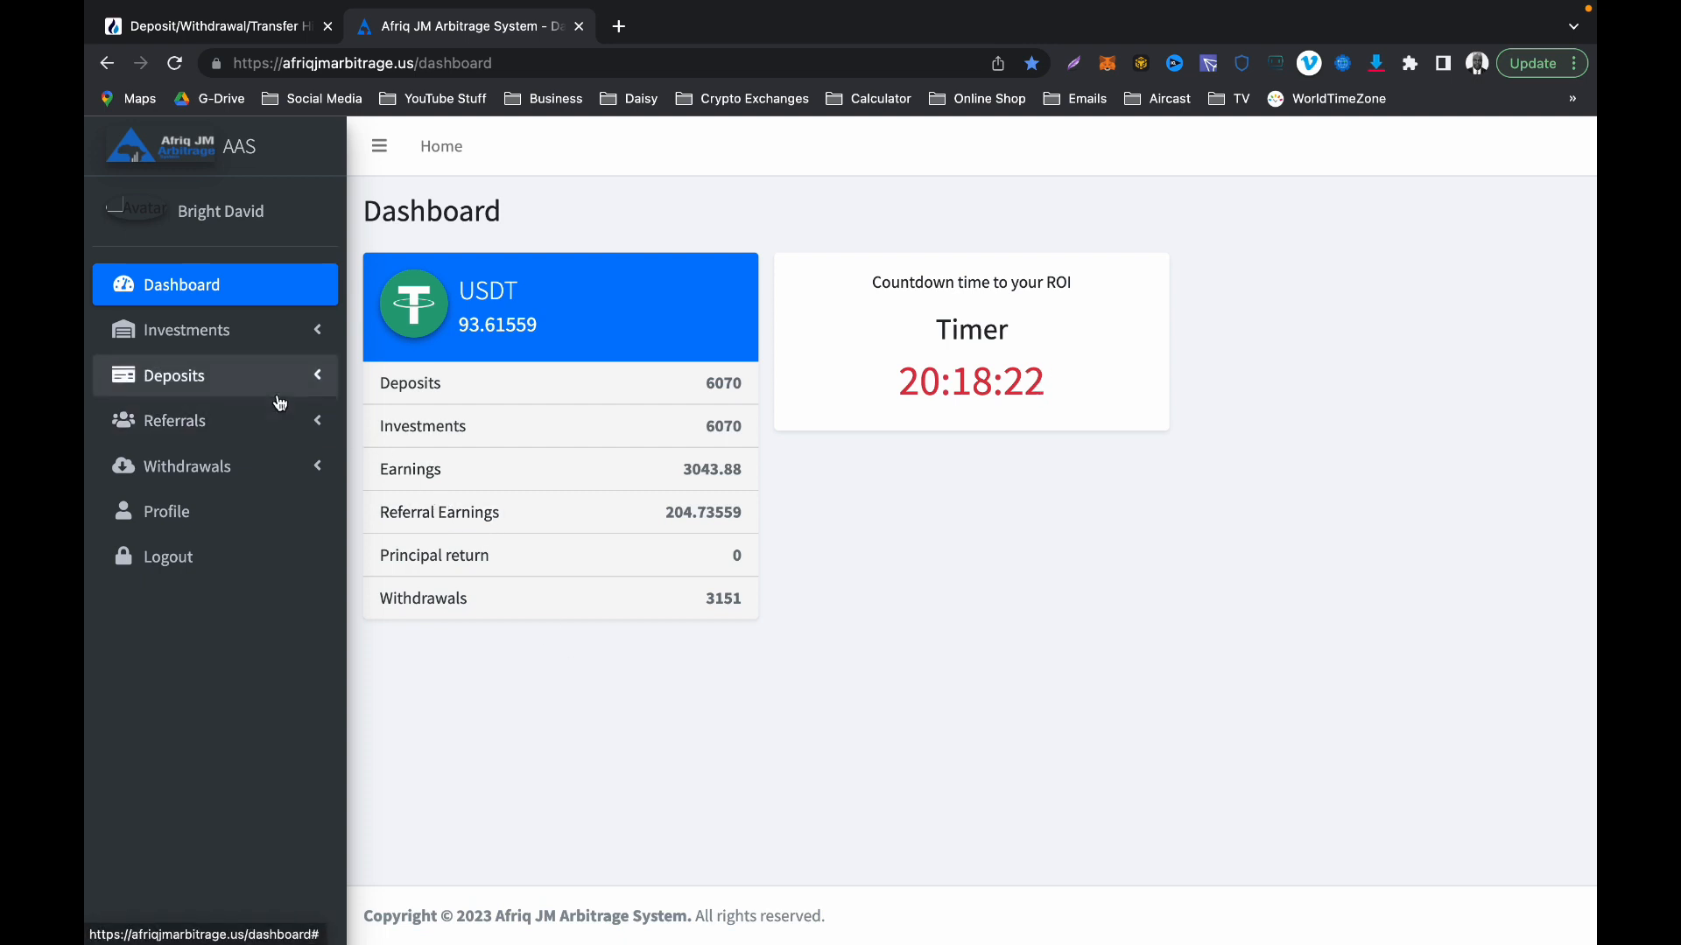
Step: Show the withdrawal history with USDT withdrawals of 1000, 1000, 350 and 801
{"action": "left_click", "coordinate": [185, 465]}
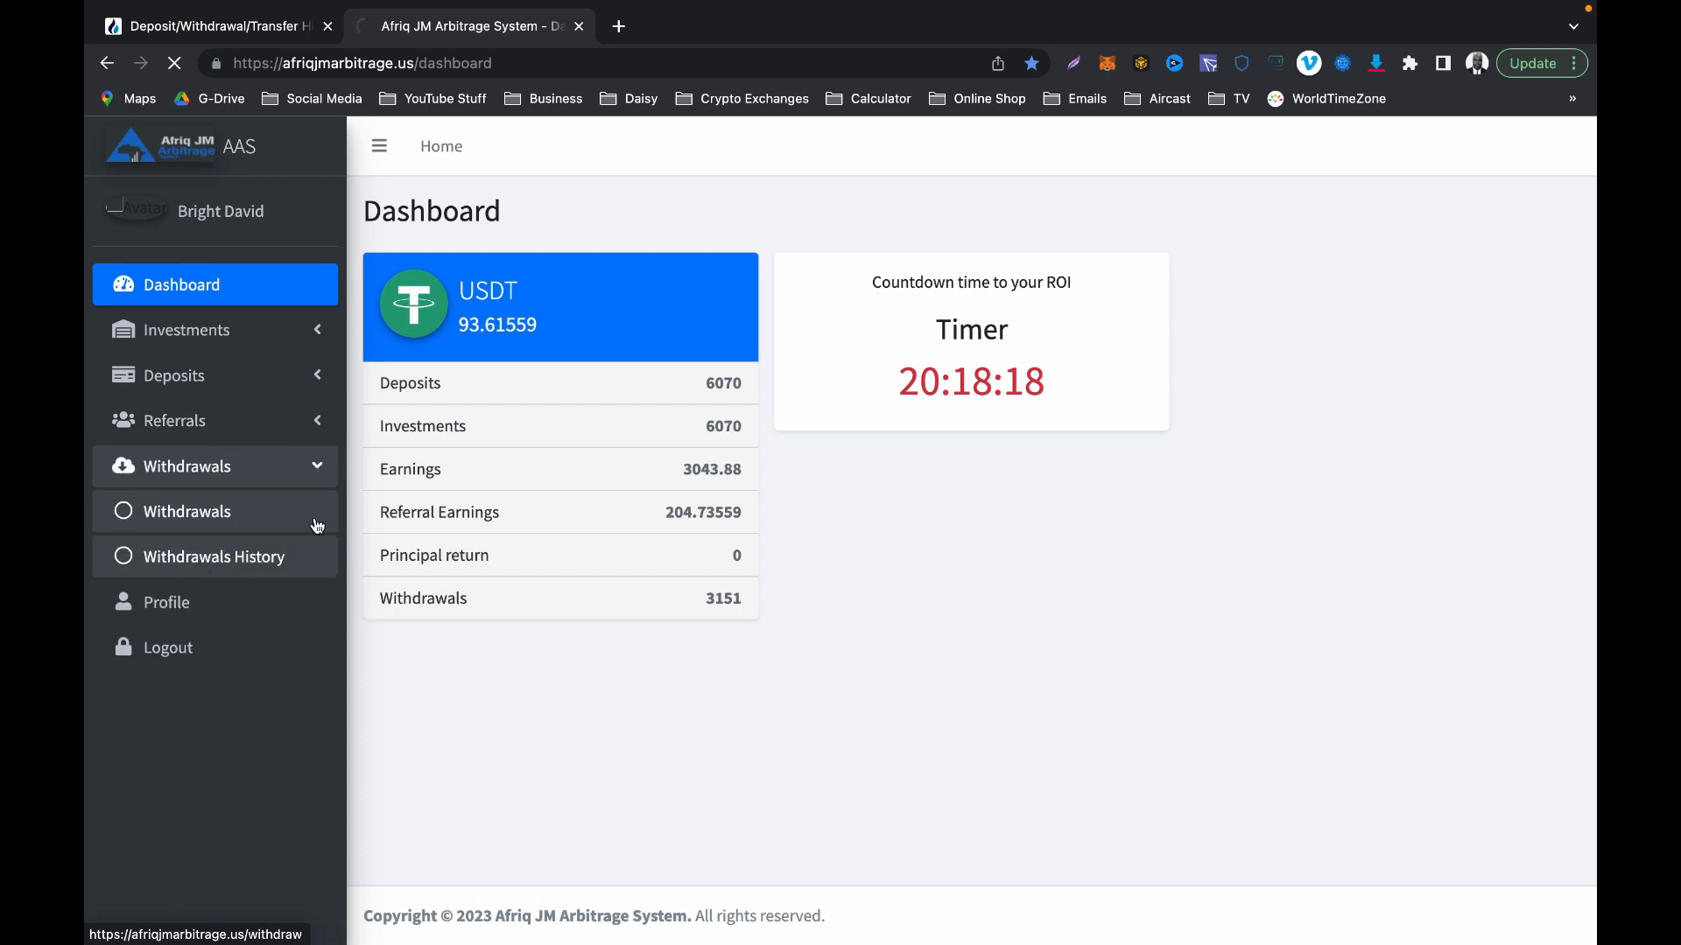
{"action": "left_click", "coordinate": [187, 511]}
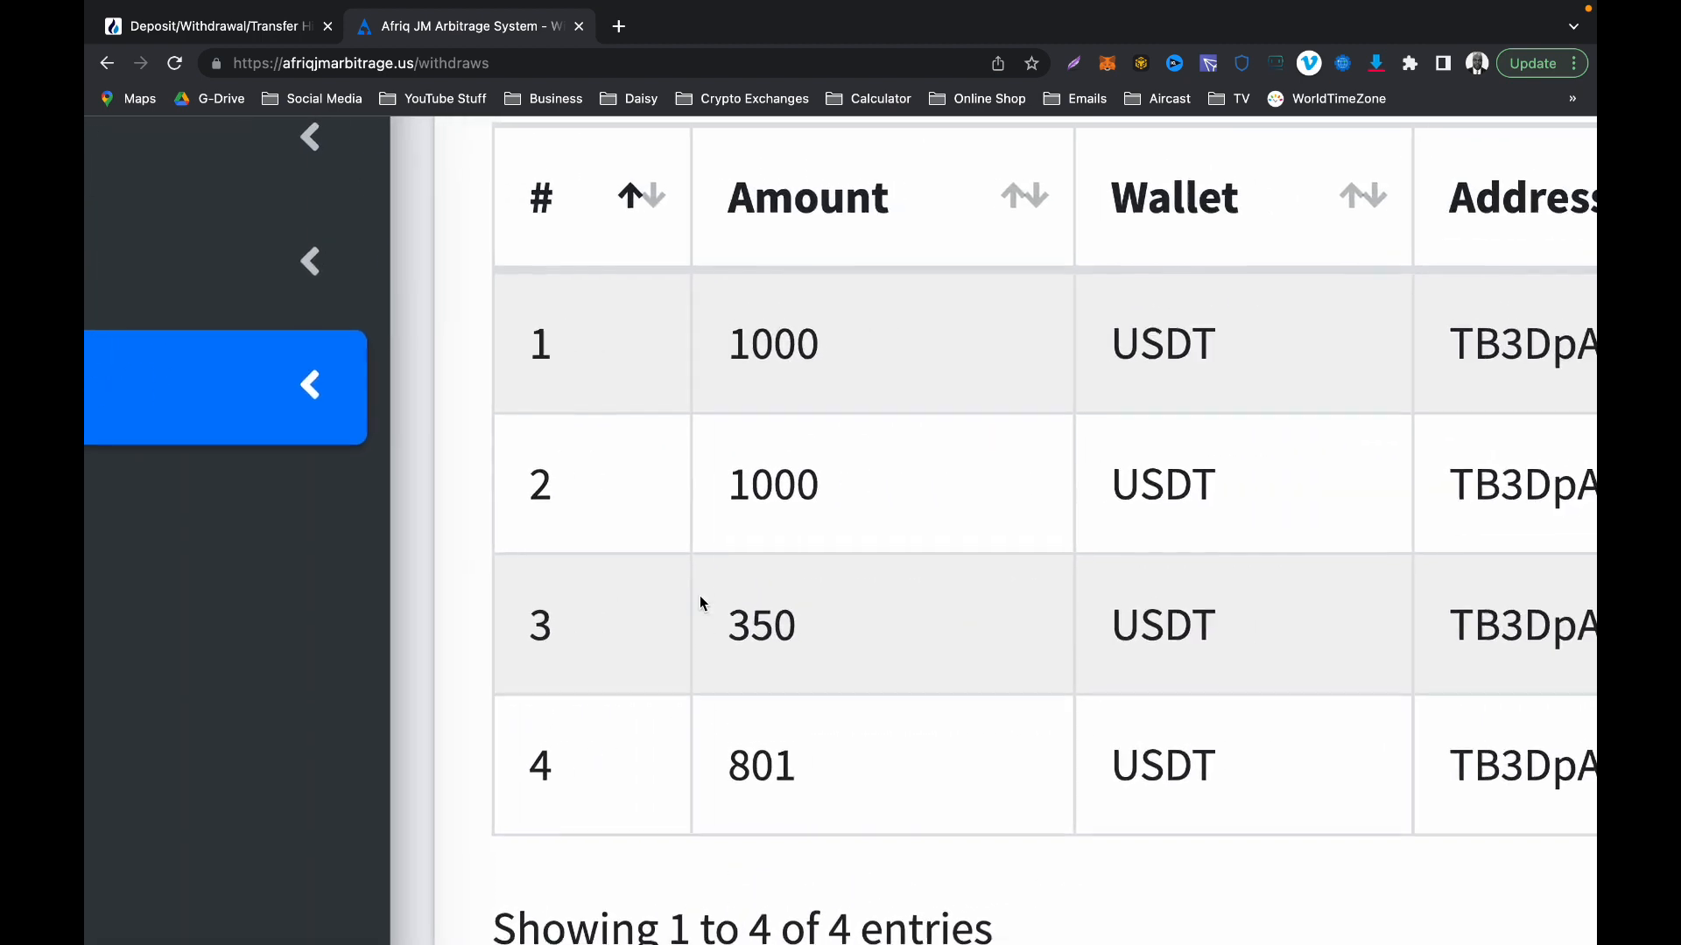
{"action": "scroll", "scroll_direction": "down", "scroll_amount": 3}
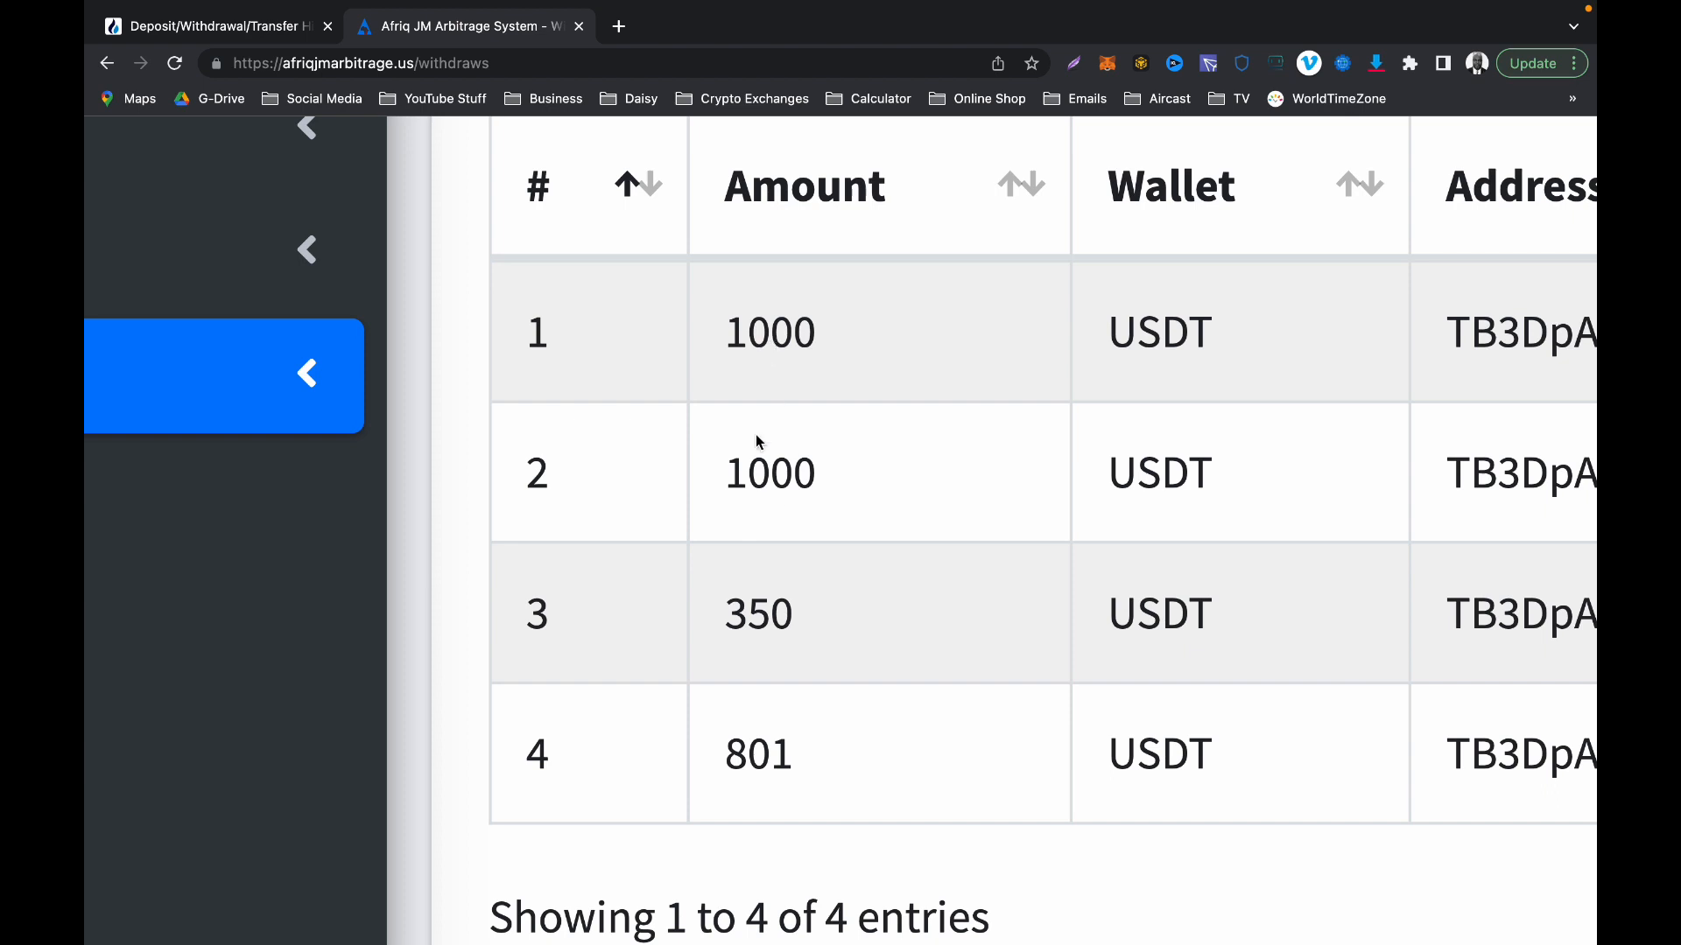
{"action": "mouse_move", "coordinate": [786, 419]}
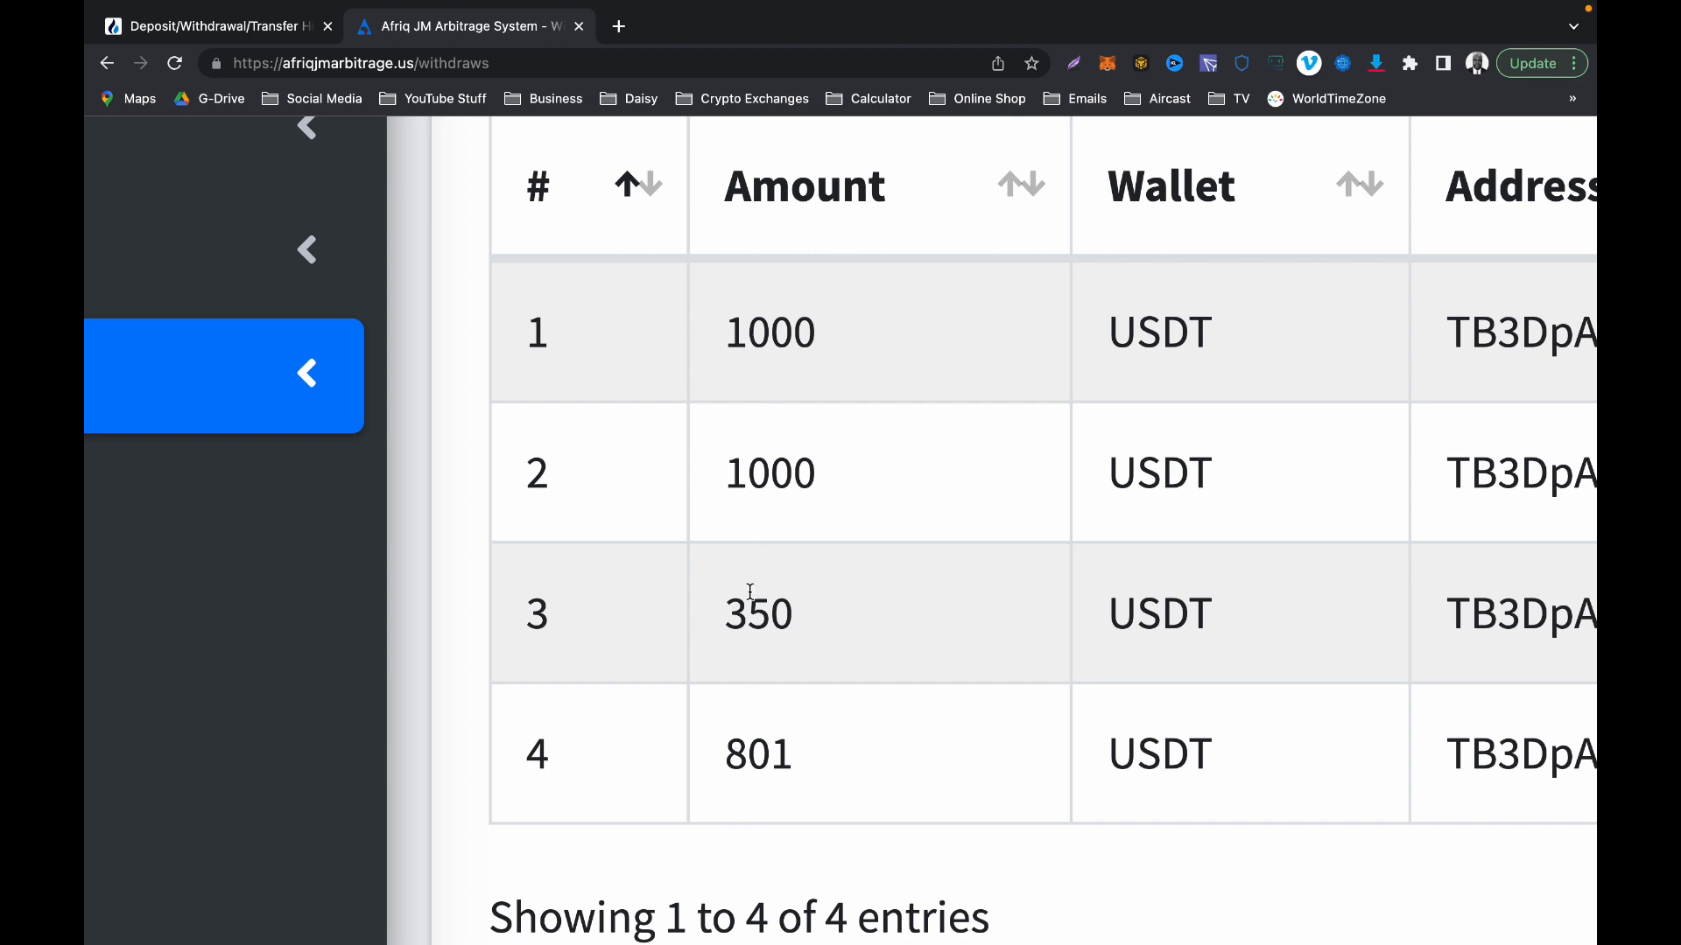
{"action": "mouse_move", "coordinate": [775, 659]}
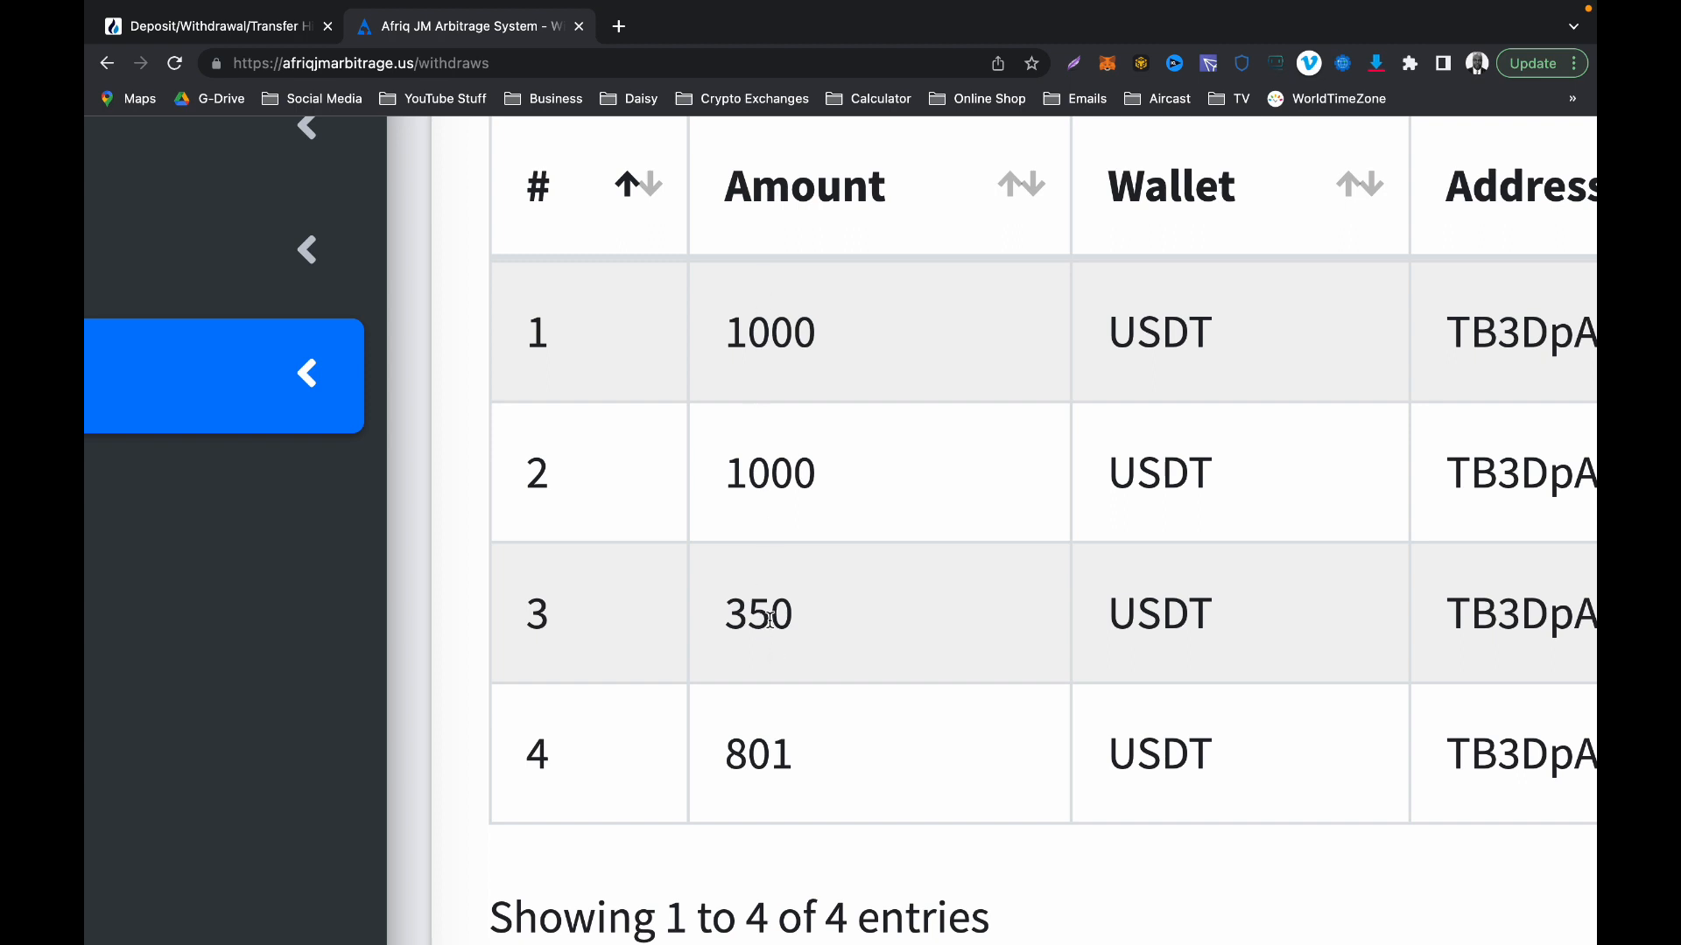
{"action": "mouse_move", "coordinate": [765, 345]}
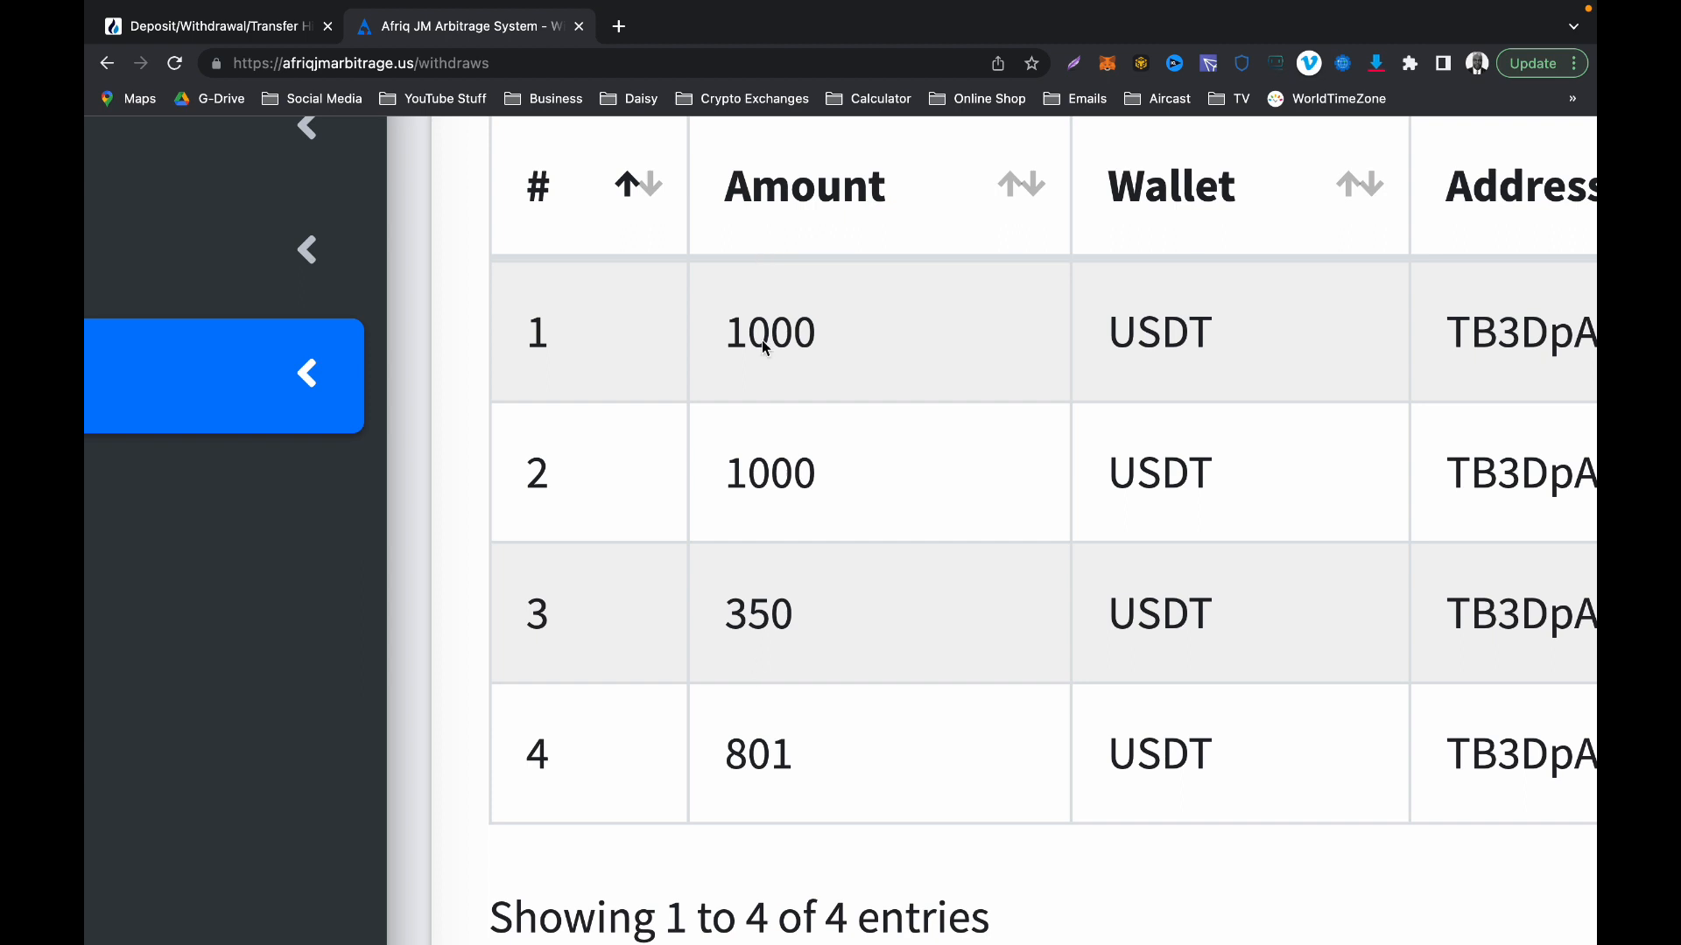
{"action": "mouse_move", "coordinate": [769, 521]}
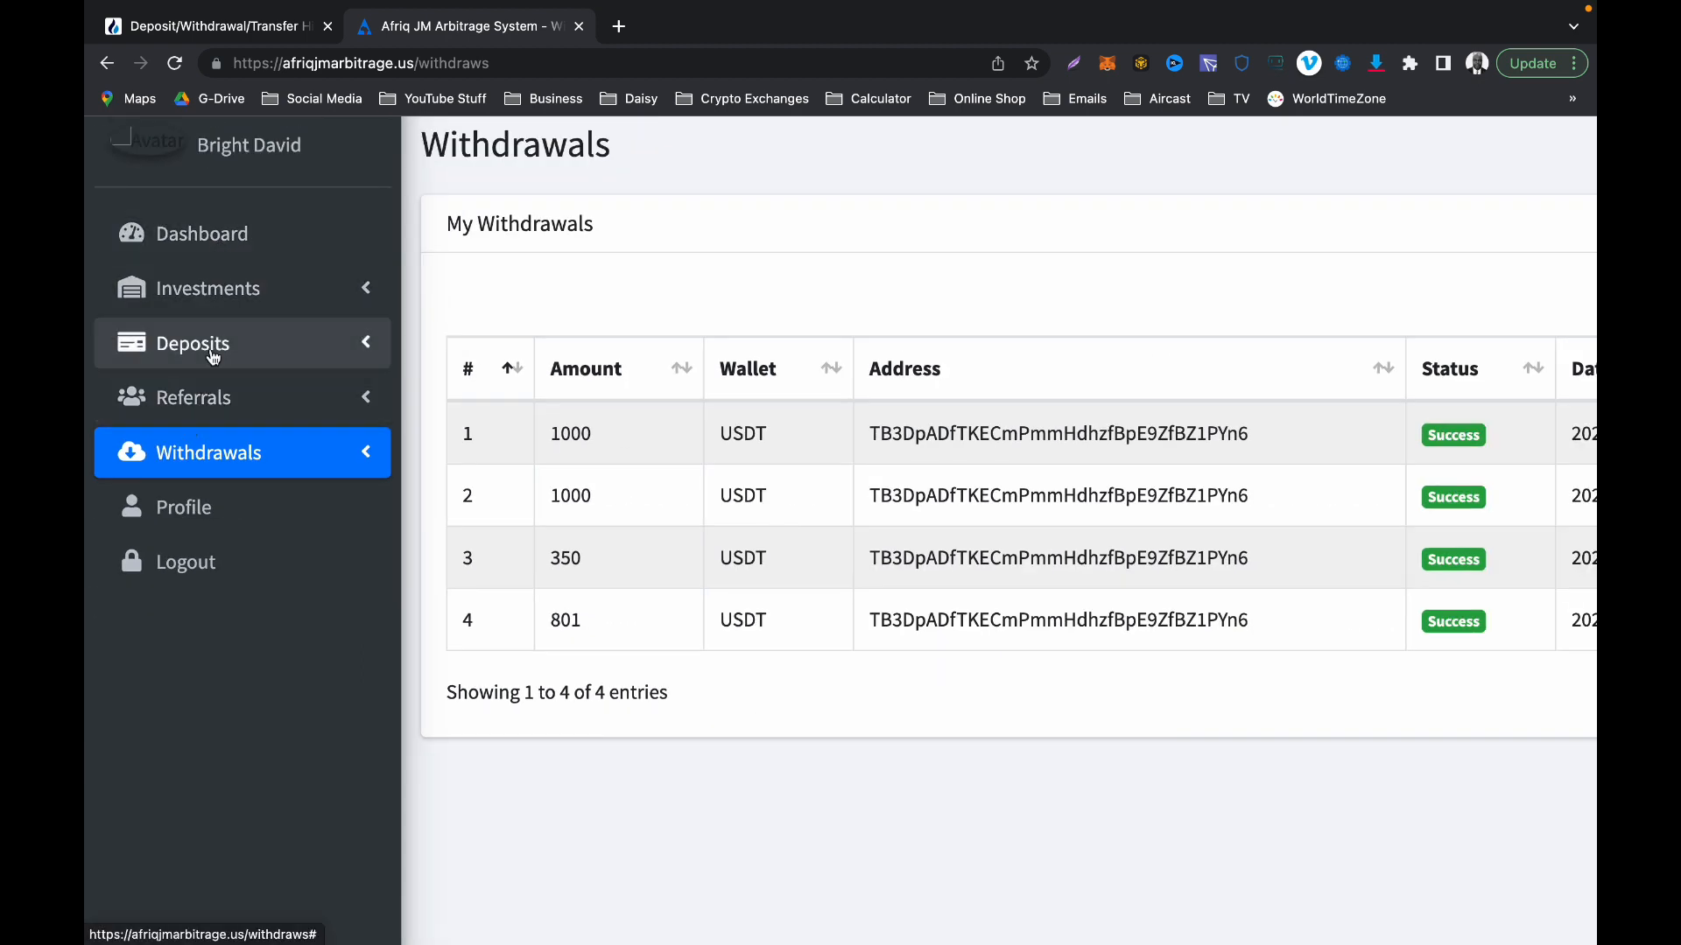
Step: Show the deposit history: 1070 and 5000 succeeded, 500 failed
{"action": "left_click", "coordinate": [194, 343]}
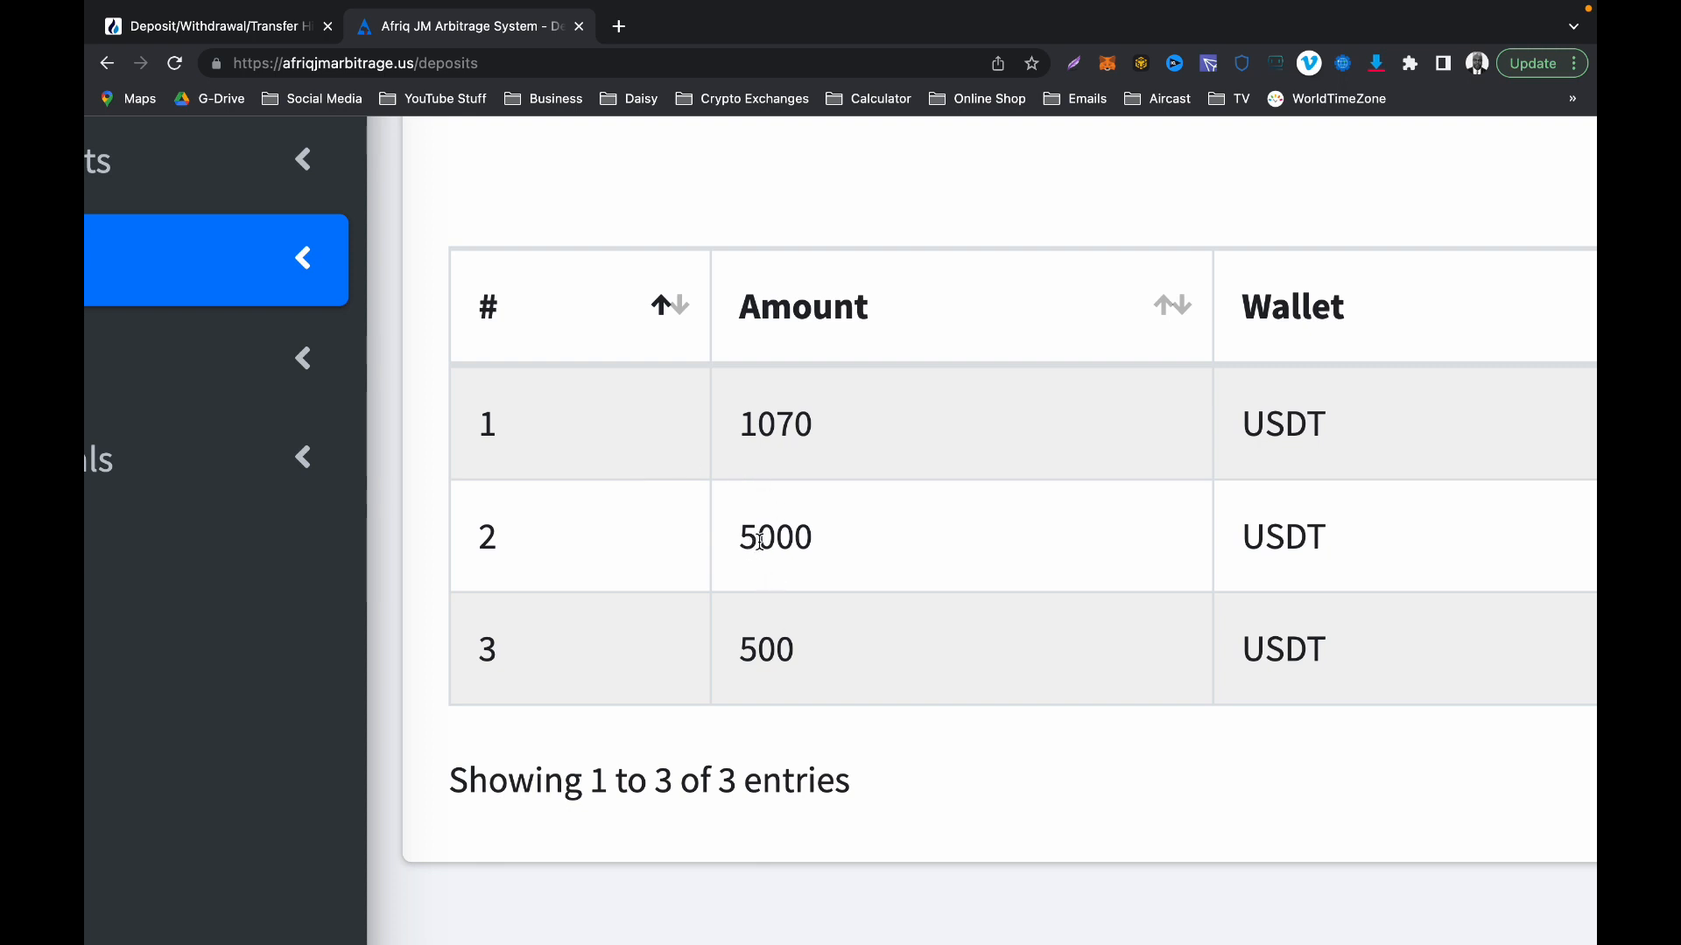
{"action": "mouse_move", "coordinate": [686, 547]}
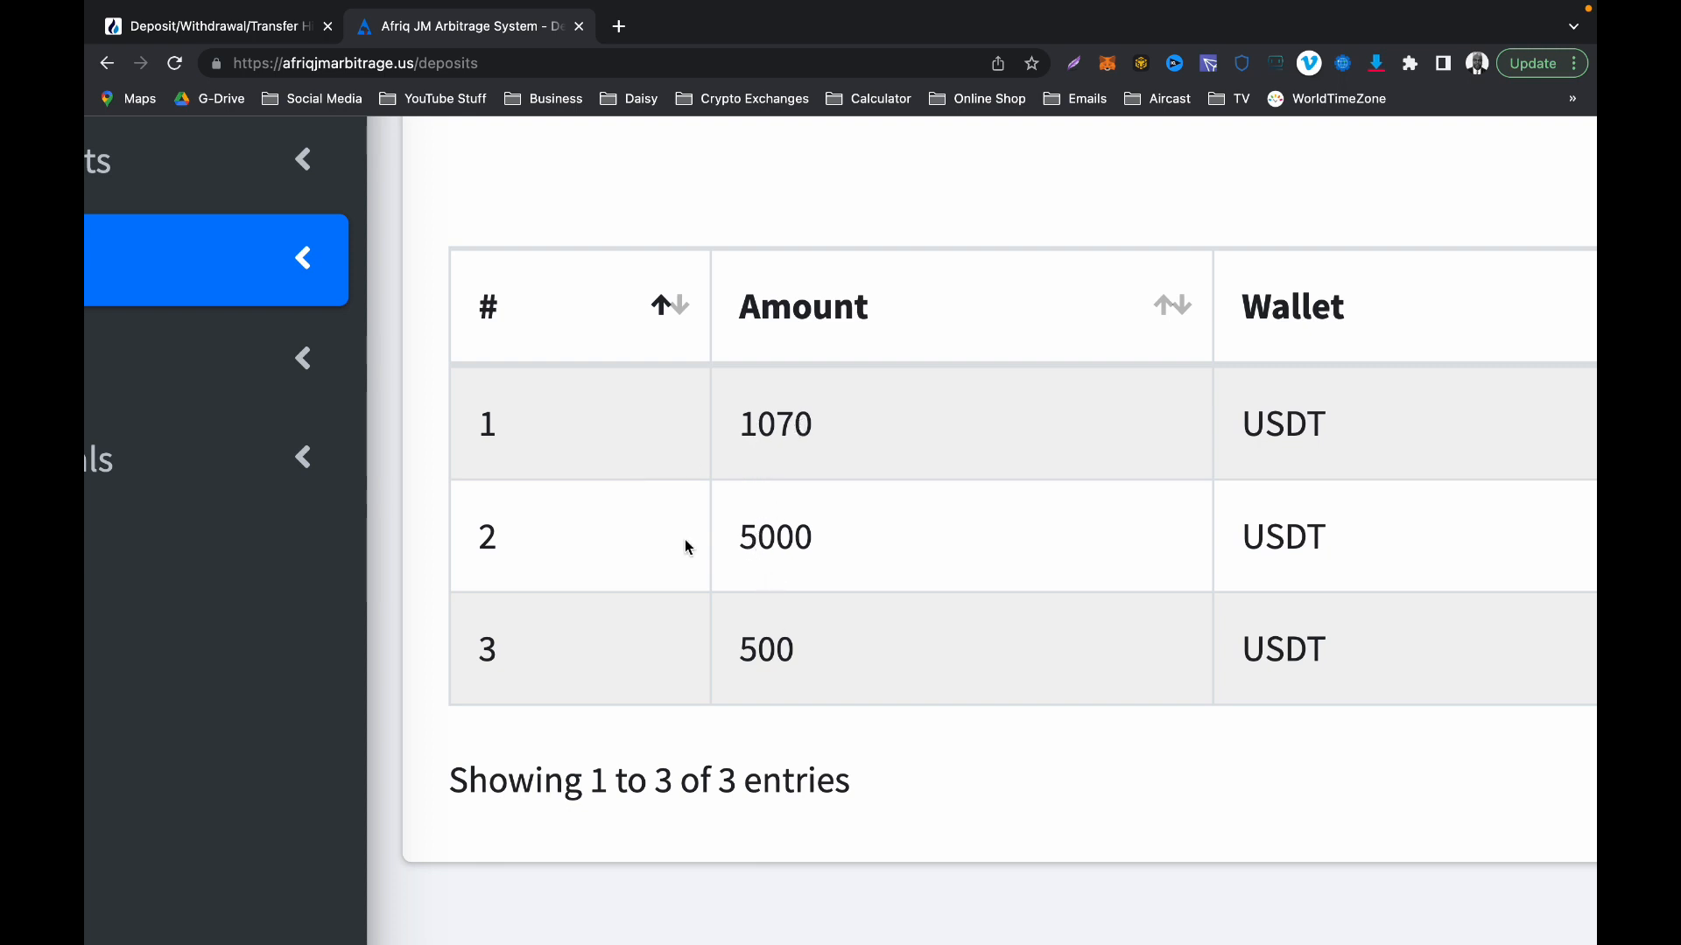
{"action": "left_click", "coordinate": [304, 259]}
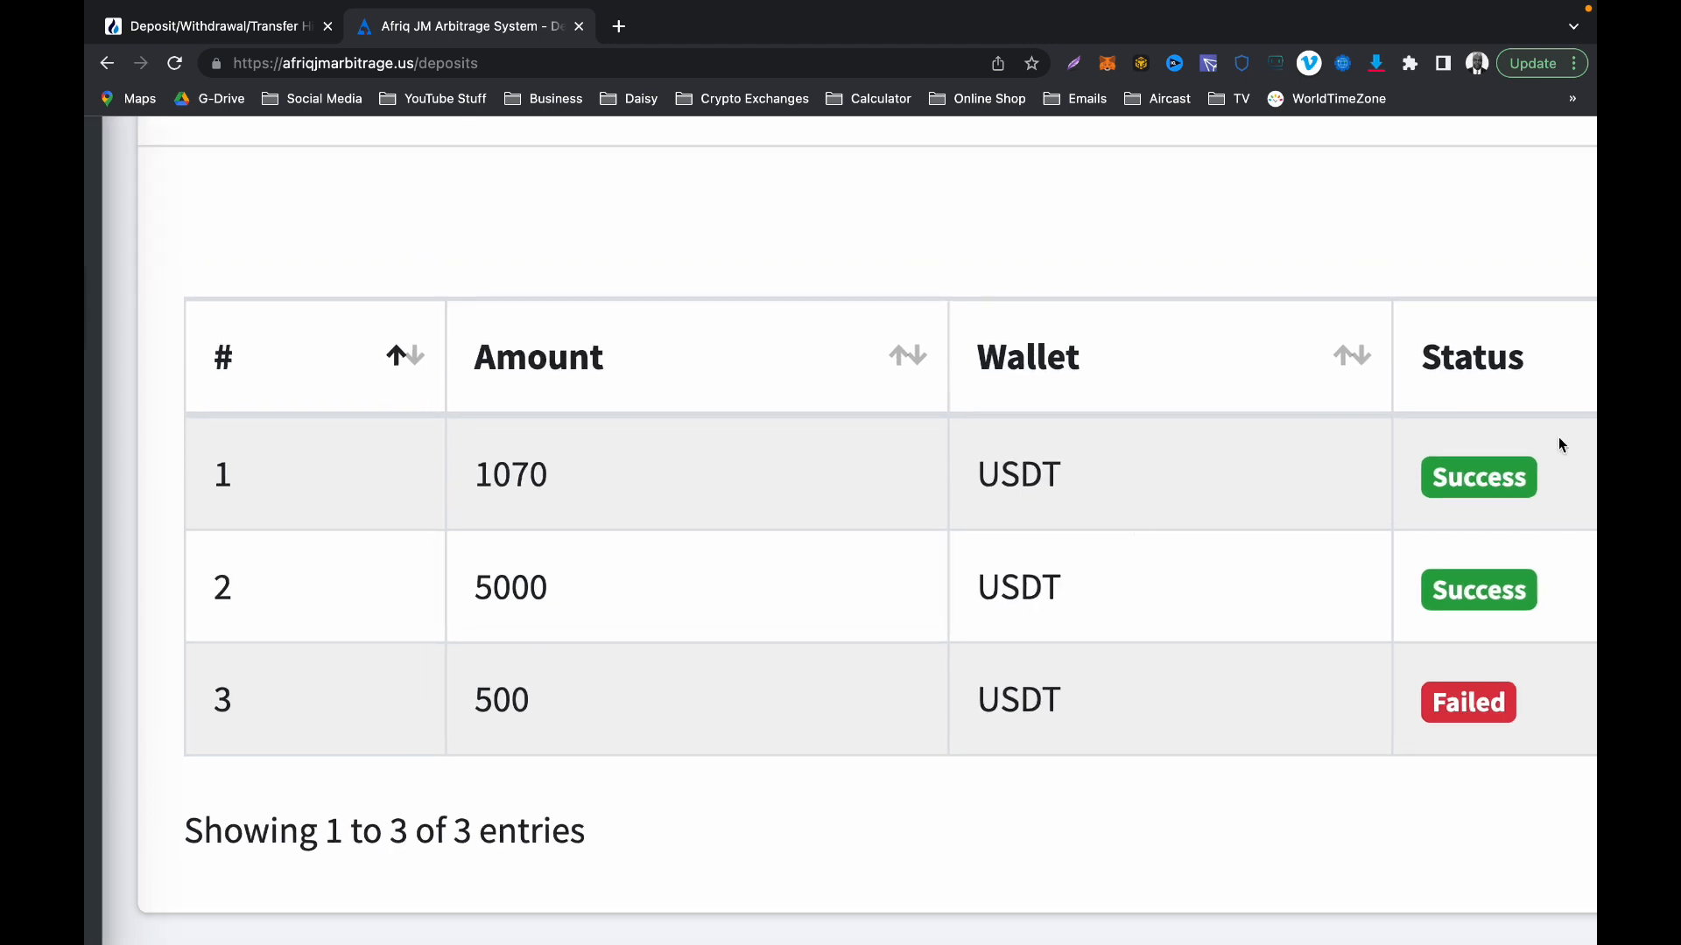
{"action": "mouse_move", "coordinate": [555, 478]}
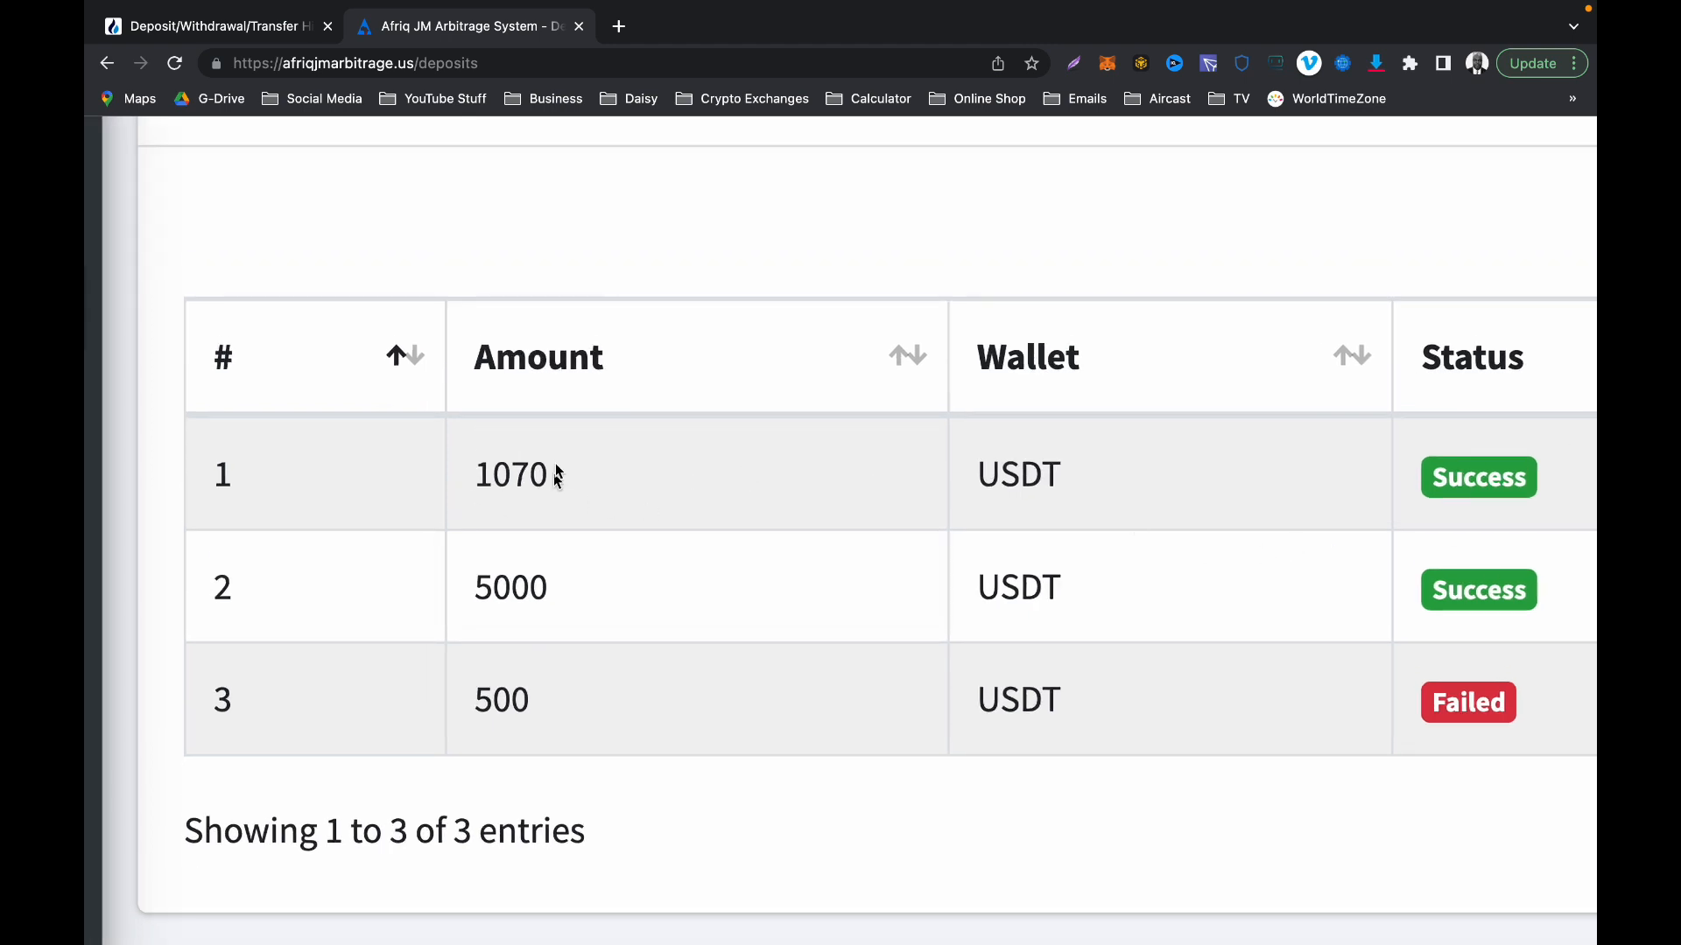
{"action": "mouse_move", "coordinate": [501, 459]}
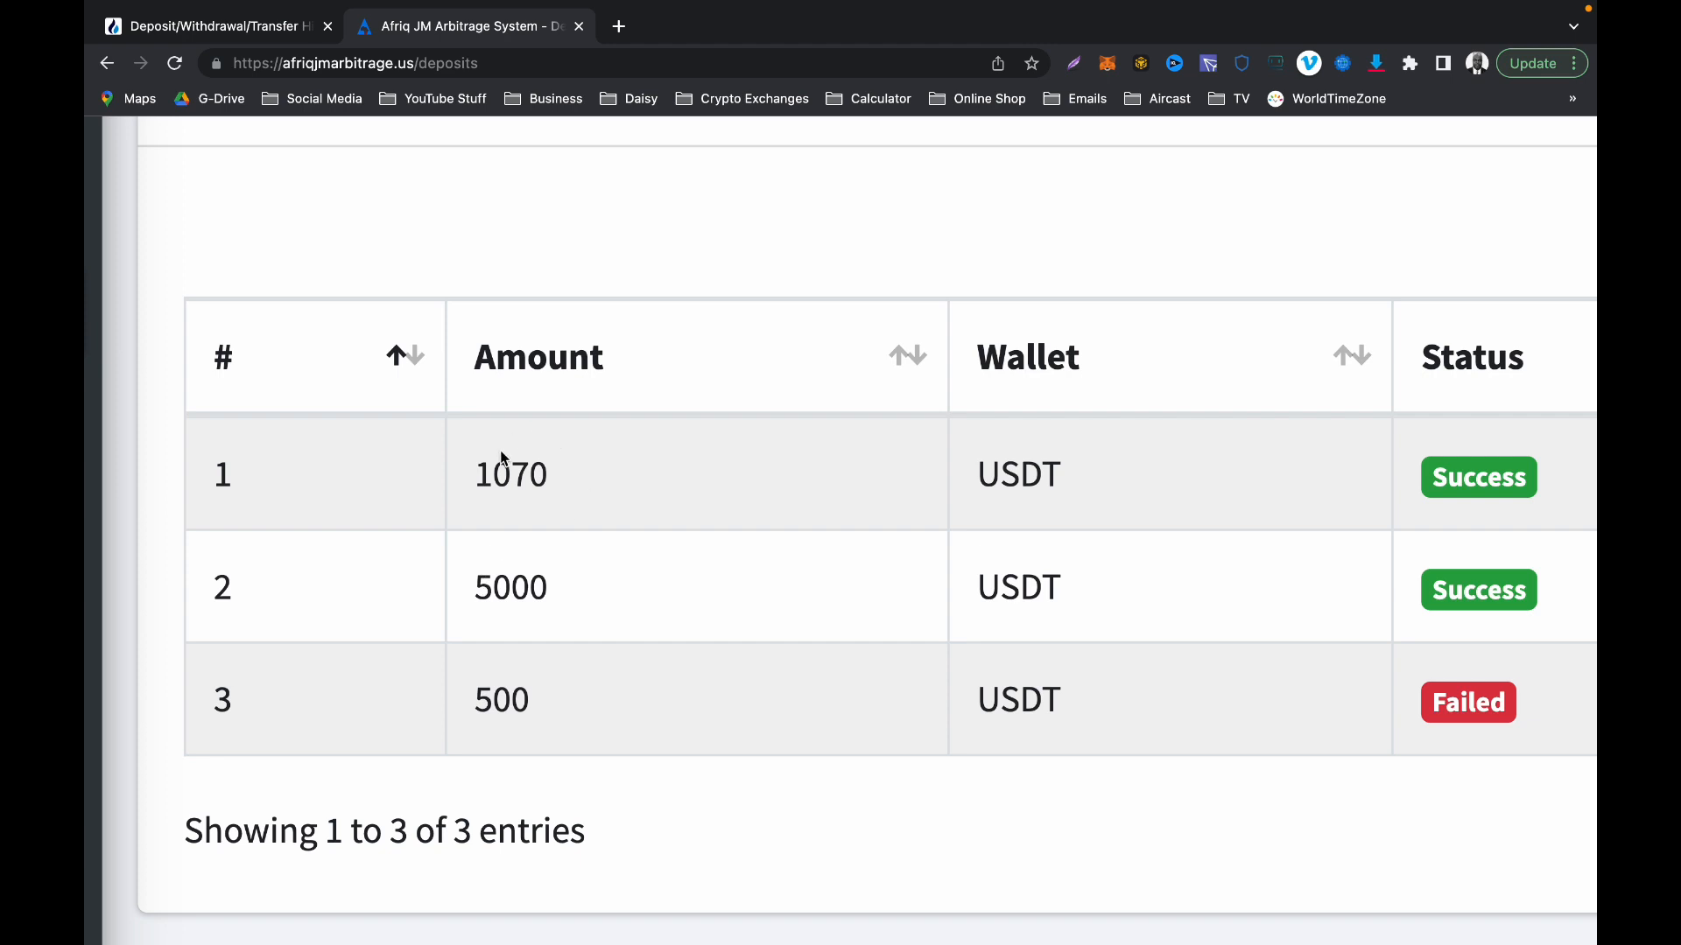
{"action": "mouse_move", "coordinate": [504, 634]}
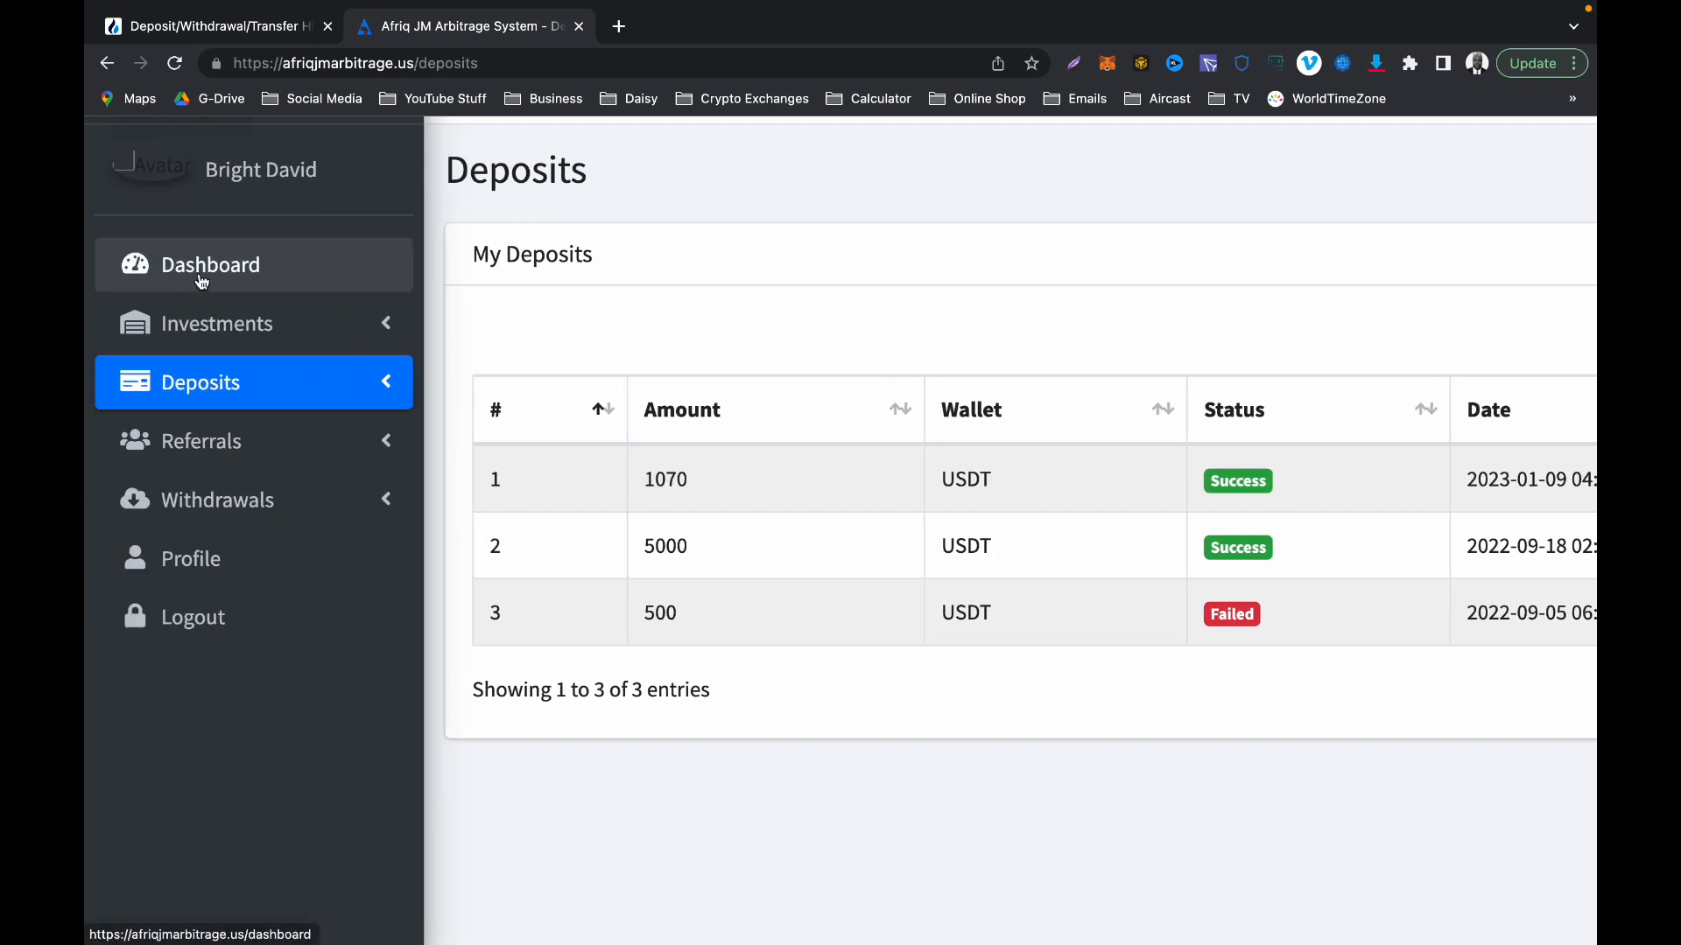
Step: View dashboard totals: deposits and investments 6070, earnings 3043.88, balance 93.61559 USDT
{"action": "left_click", "coordinate": [211, 265]}
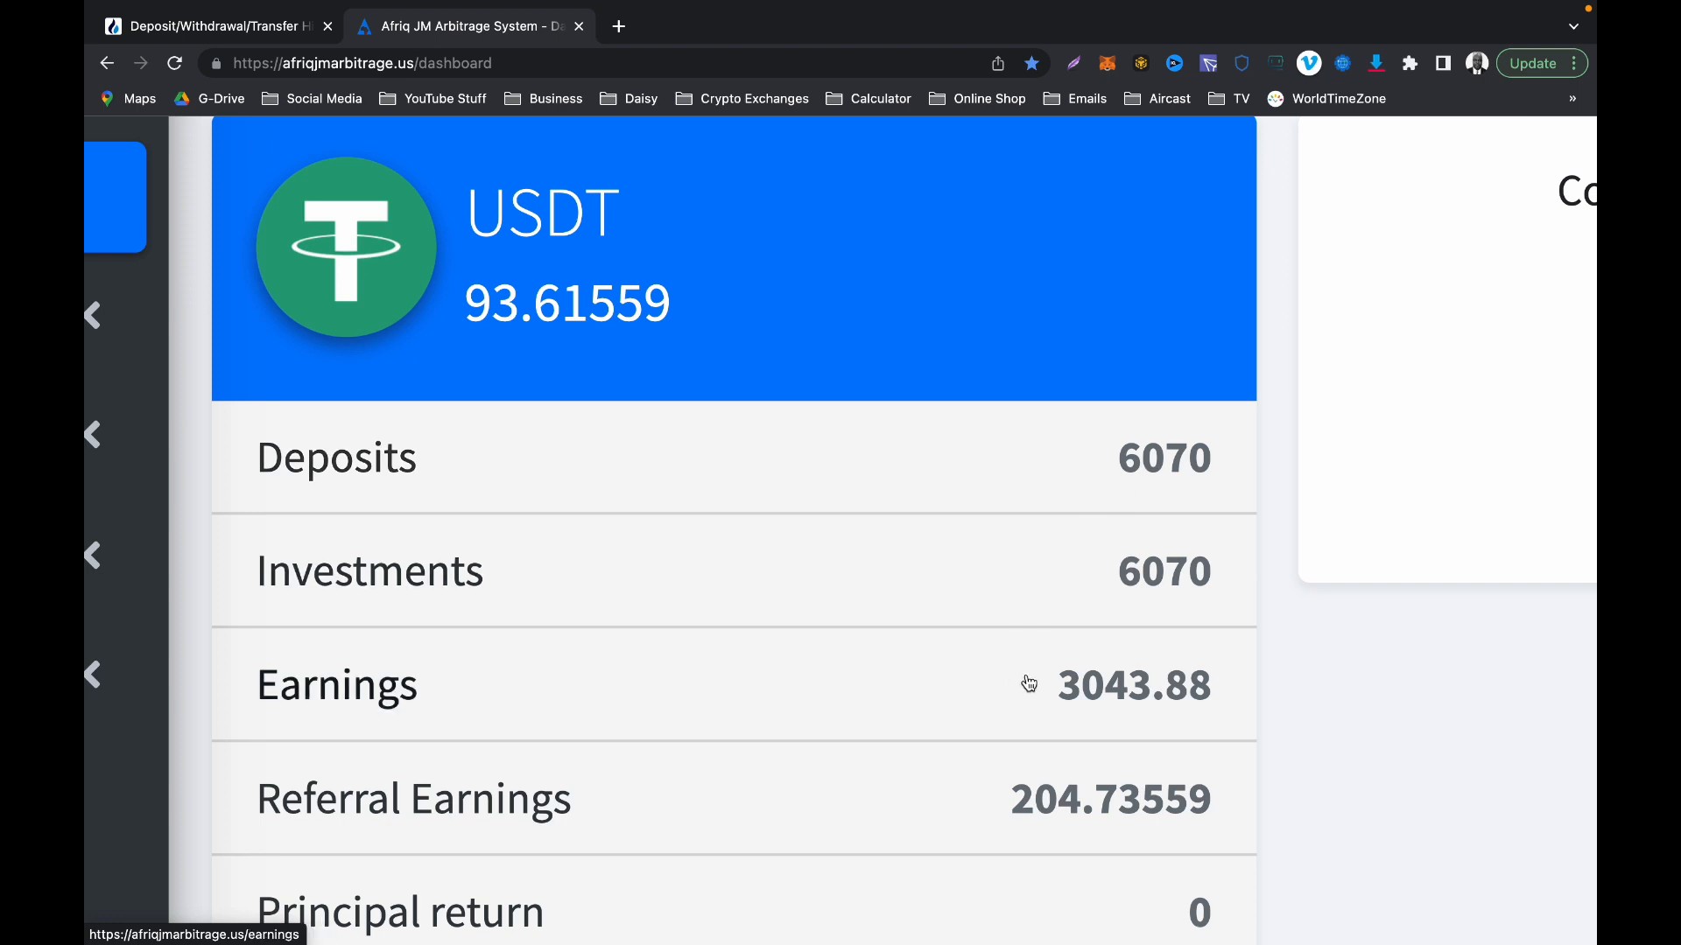
{"action": "mouse_move", "coordinate": [1151, 698]}
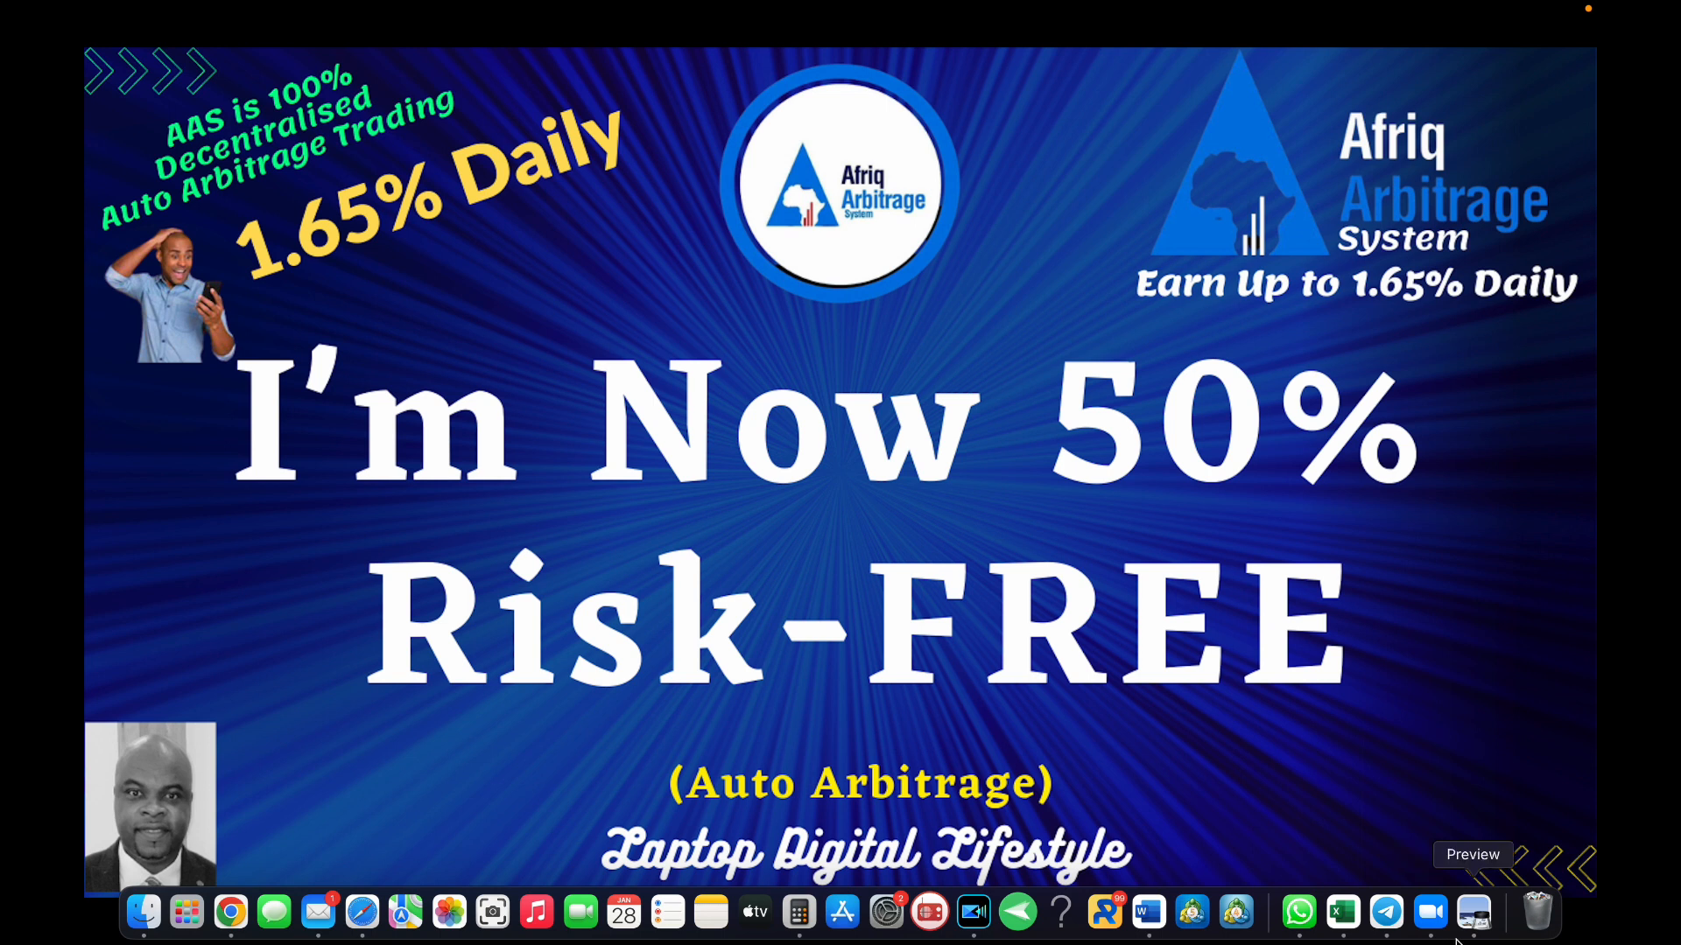
{"action": "mouse_move", "coordinate": [231, 912]}
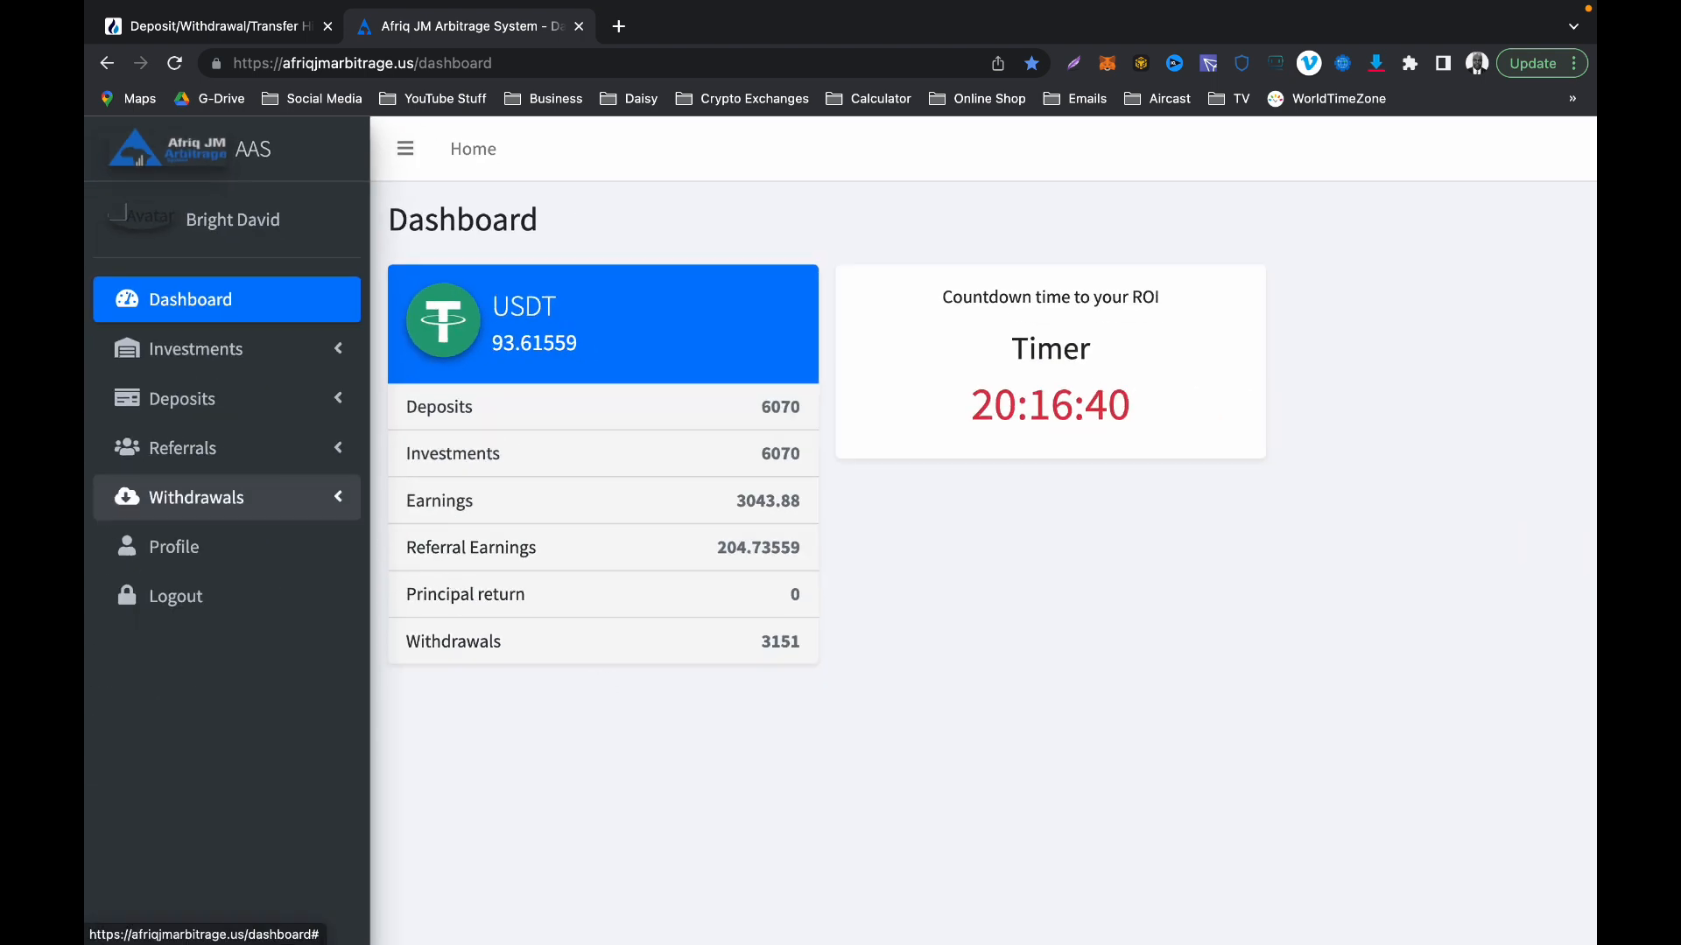
Step: Reopen the withdrawal history to see dates of the 1000, 1000, 350 and 801 withdrawals
{"action": "left_click", "coordinate": [196, 496]}
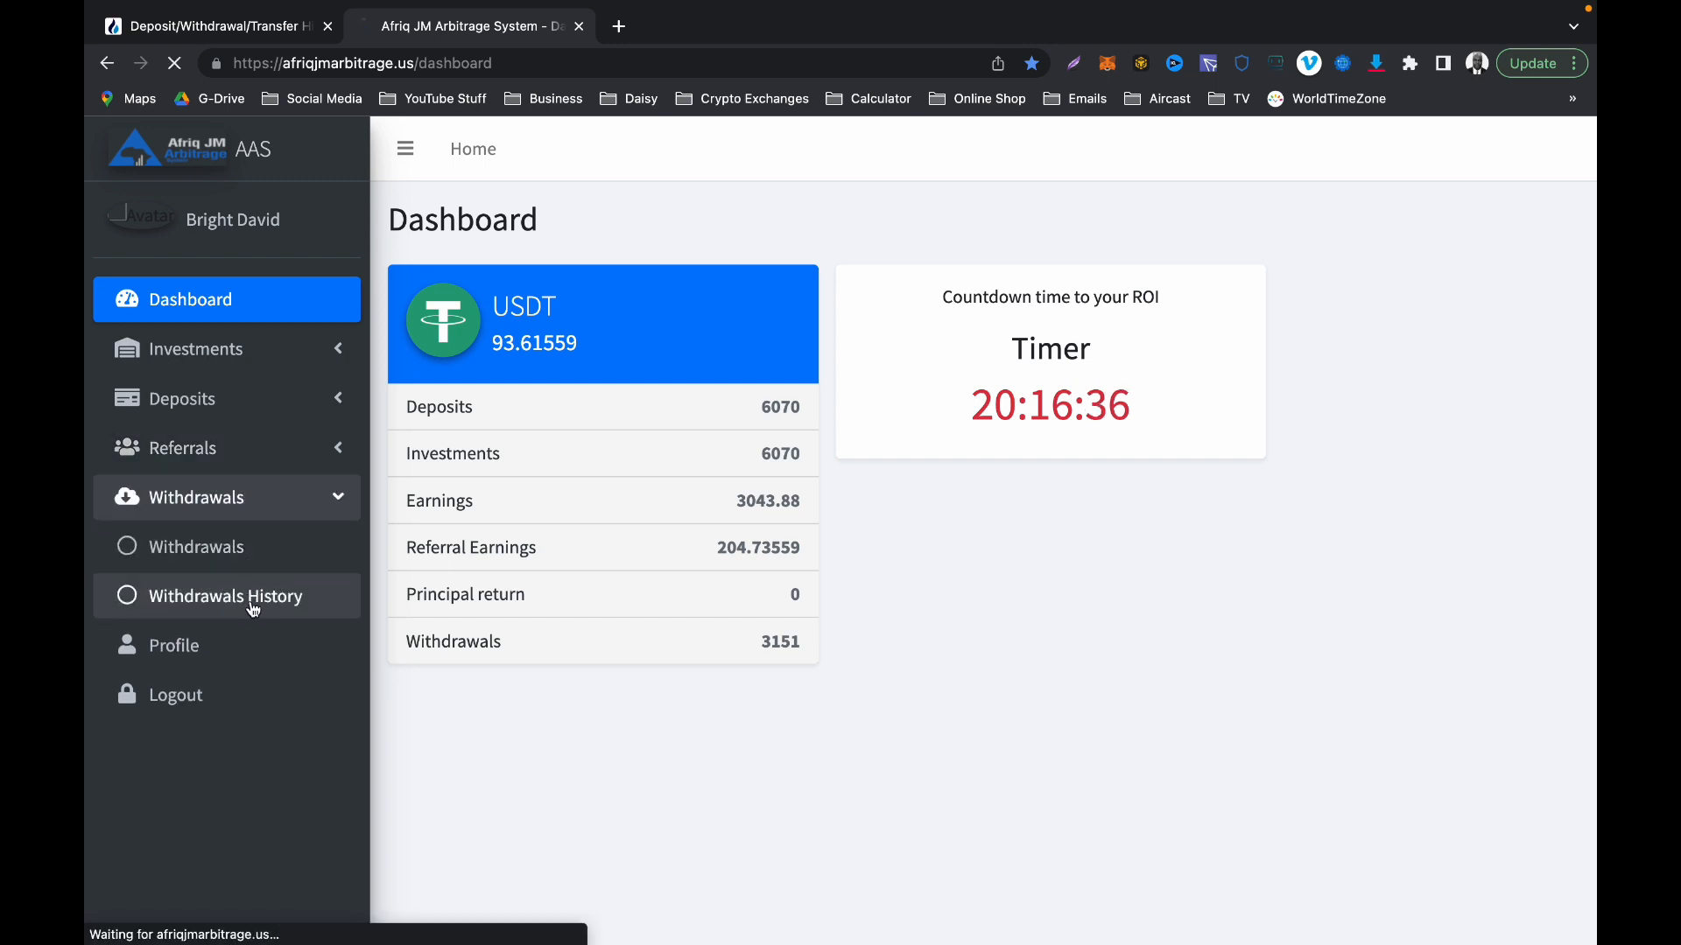
{"action": "left_click", "coordinate": [225, 596]}
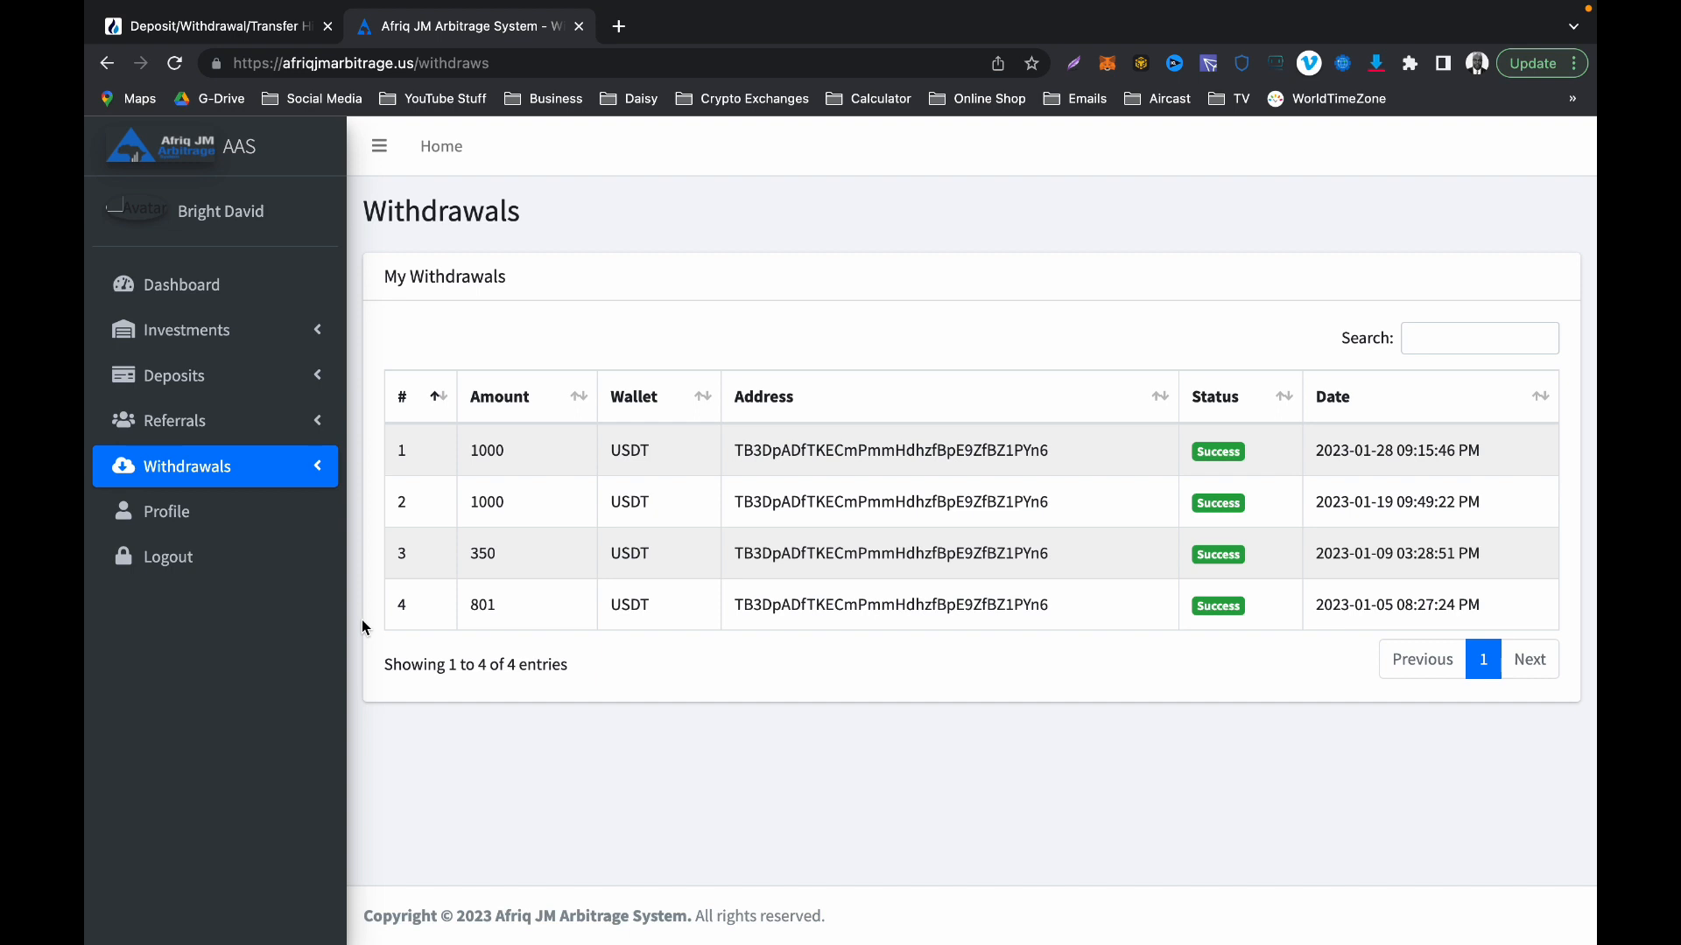
{"action": "mouse_move", "coordinate": [575, 611]}
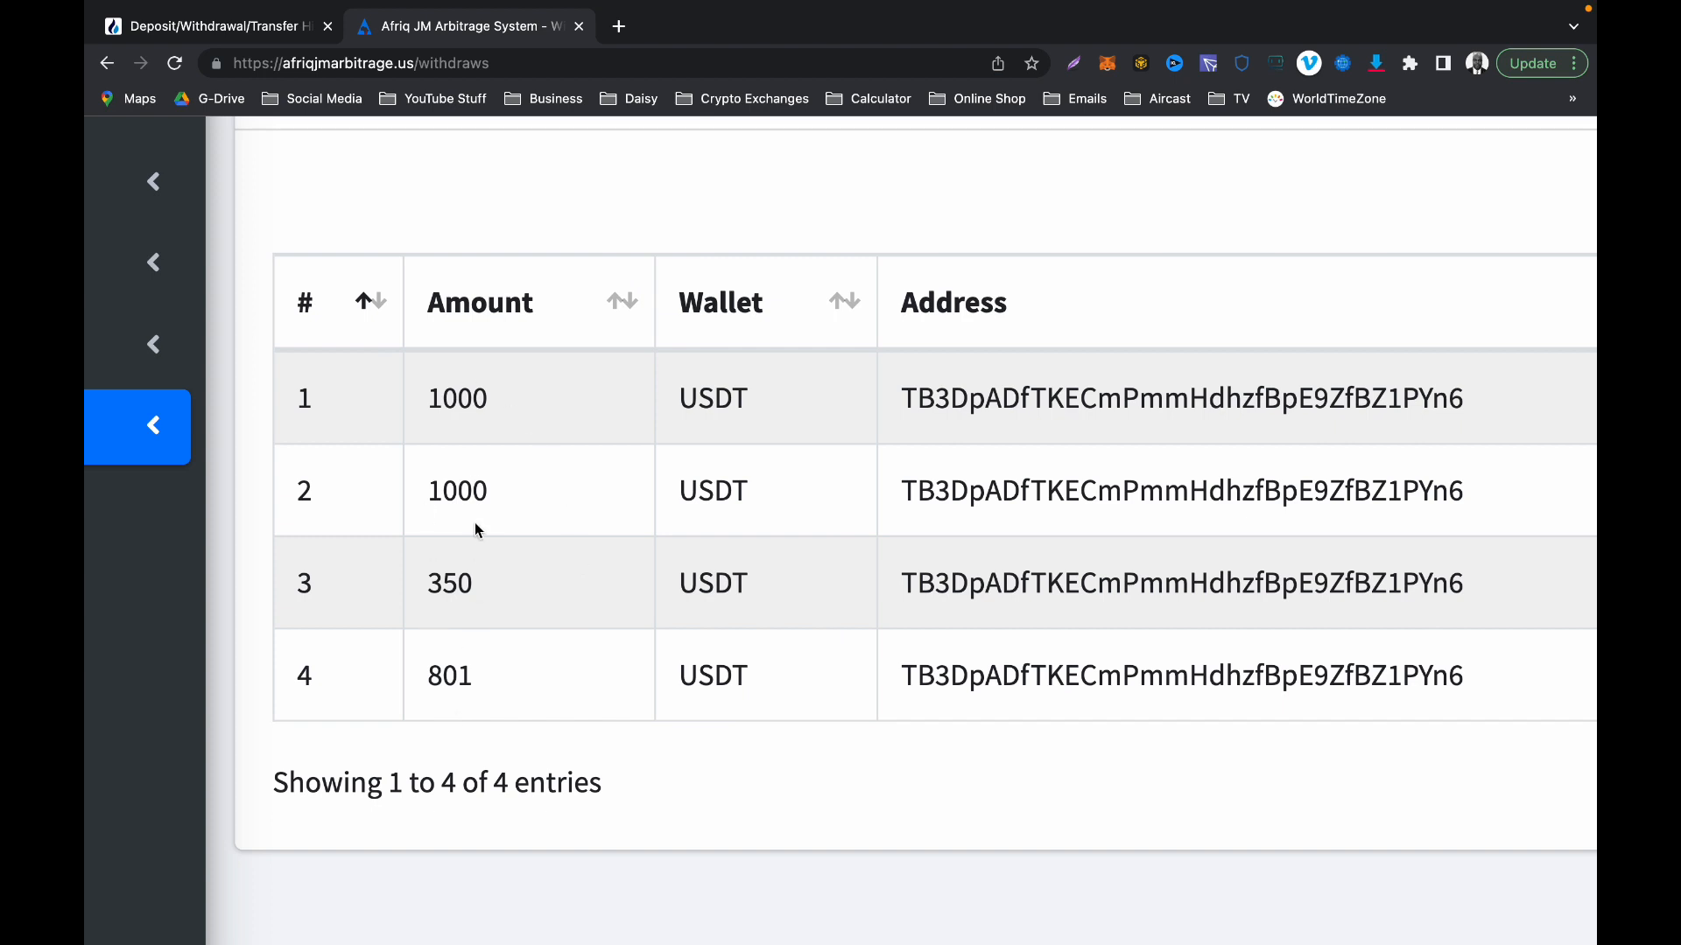
{"action": "mouse_move", "coordinate": [439, 632]}
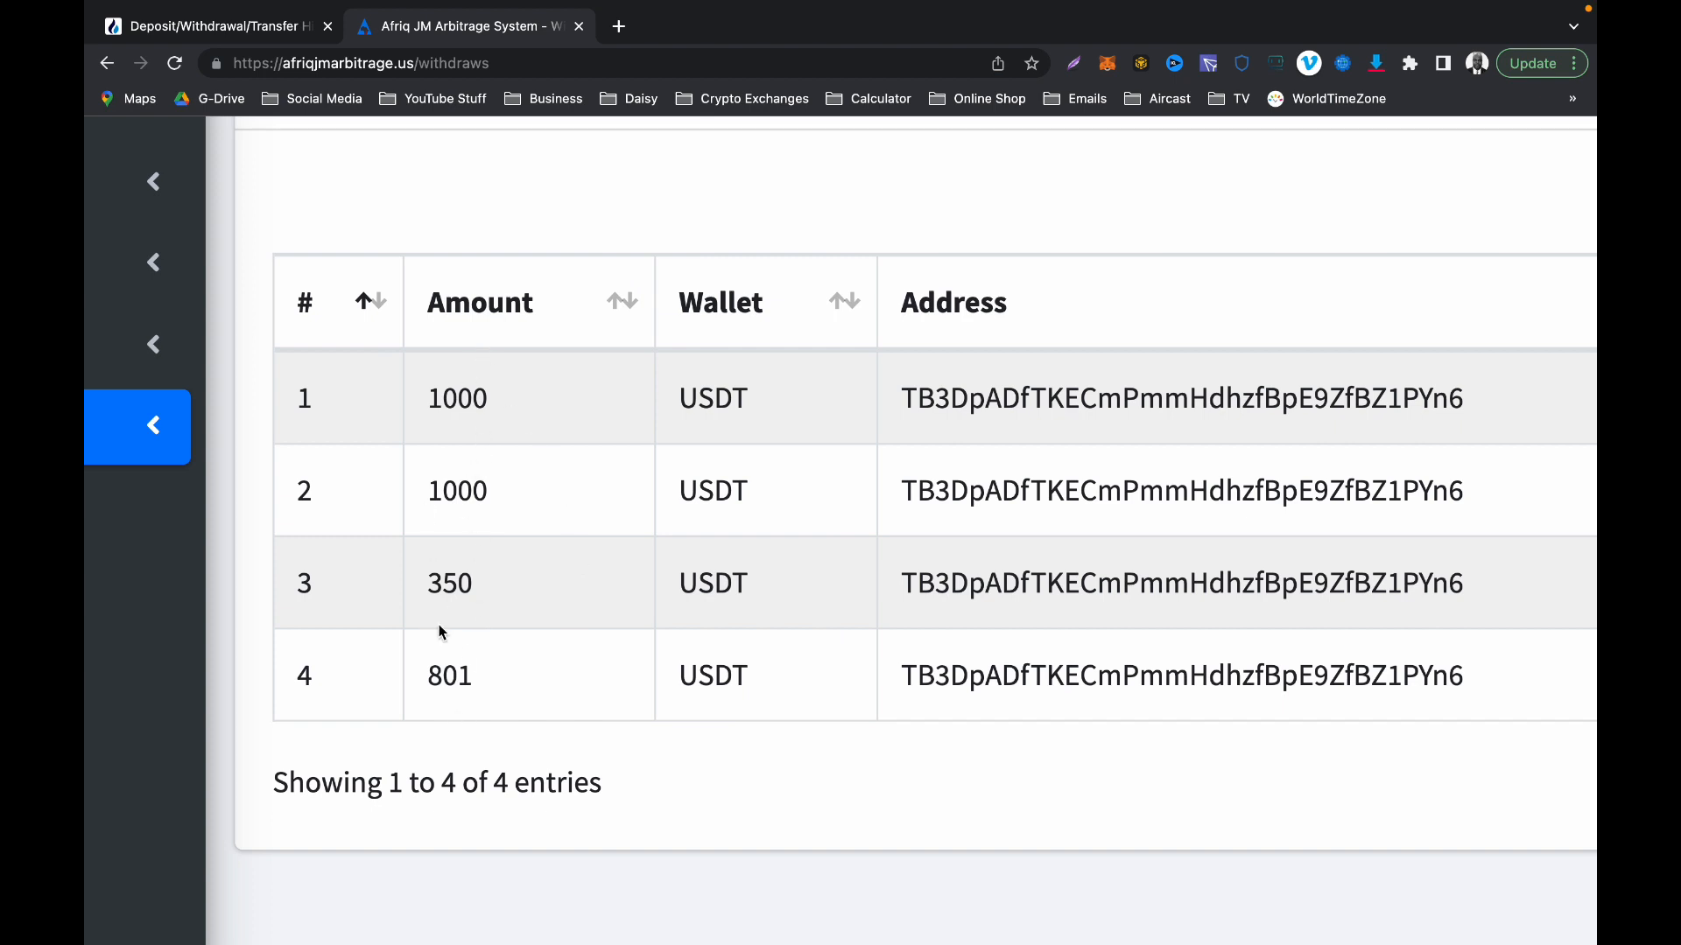
{"action": "mouse_move", "coordinate": [444, 386]}
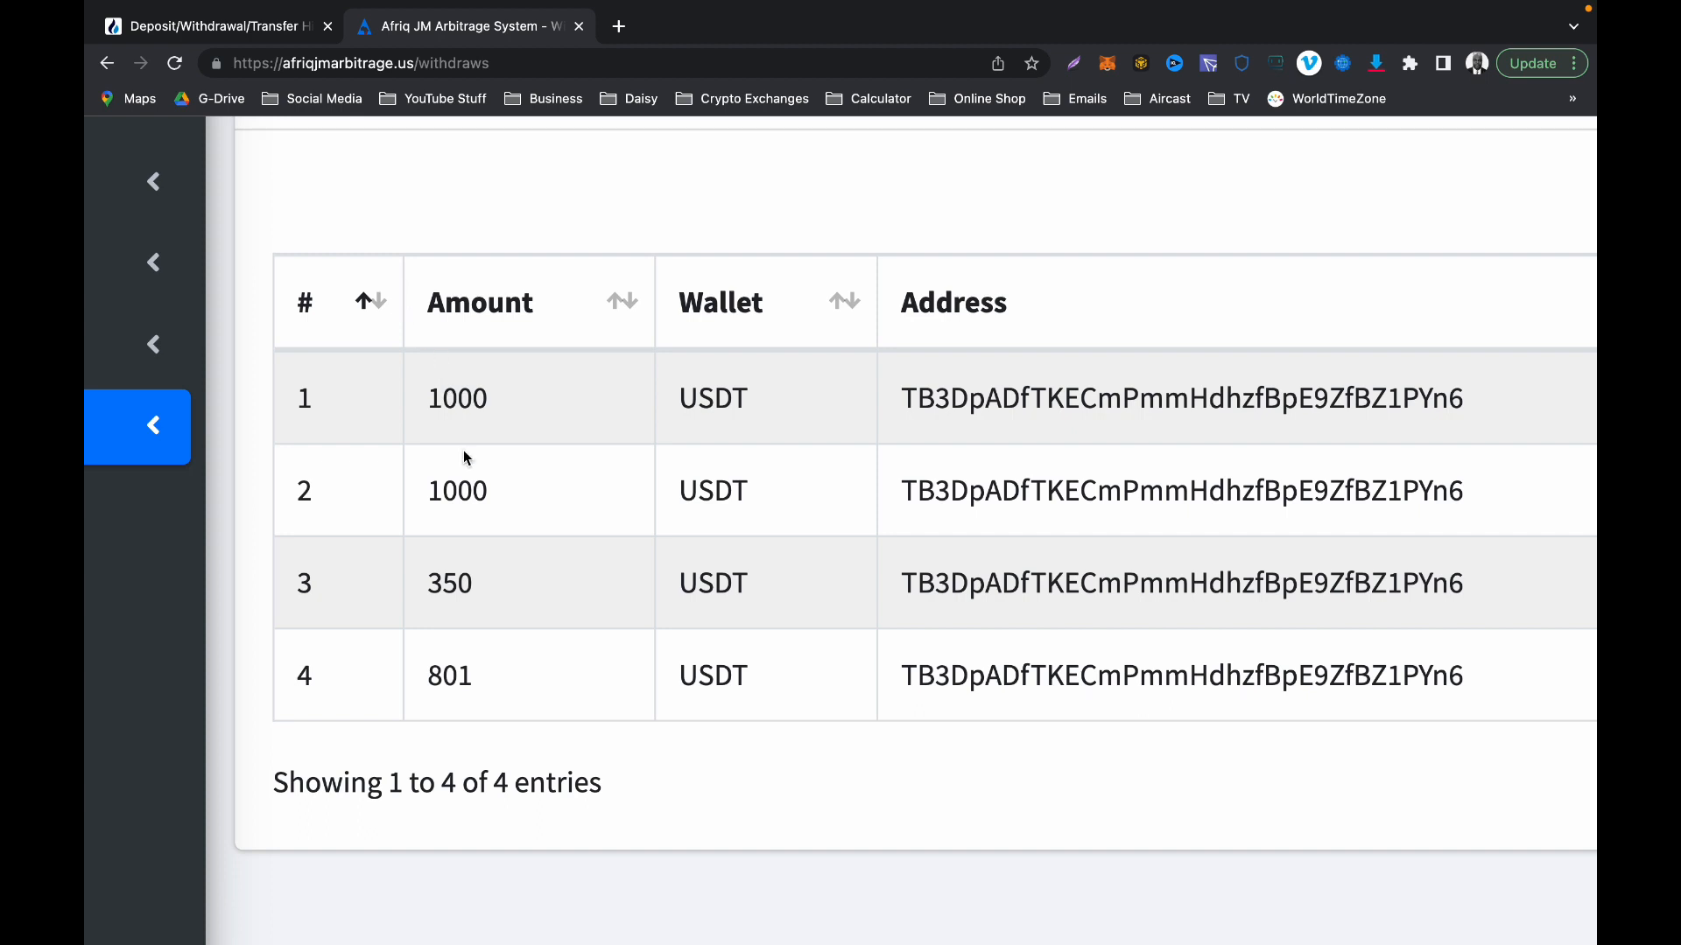
{"action": "mouse_move", "coordinate": [286, 86]}
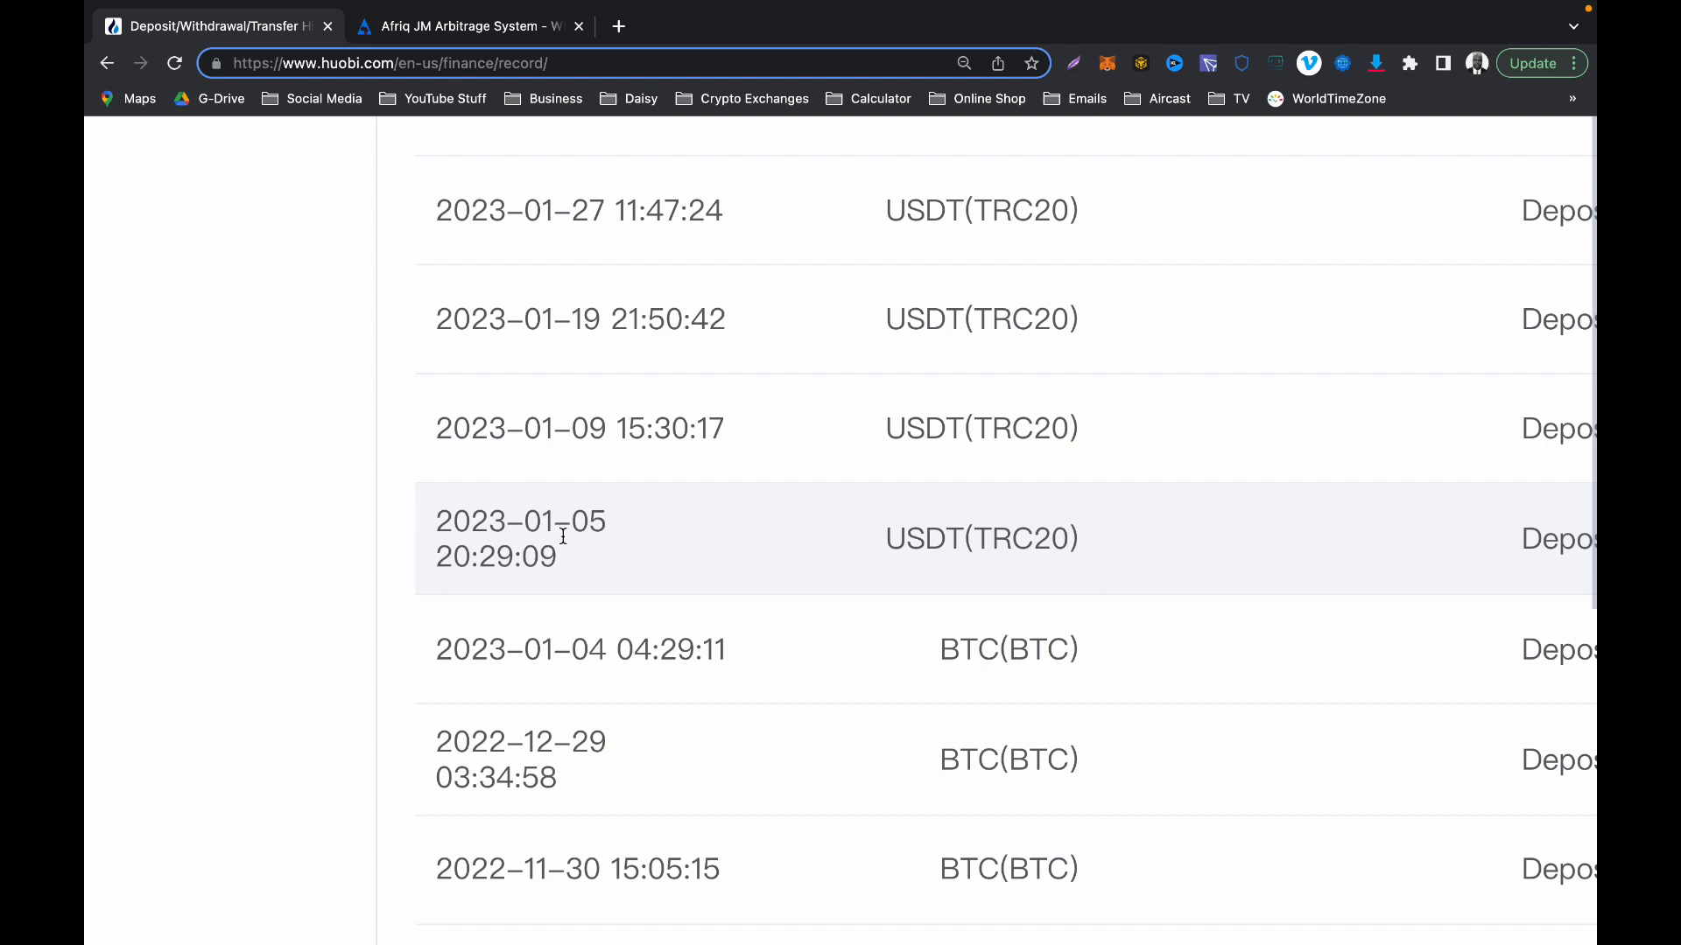
{"action": "left_click", "coordinate": [468, 26]}
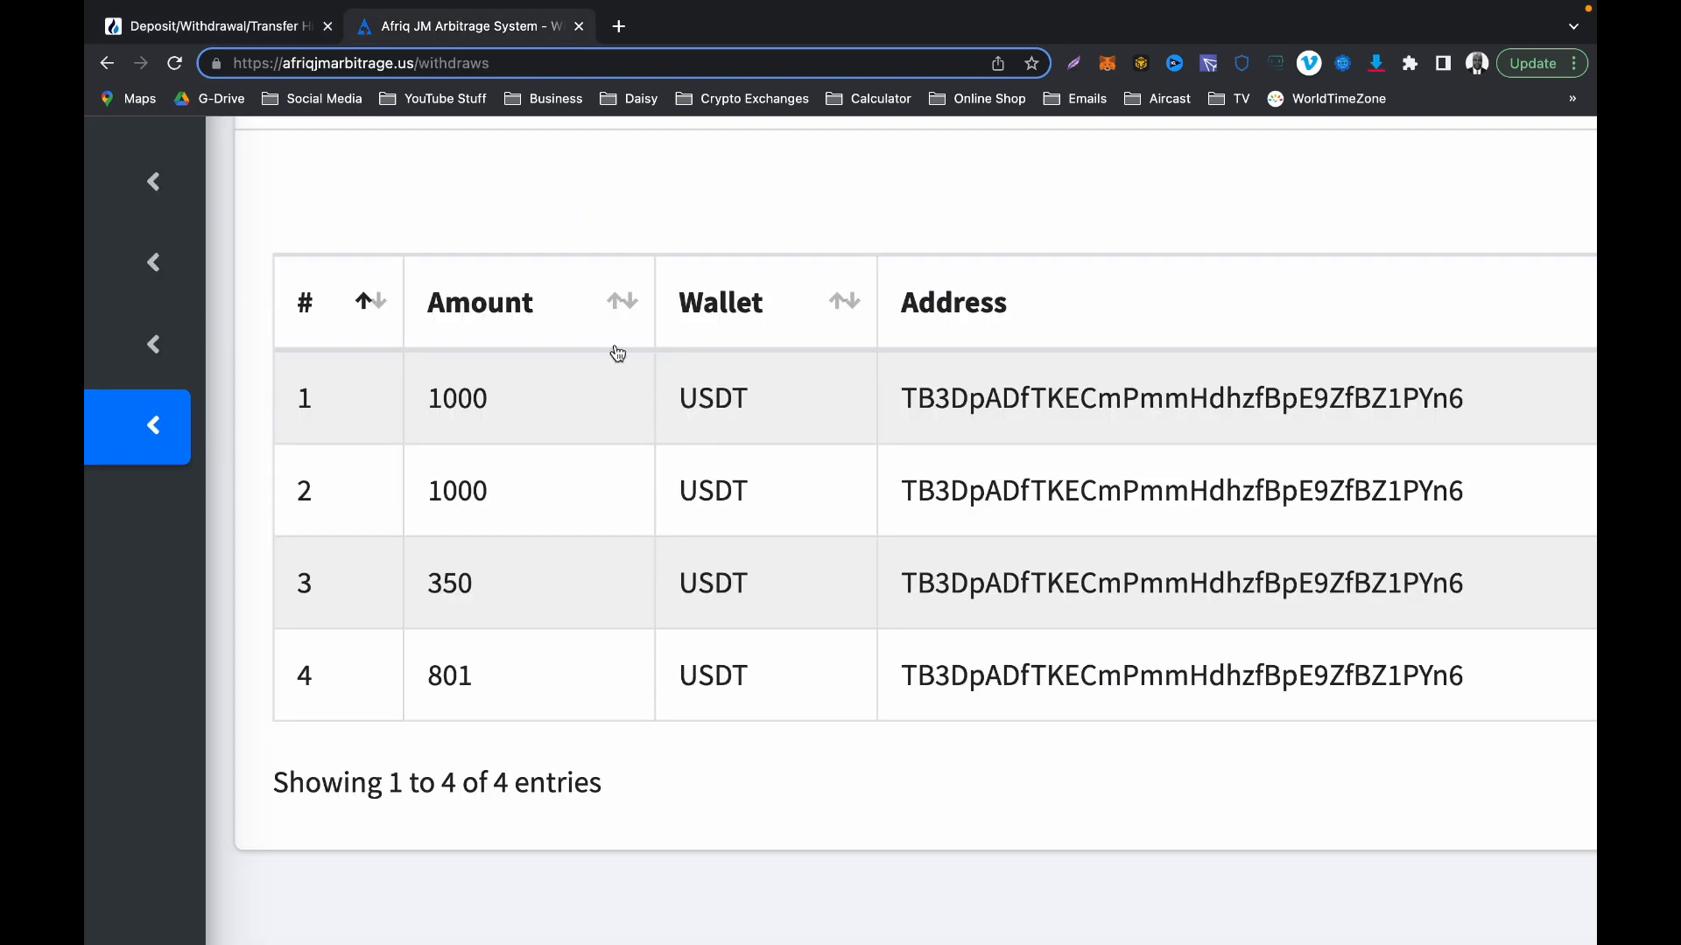
{"action": "left_click", "coordinate": [137, 426]}
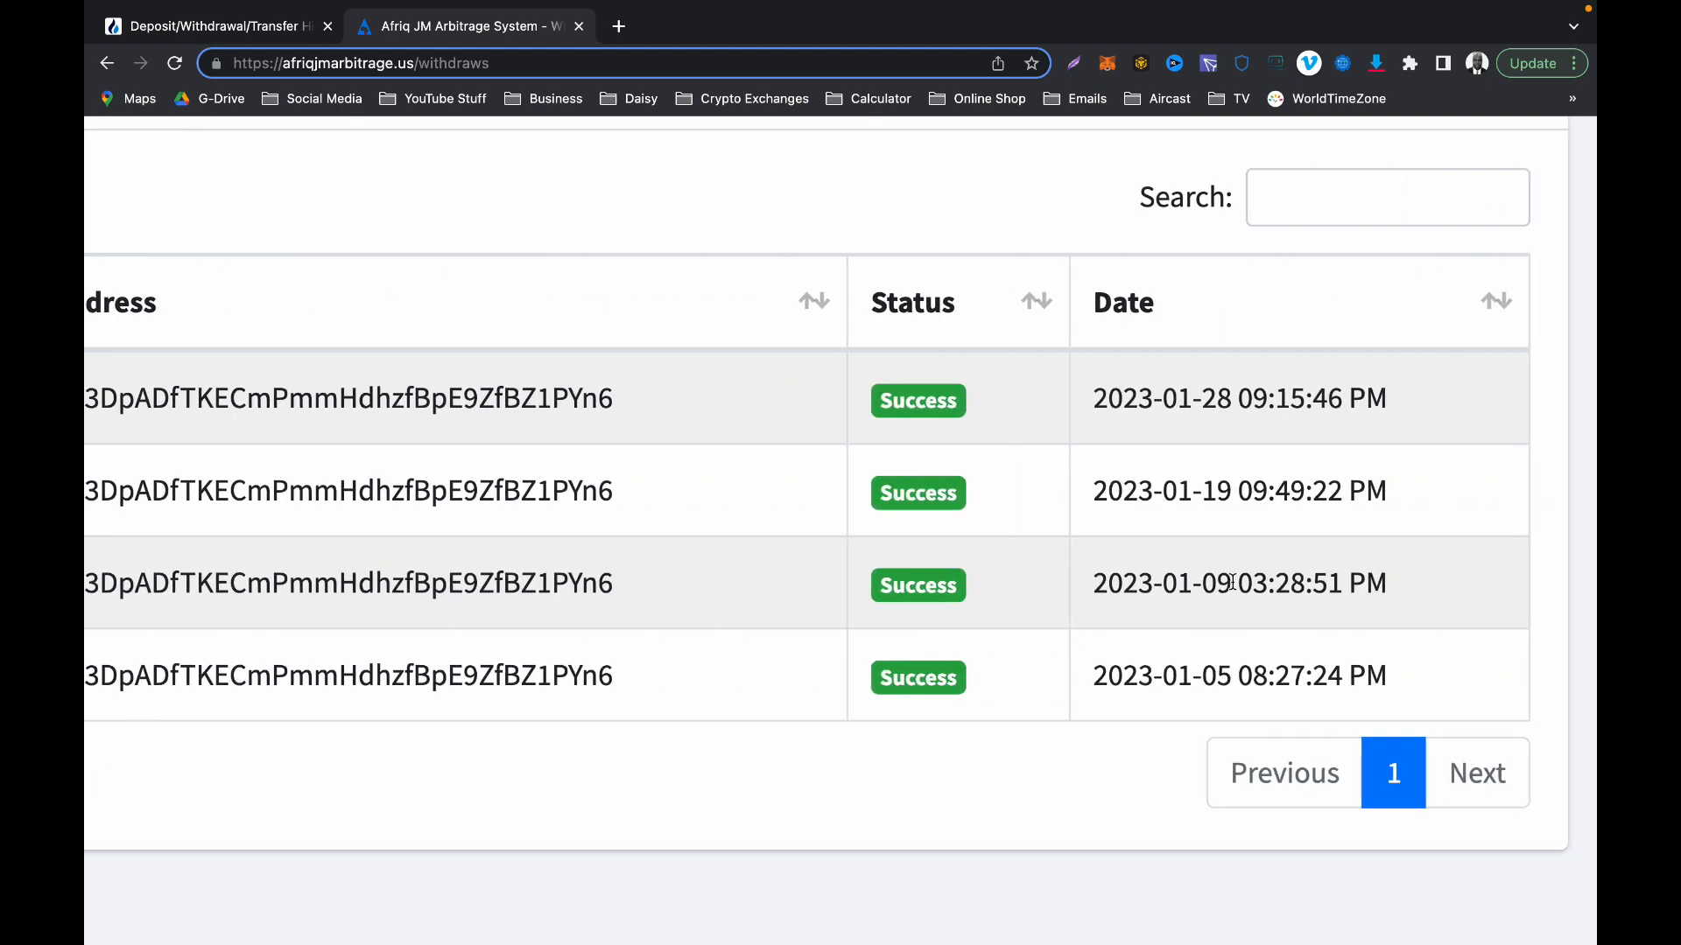
{"action": "double_click", "coordinate": [1217, 583]}
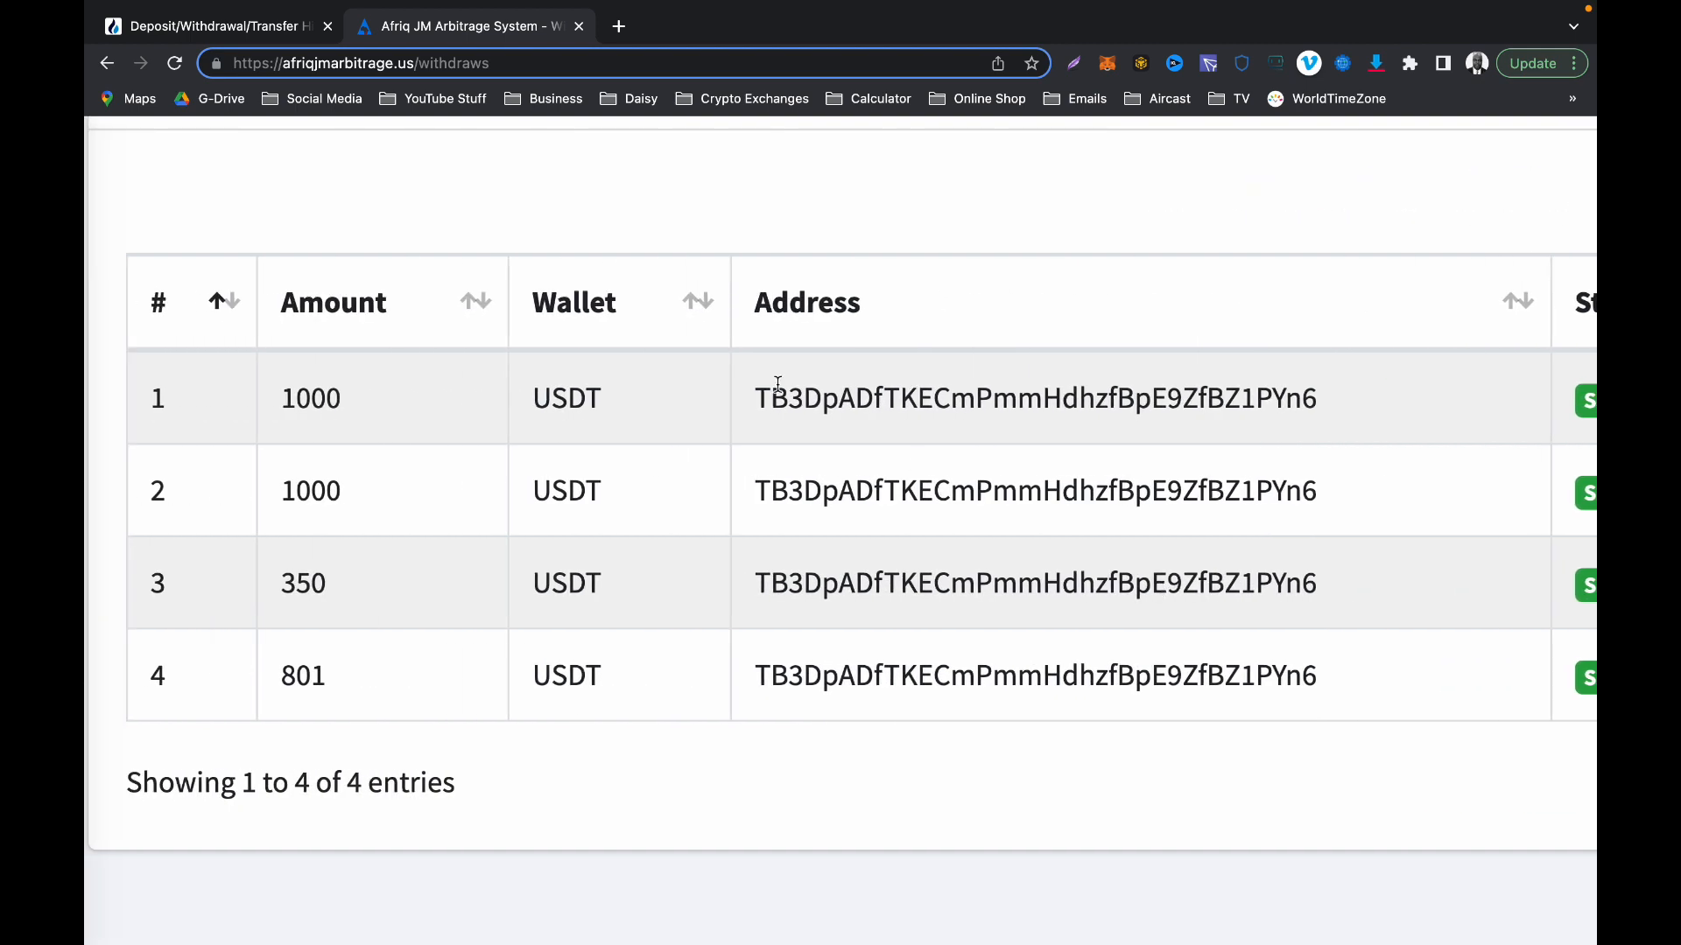
{"action": "left_click", "coordinate": [214, 25]}
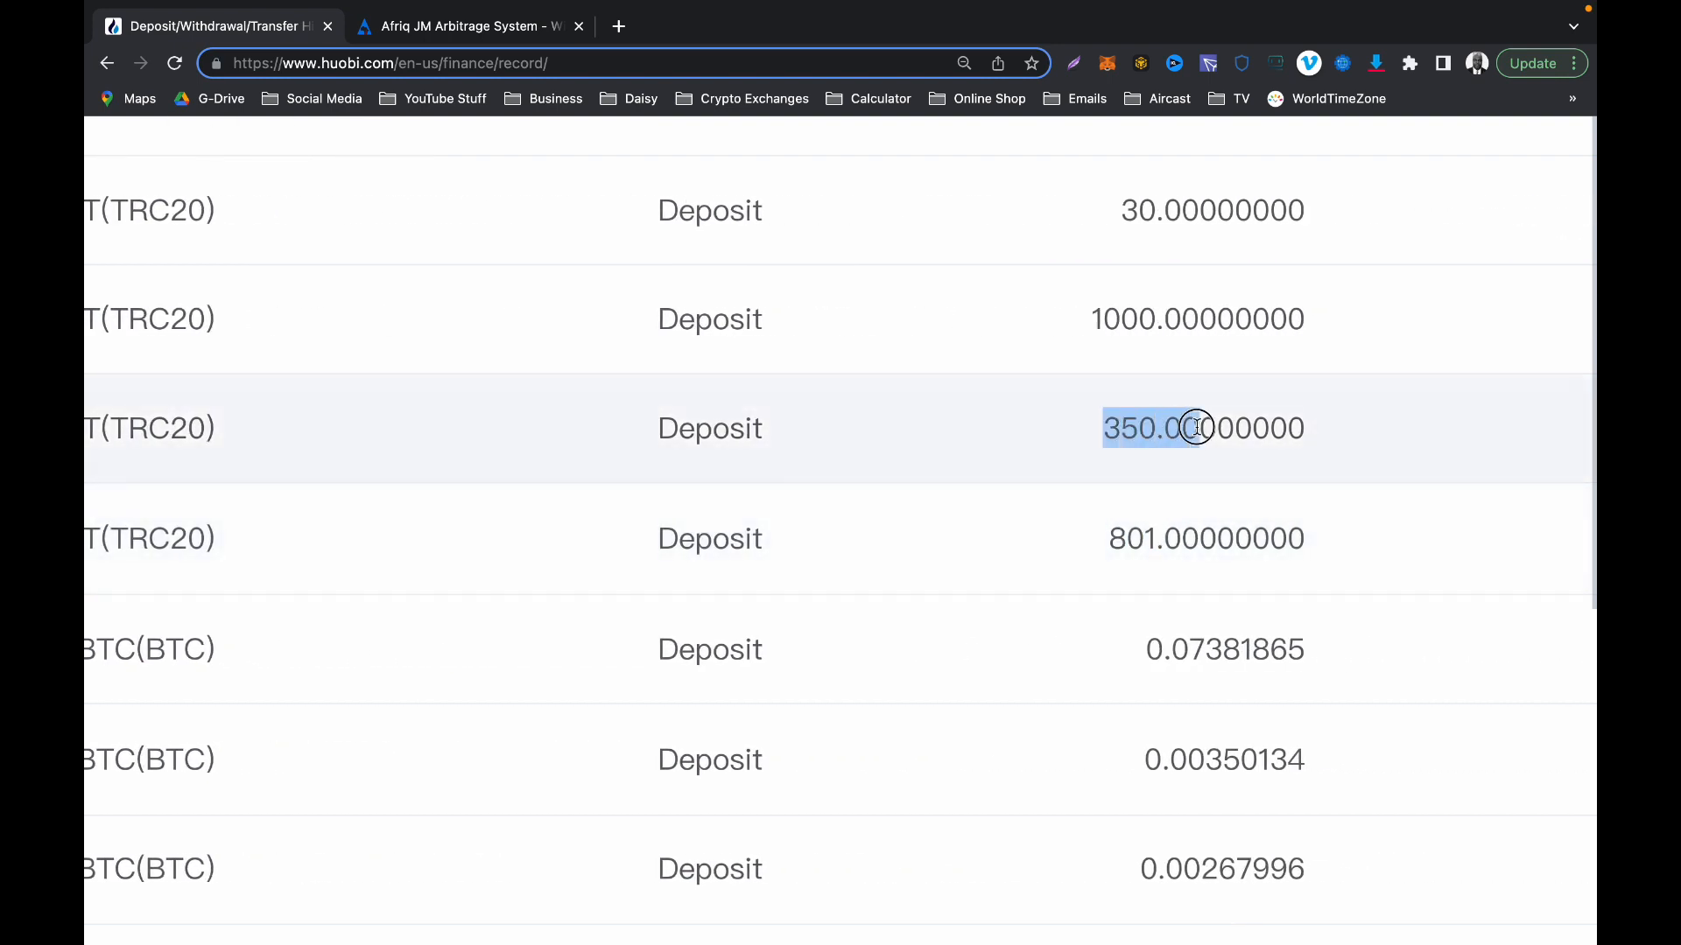
{"action": "scroll", "scroll_direction": "right", "scroll_amount": 3}
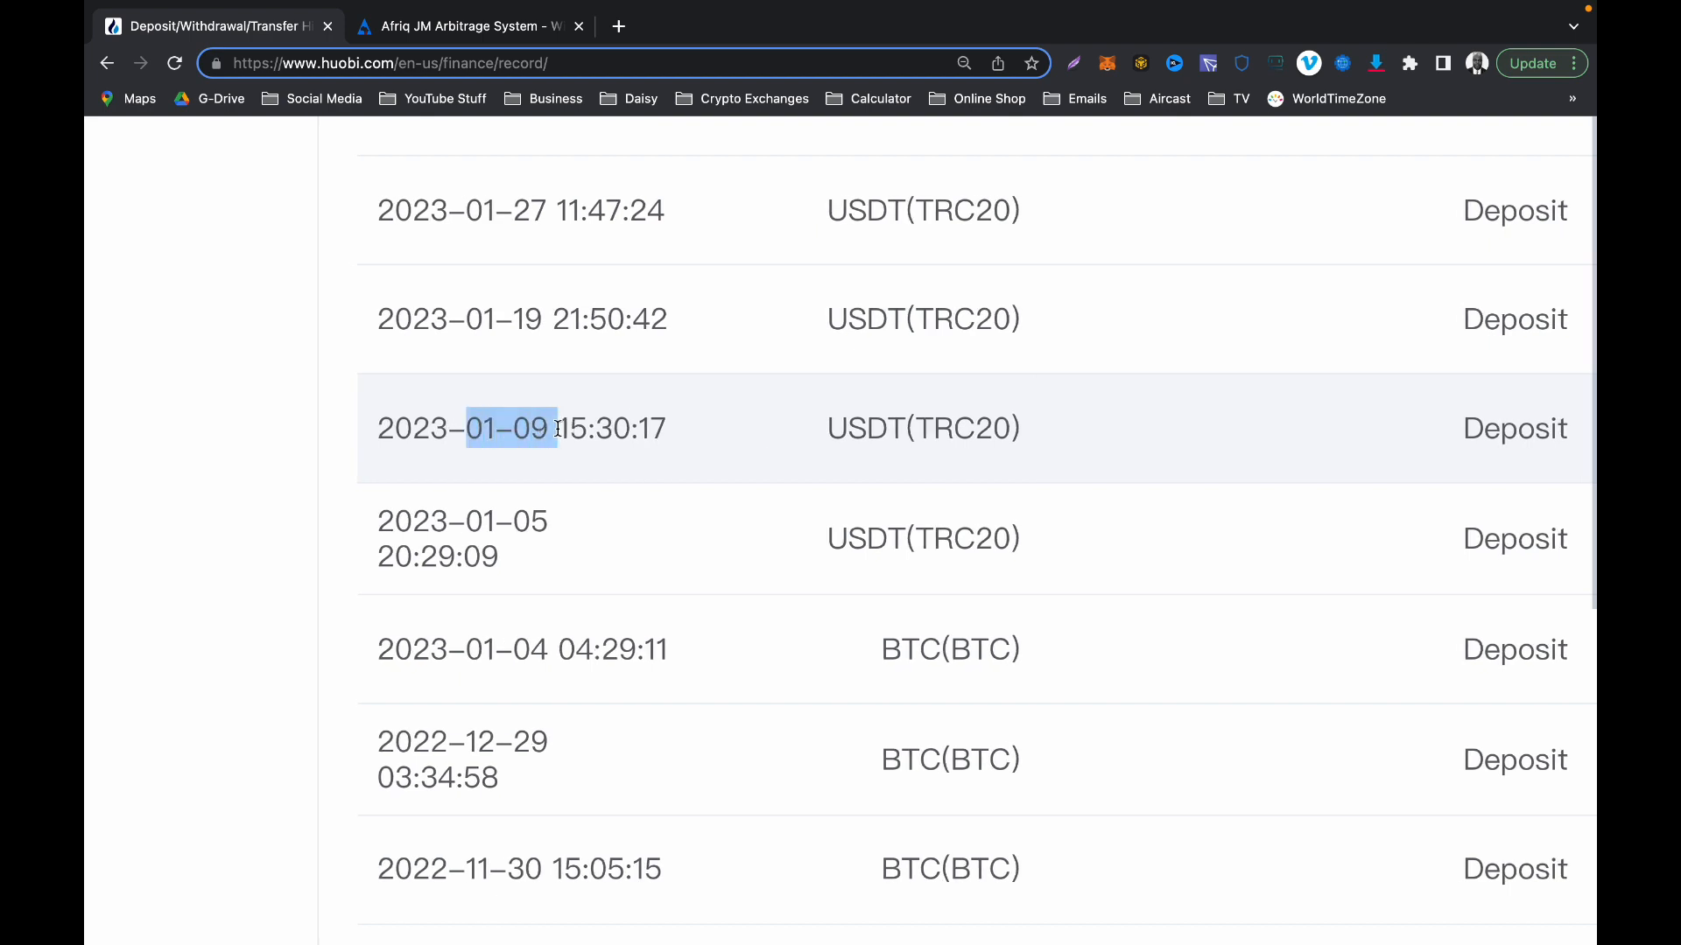
{"action": "scroll", "scroll_direction": "right", "scroll_amount": 3}
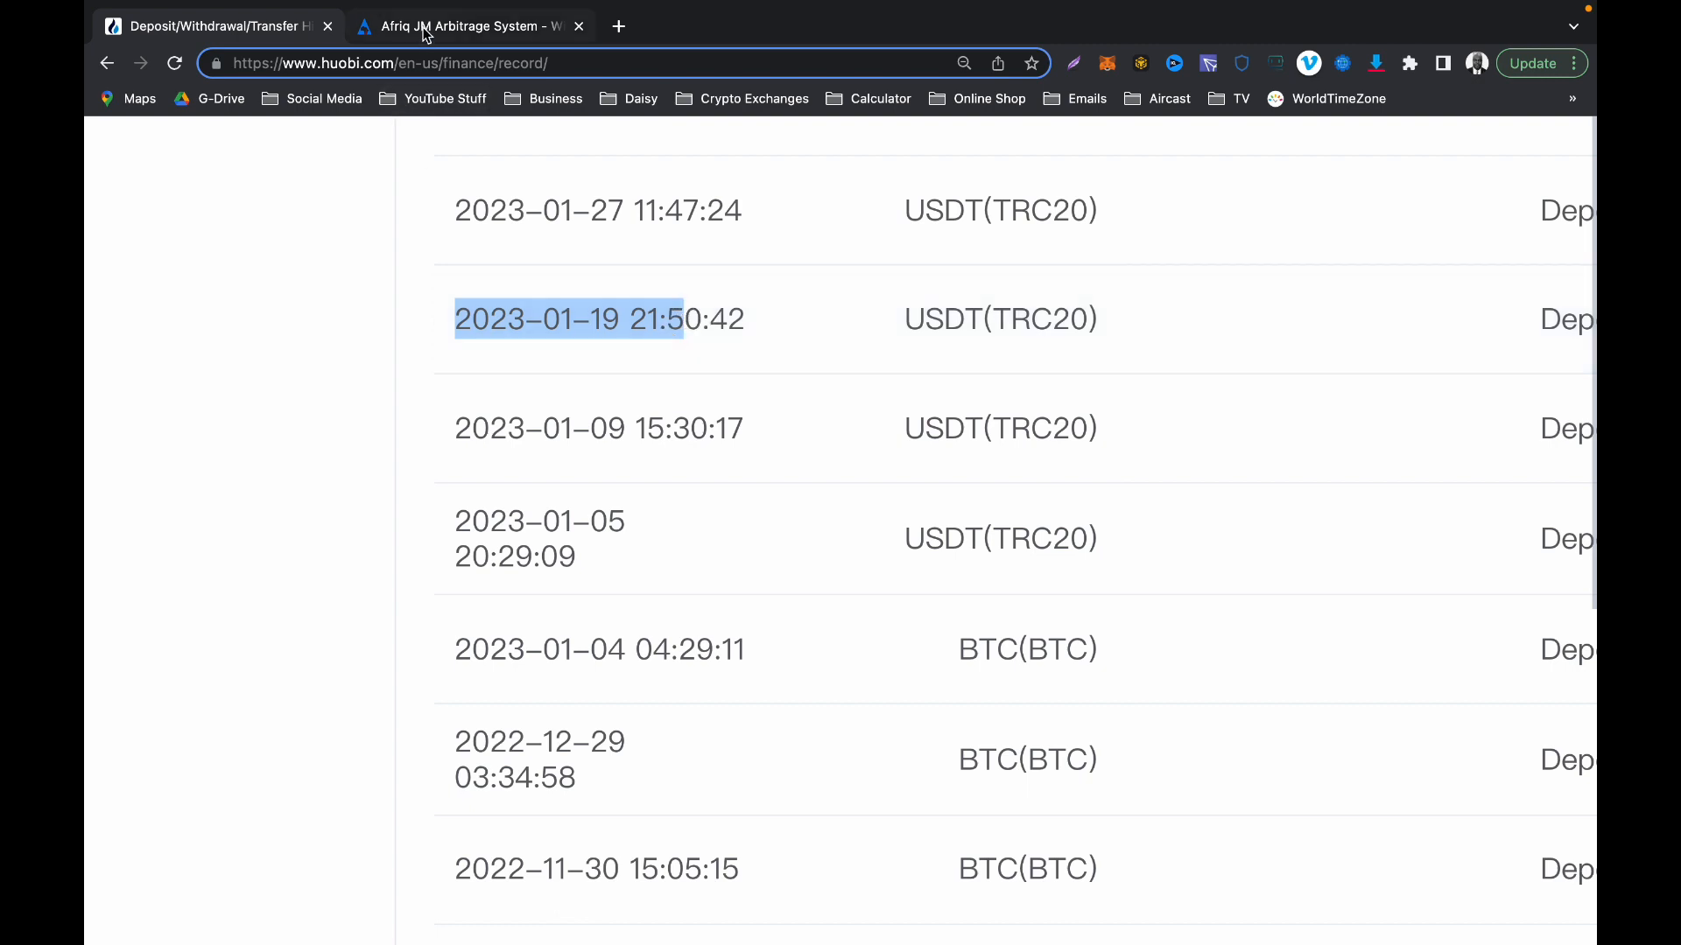
{"action": "left_click", "coordinate": [469, 25]}
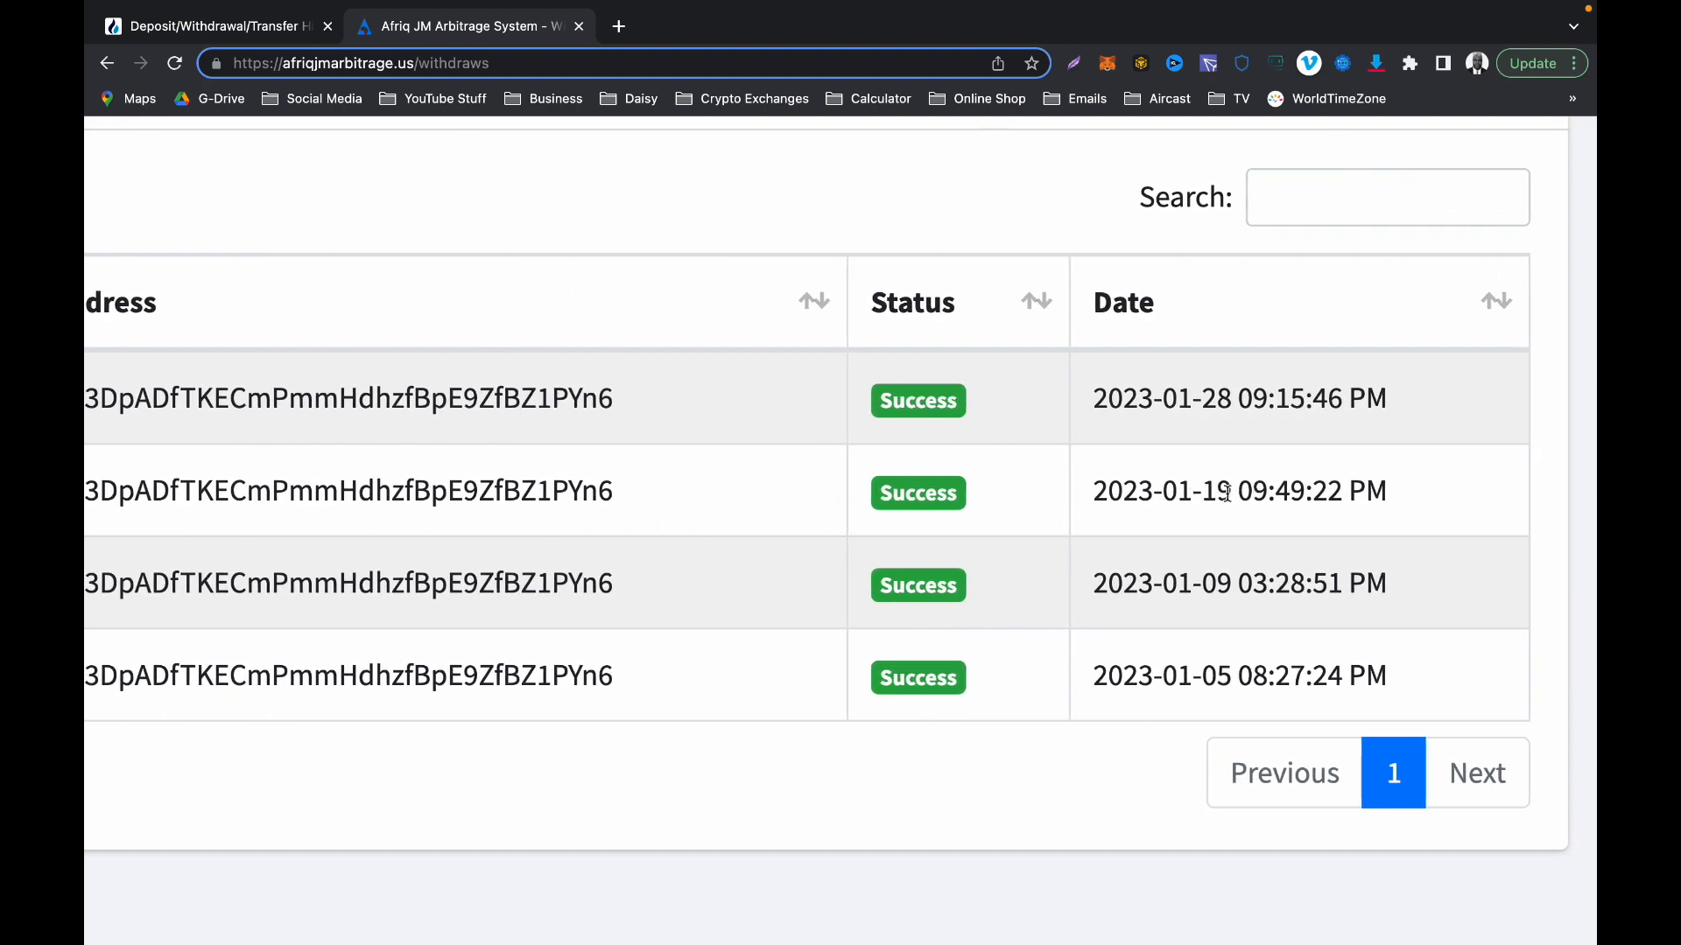
{"action": "left_click_drag", "start_coordinate": [1094, 491], "coordinate": [1226, 491]}
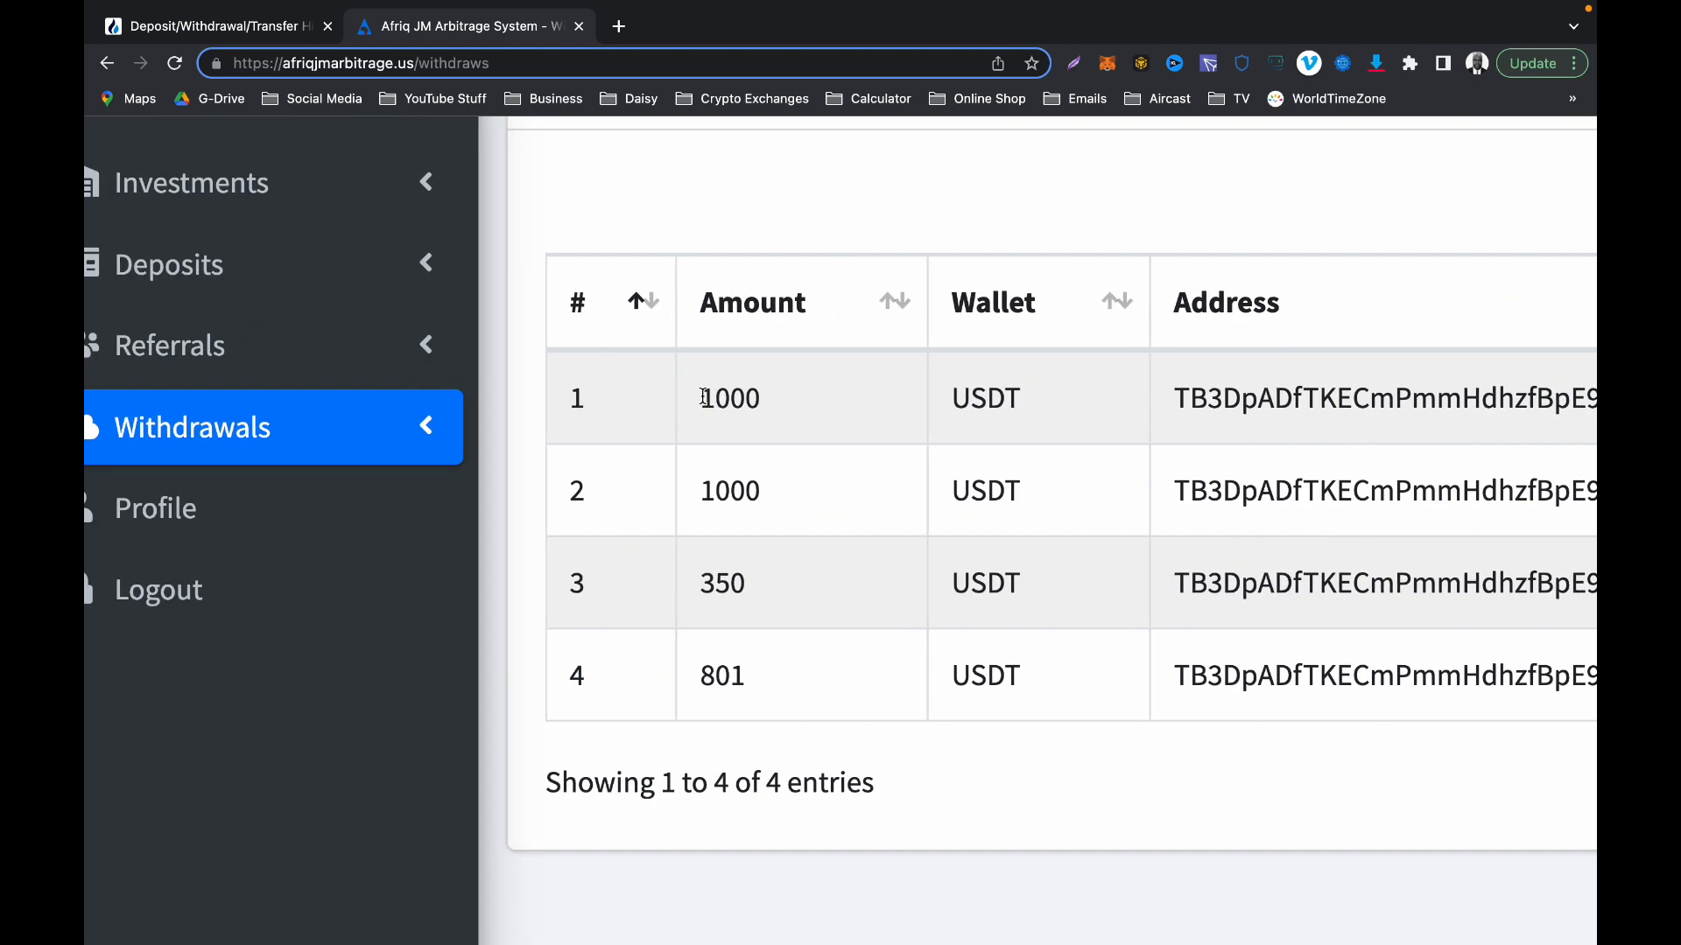
{"action": "double_click", "coordinate": [730, 398]}
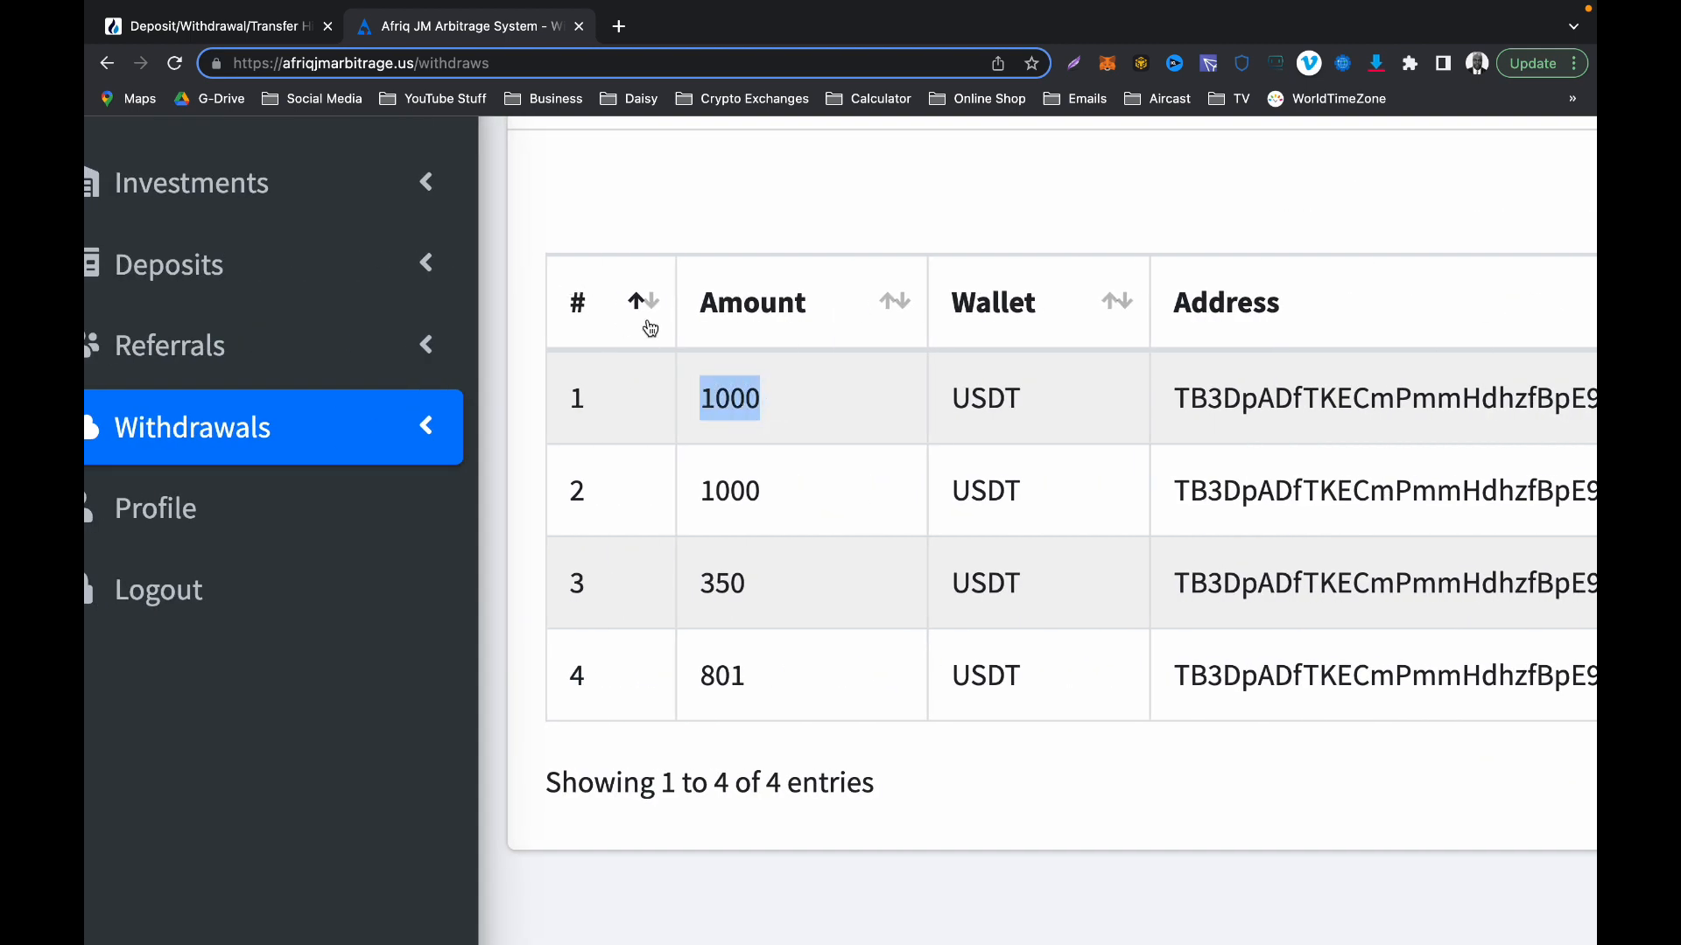
{"action": "left_click", "coordinate": [214, 26]}
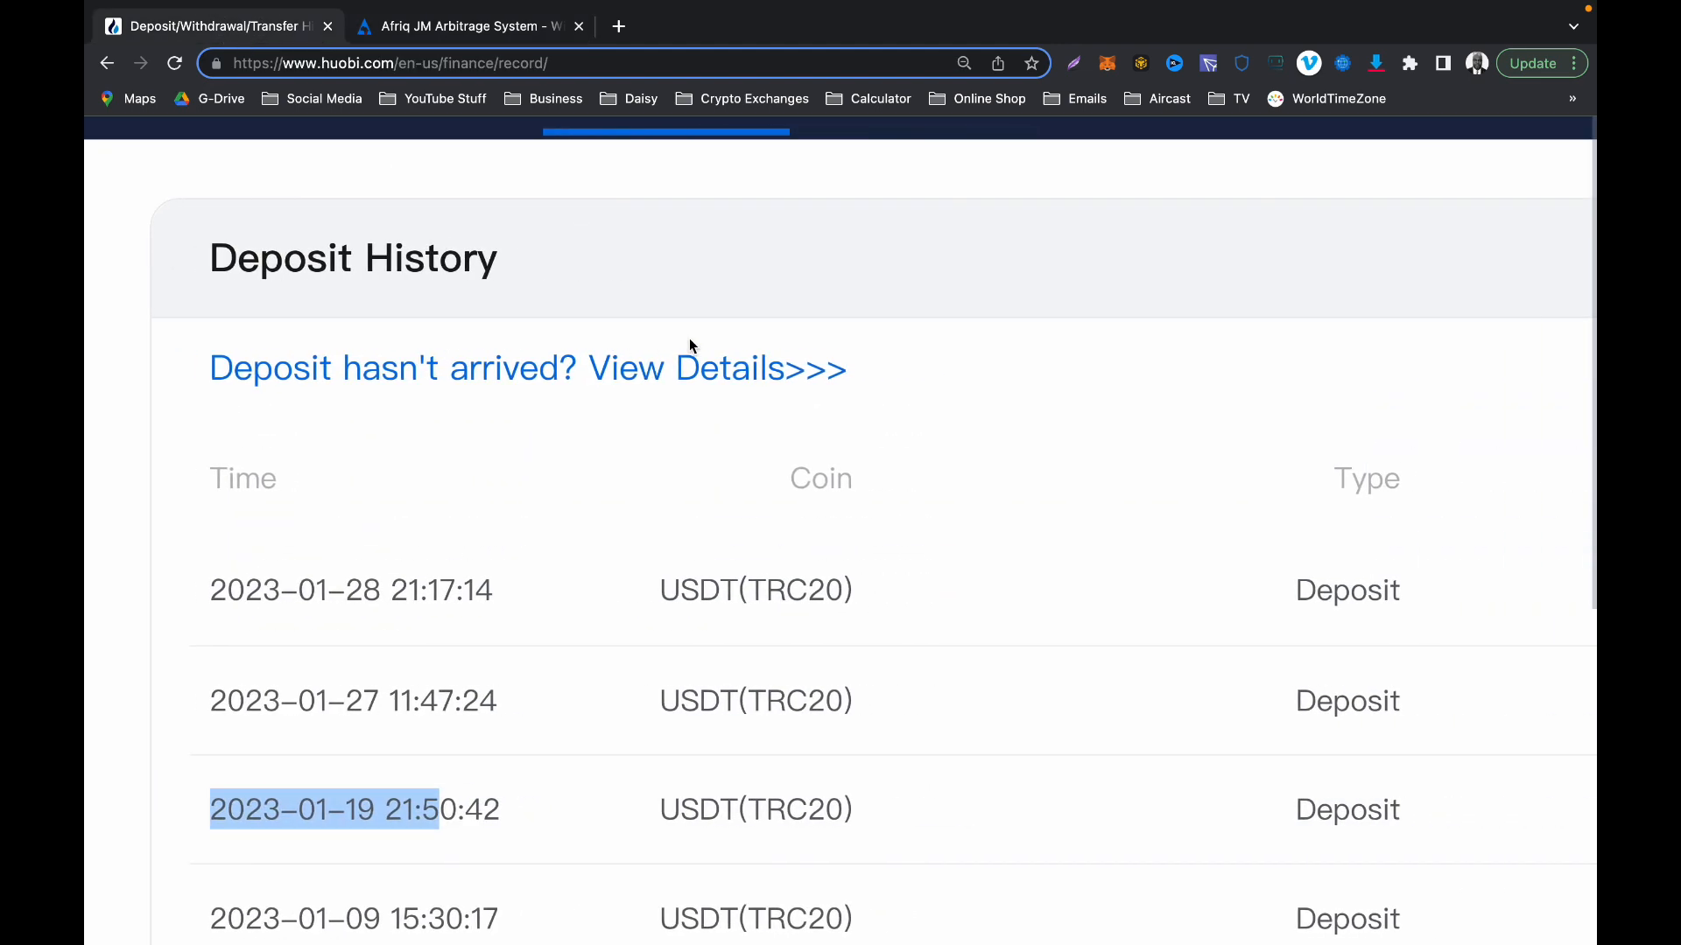
{"action": "scroll", "scroll_direction": "right", "scroll_amount": 3}
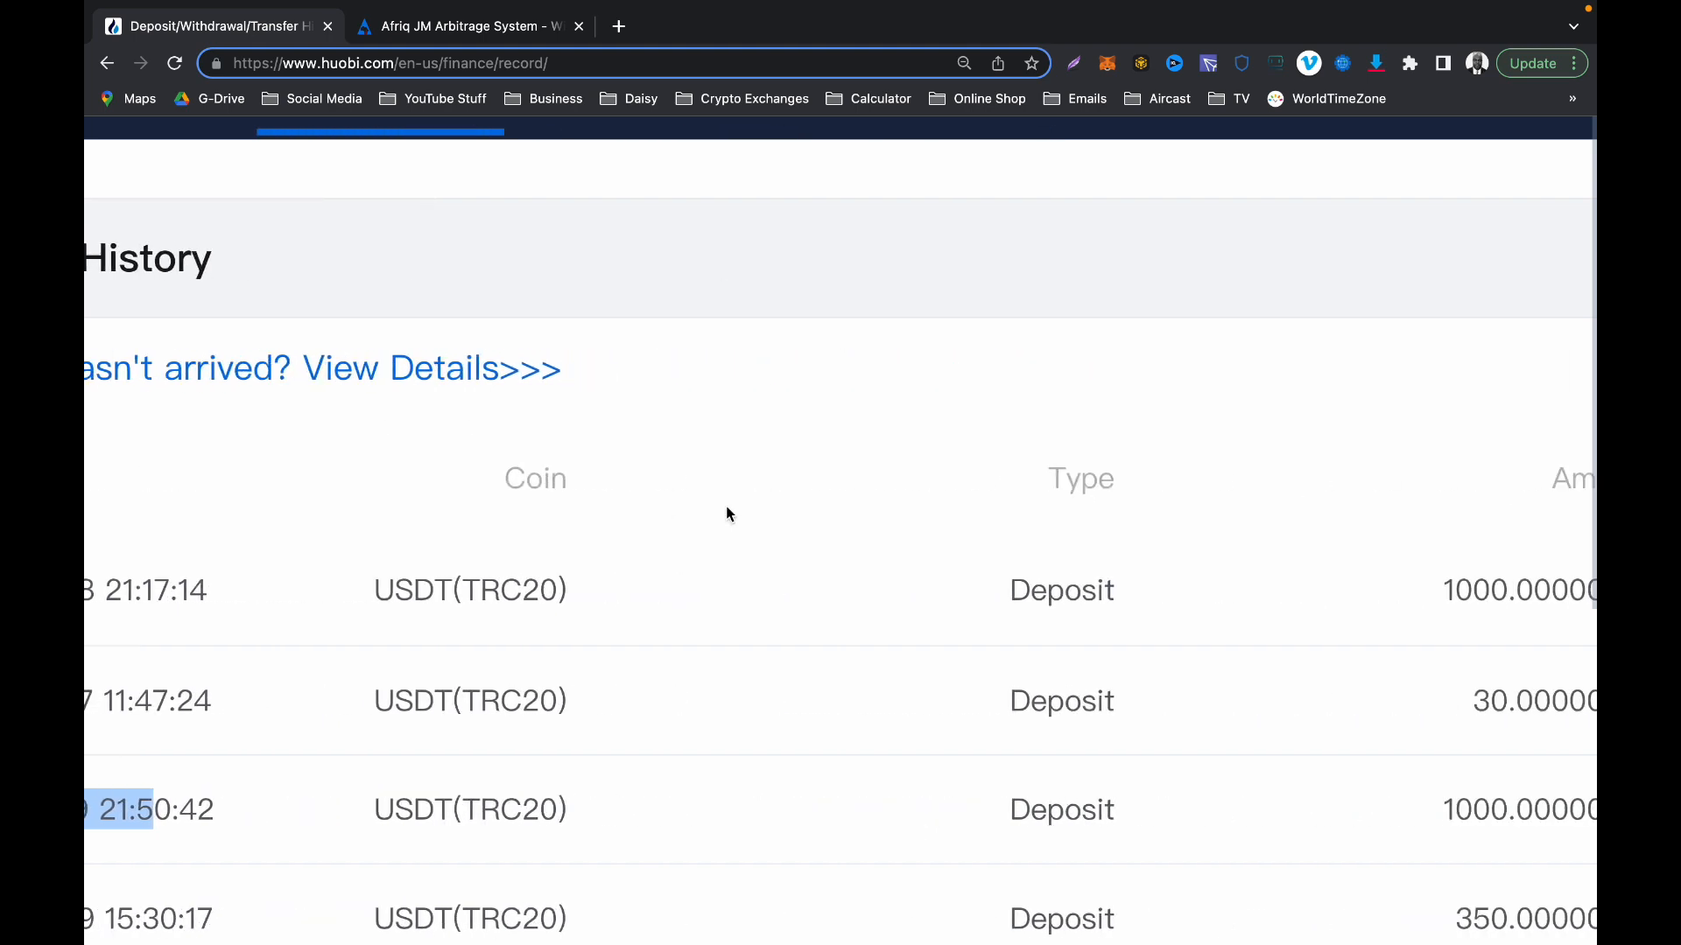
{"action": "scroll", "scroll_direction": "down", "scroll_amount": 3}
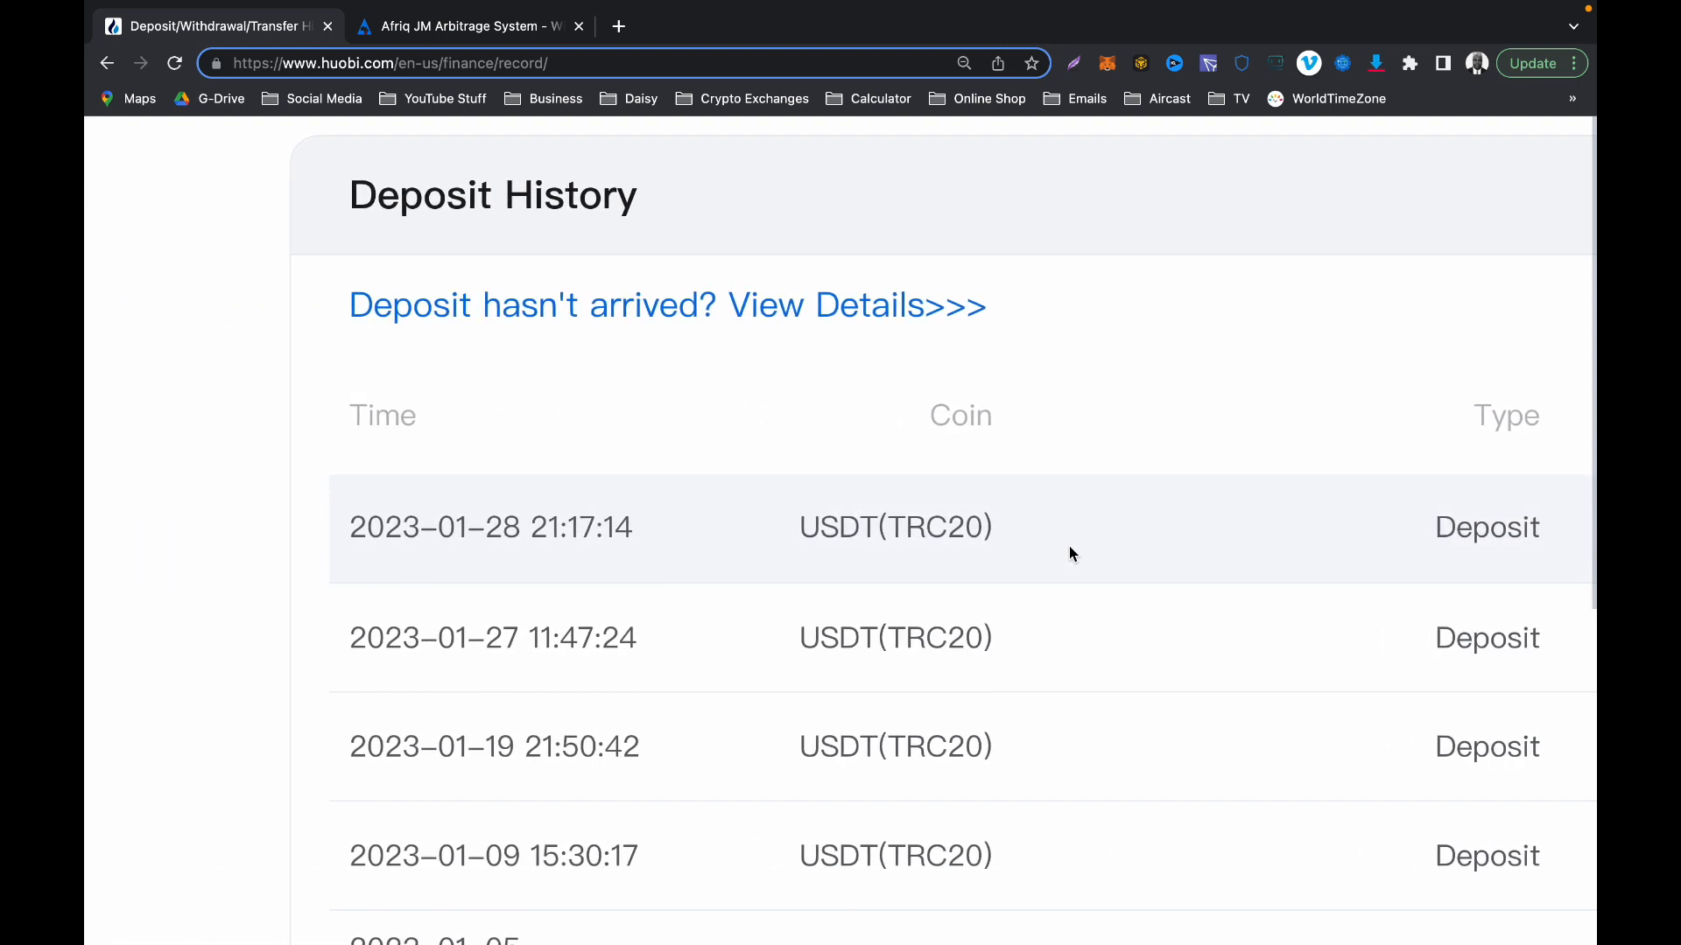
{"action": "left_click_drag", "start_coordinate": [349, 526], "coordinate": [515, 526]}
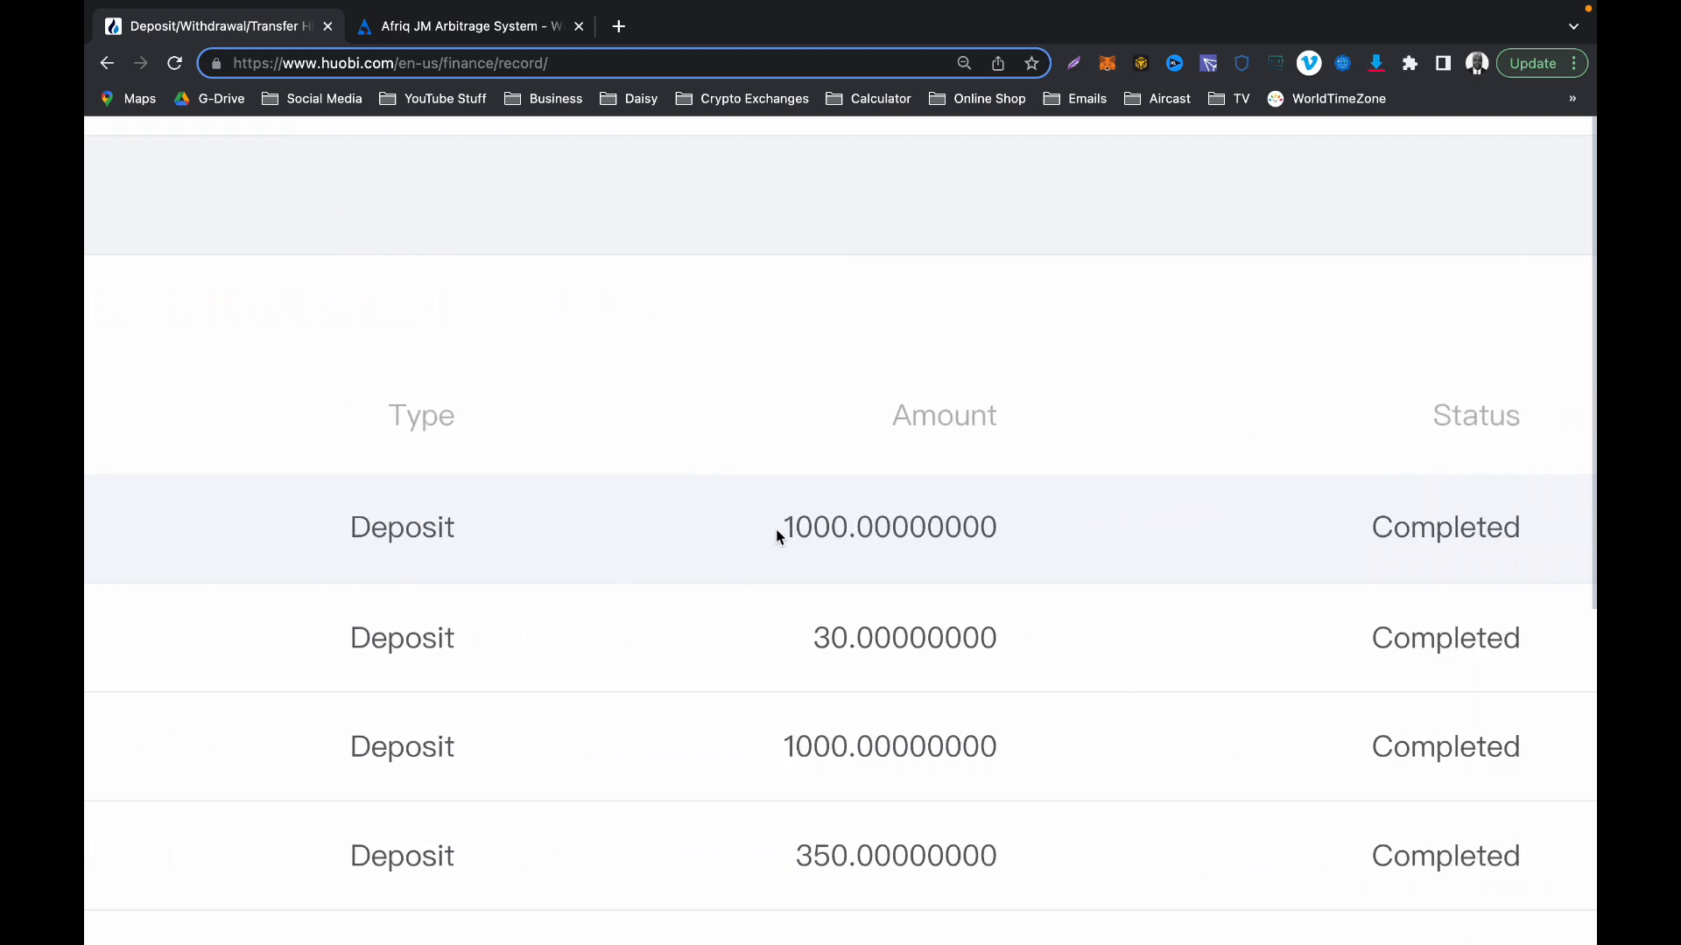
{"action": "double_click", "coordinate": [857, 526]}
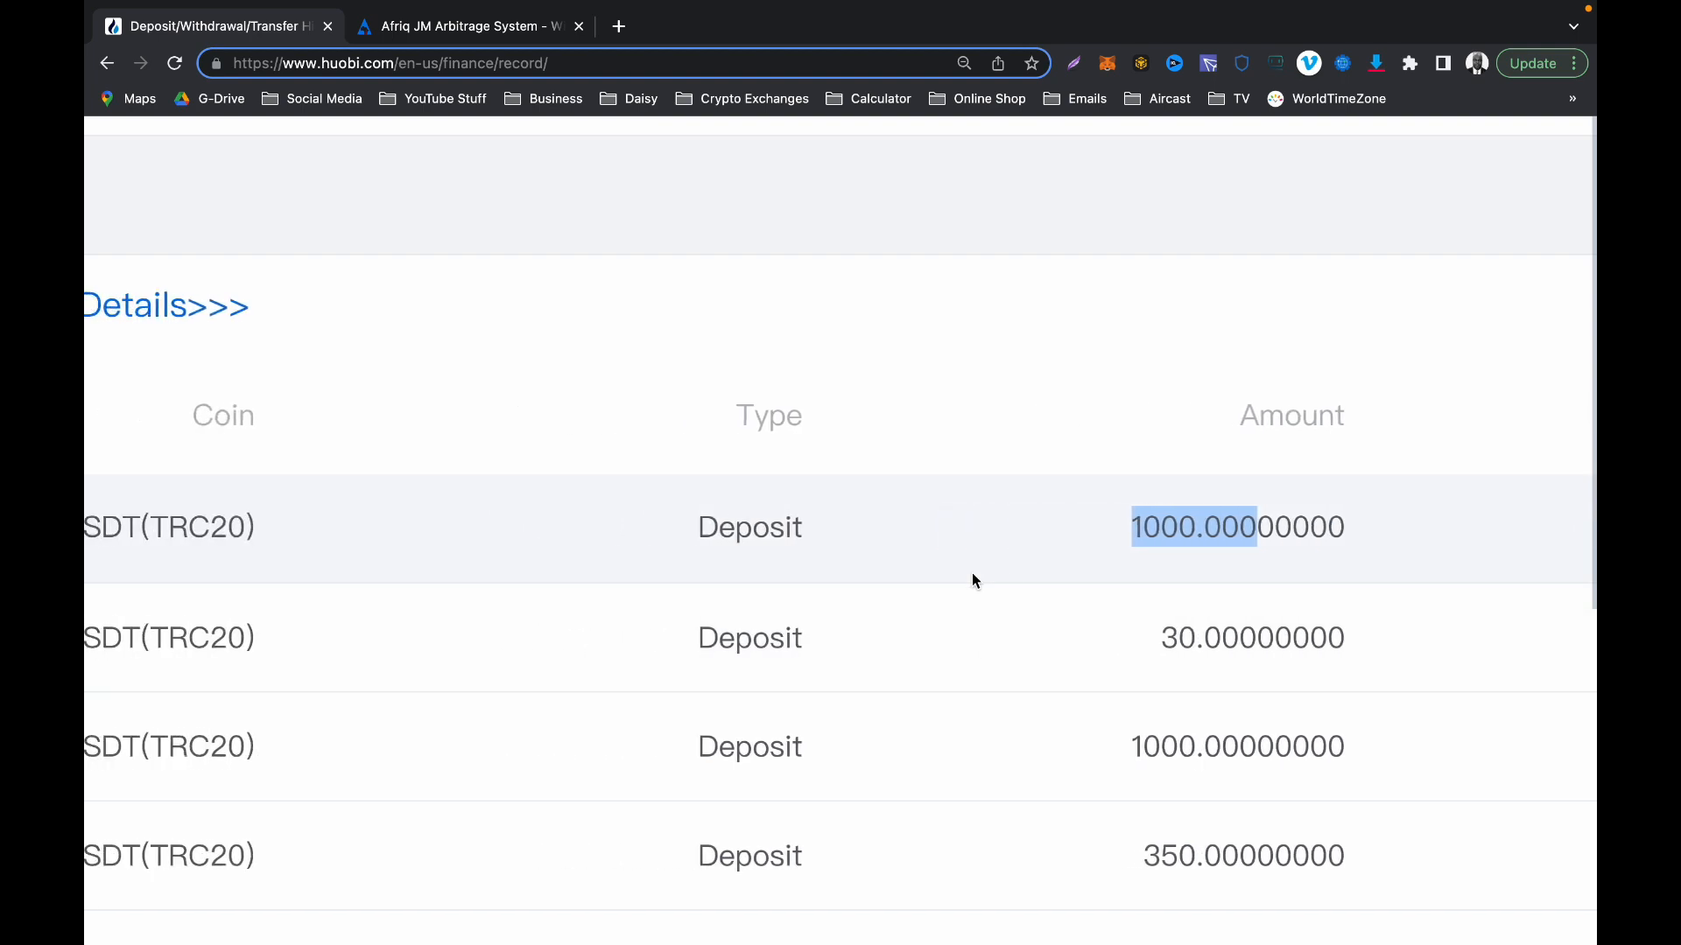
{"action": "scroll", "scroll_direction": "left", "scroll_amount": 3}
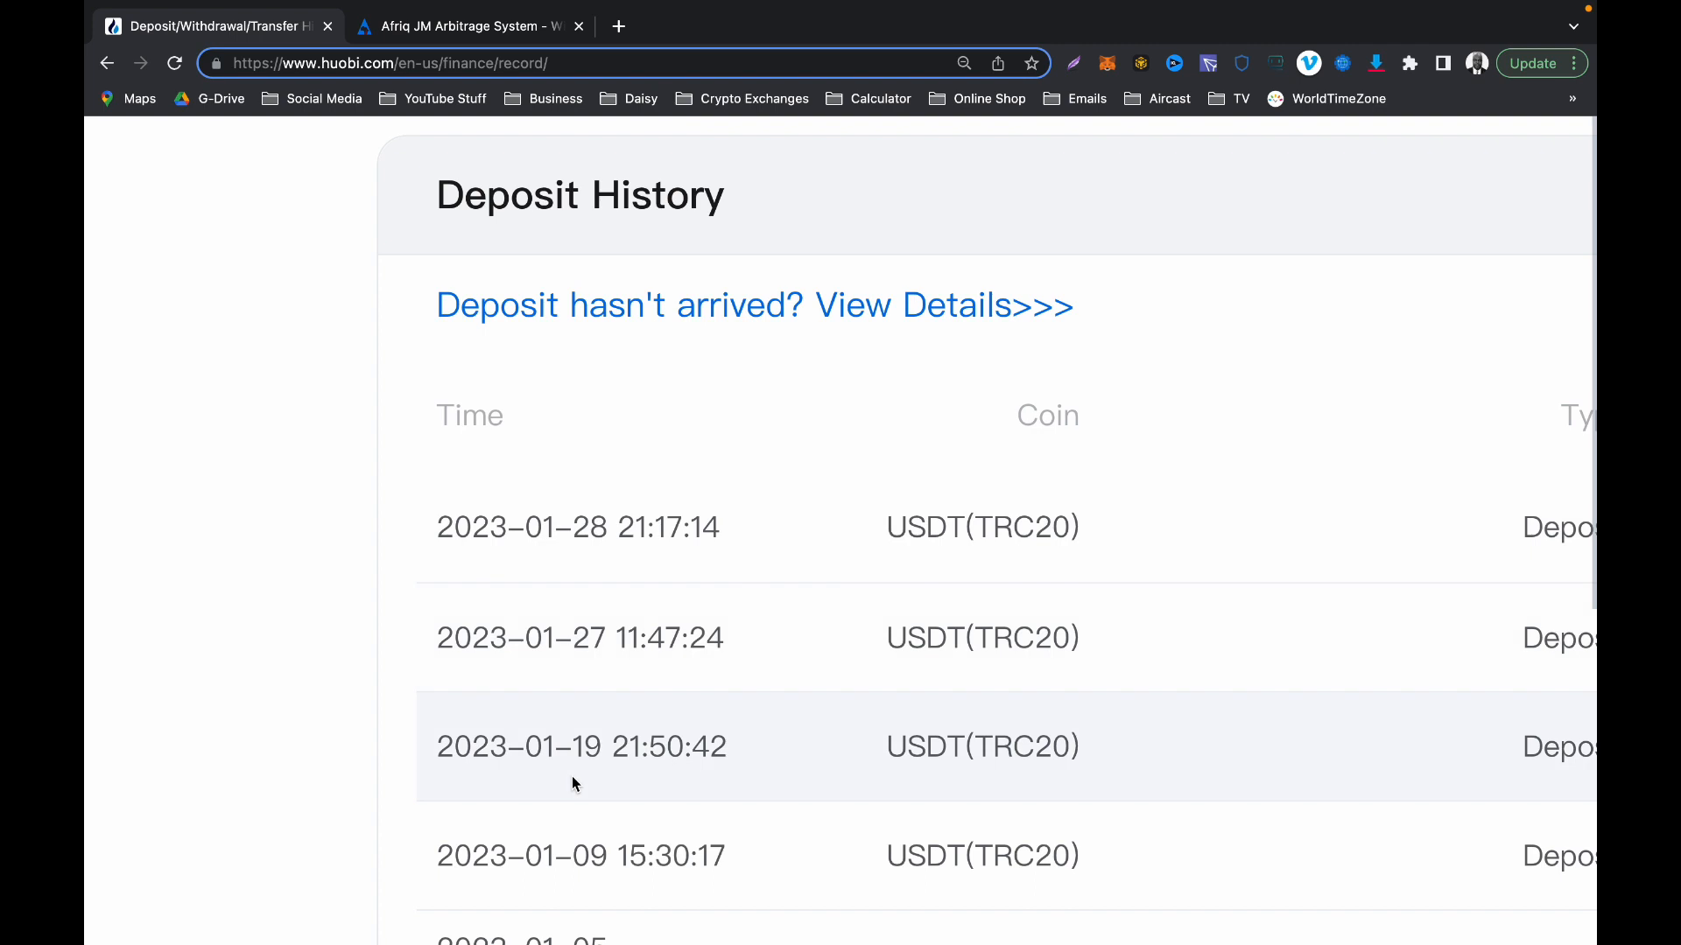
{"action": "mouse_move", "coordinate": [619, 807]}
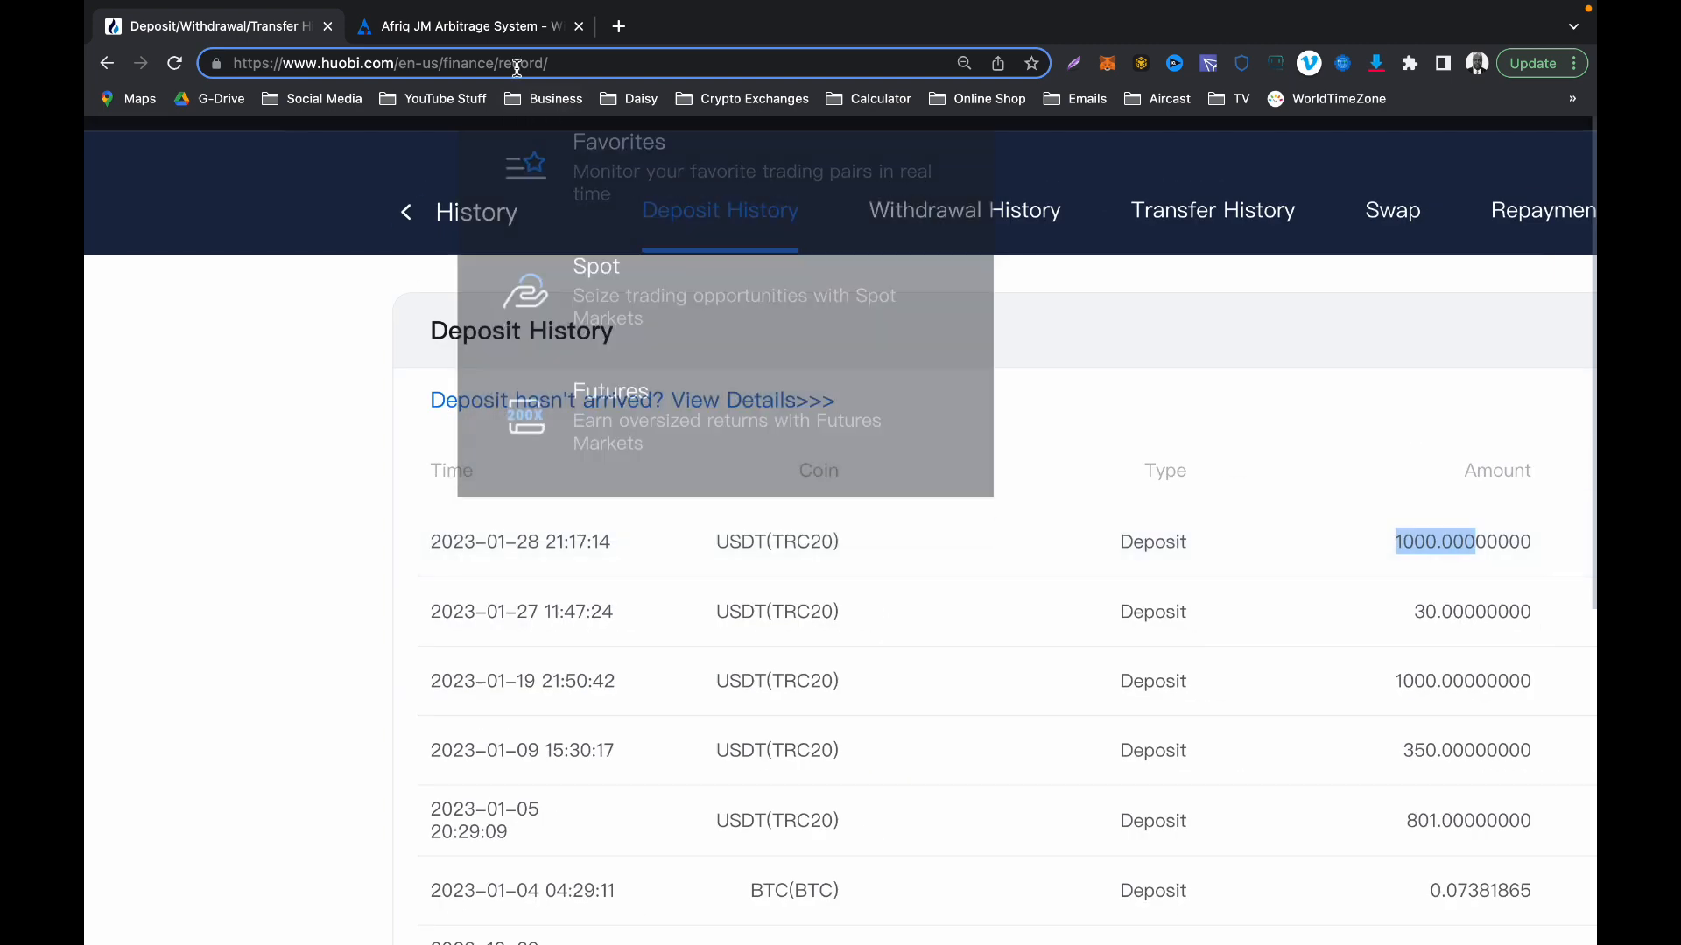
{"action": "left_click", "coordinate": [467, 26]}
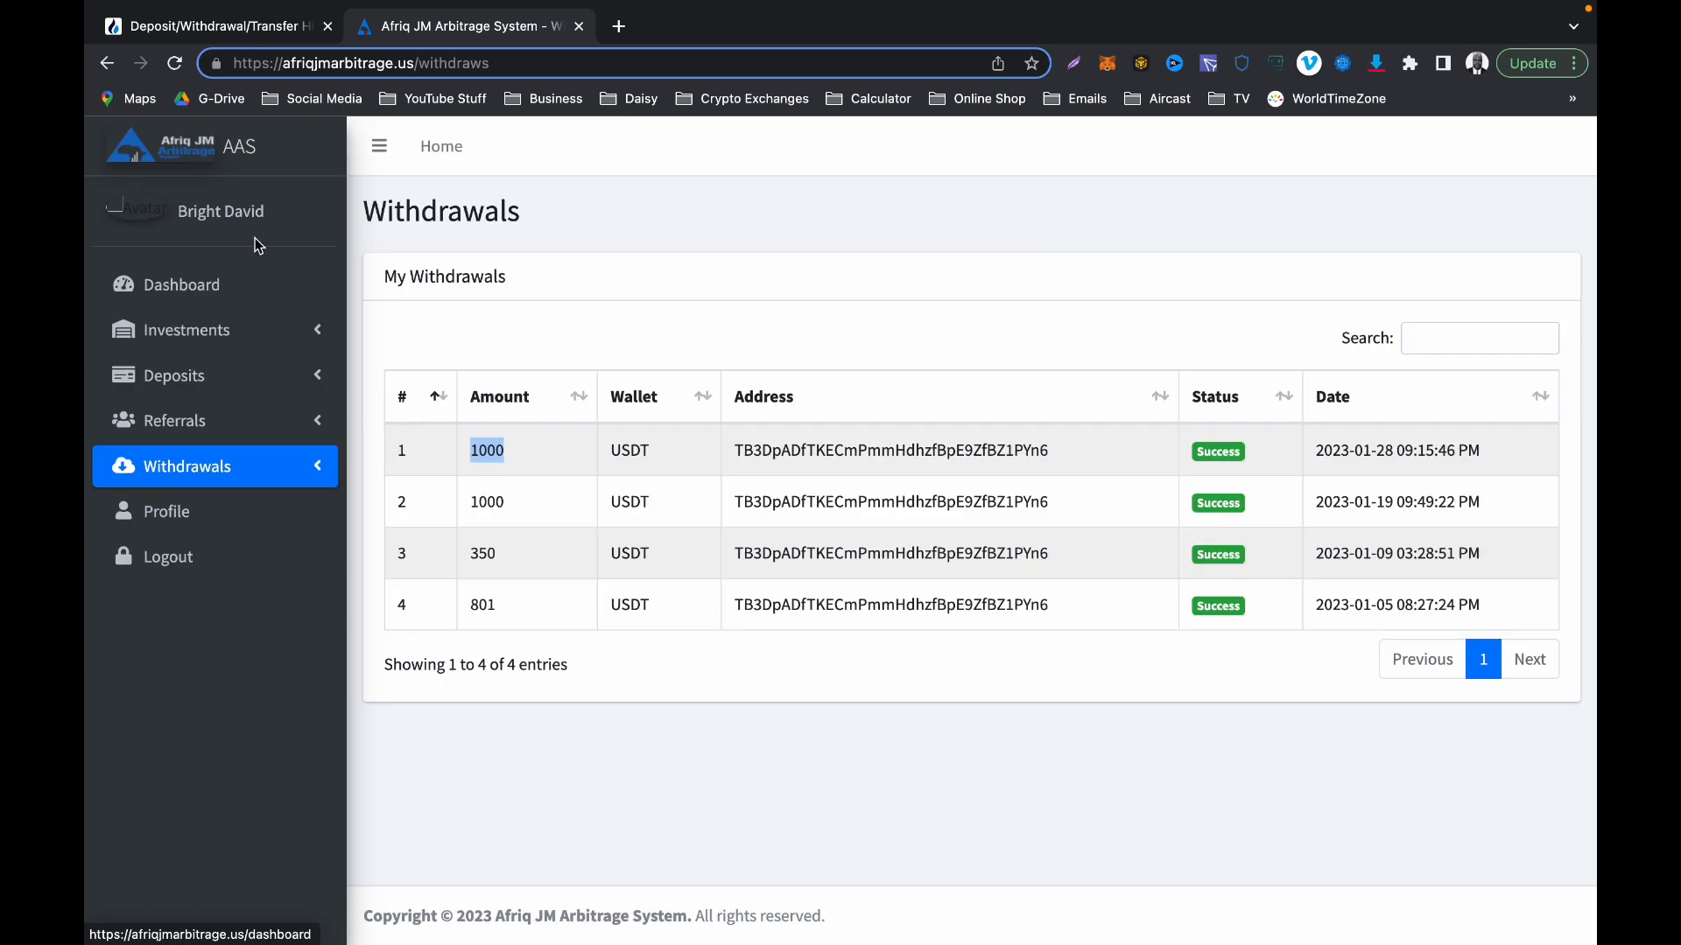
{"action": "left_click", "coordinate": [180, 284]}
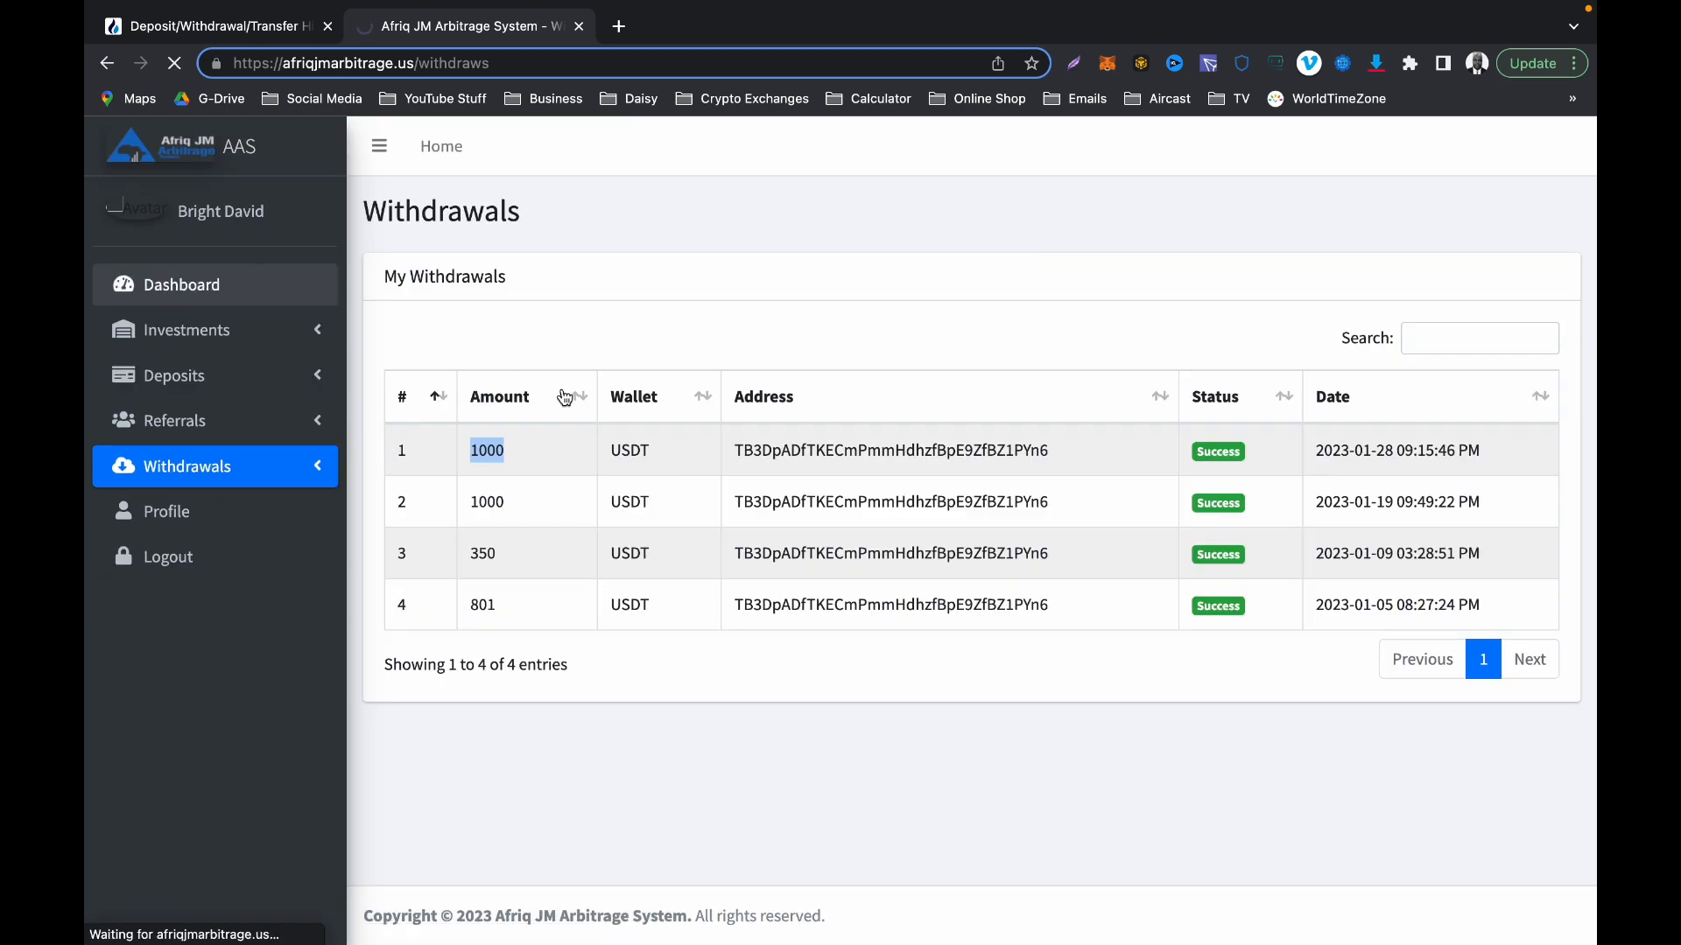
Step: View dashboard totals: deposits 6070, earnings 3043.88, withdrawals 3151
{"action": "left_click", "coordinate": [181, 284]}
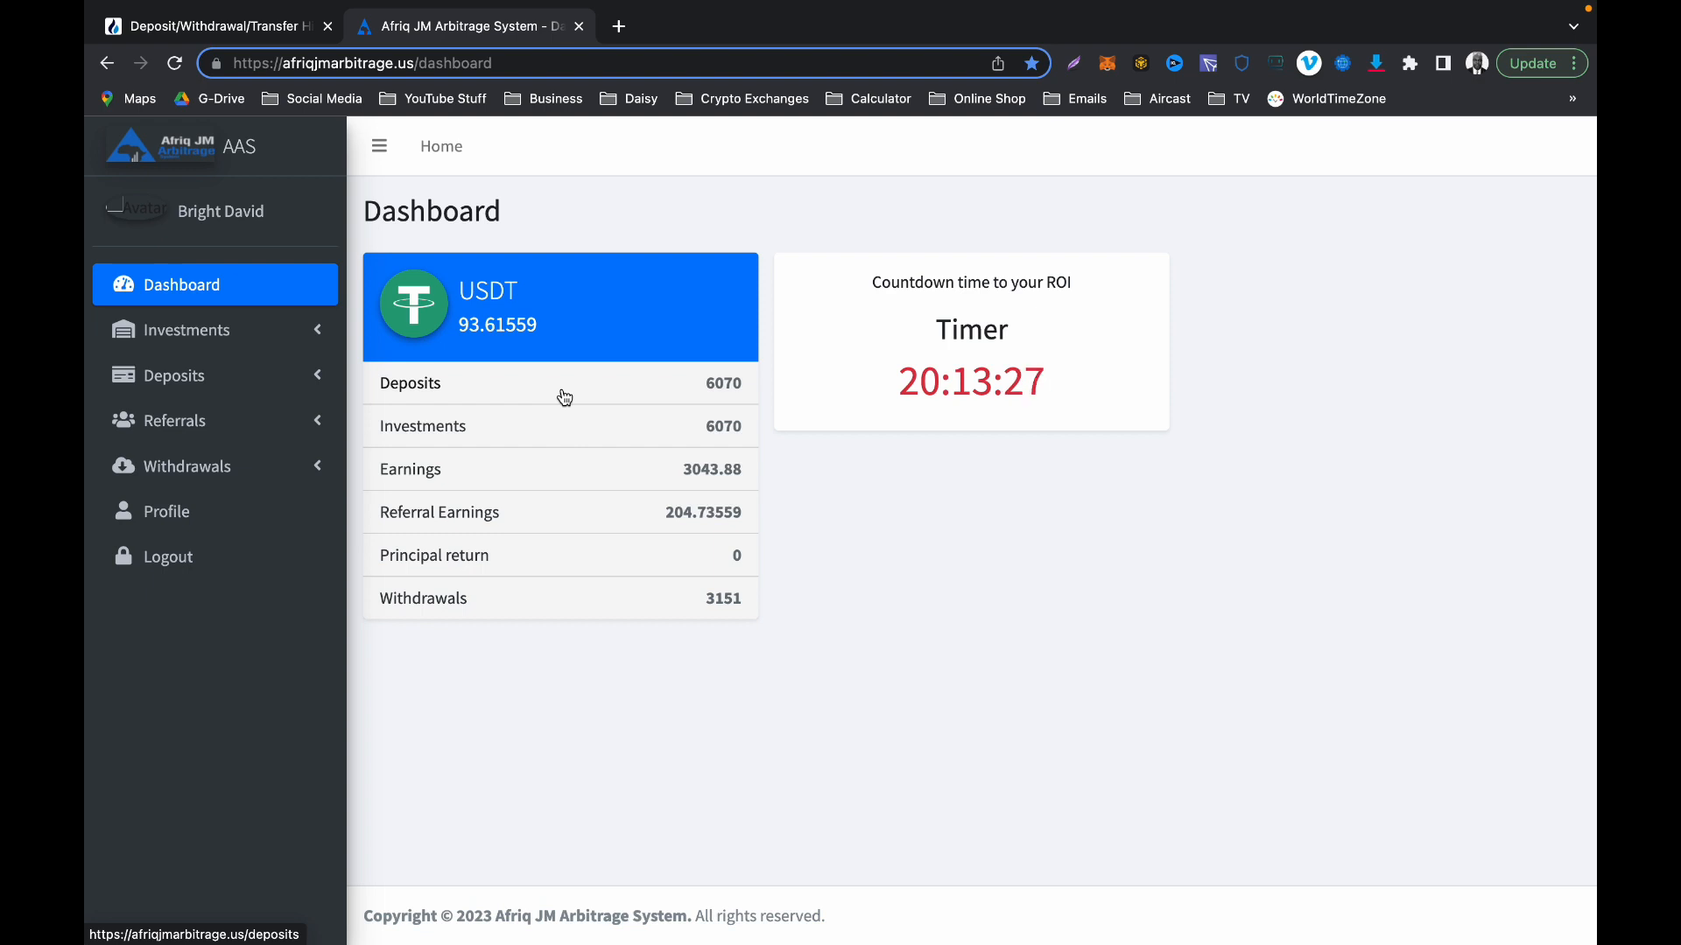
{"action": "mouse_move", "coordinate": [263, 398]}
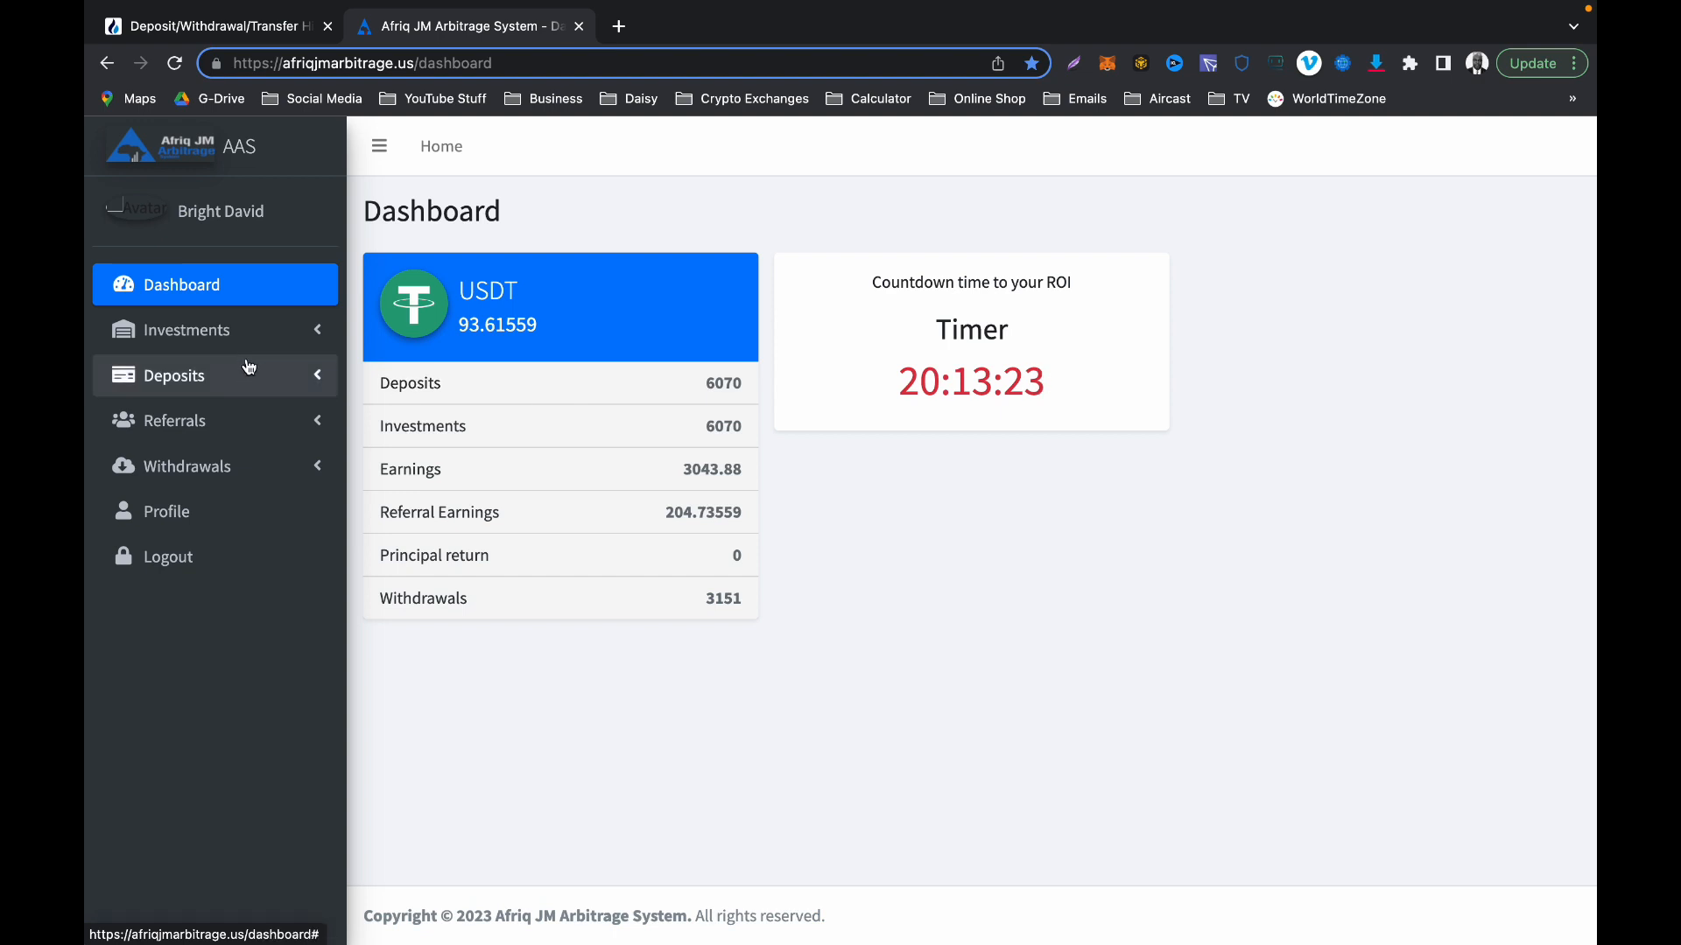
{"action": "left_click", "coordinate": [187, 329]}
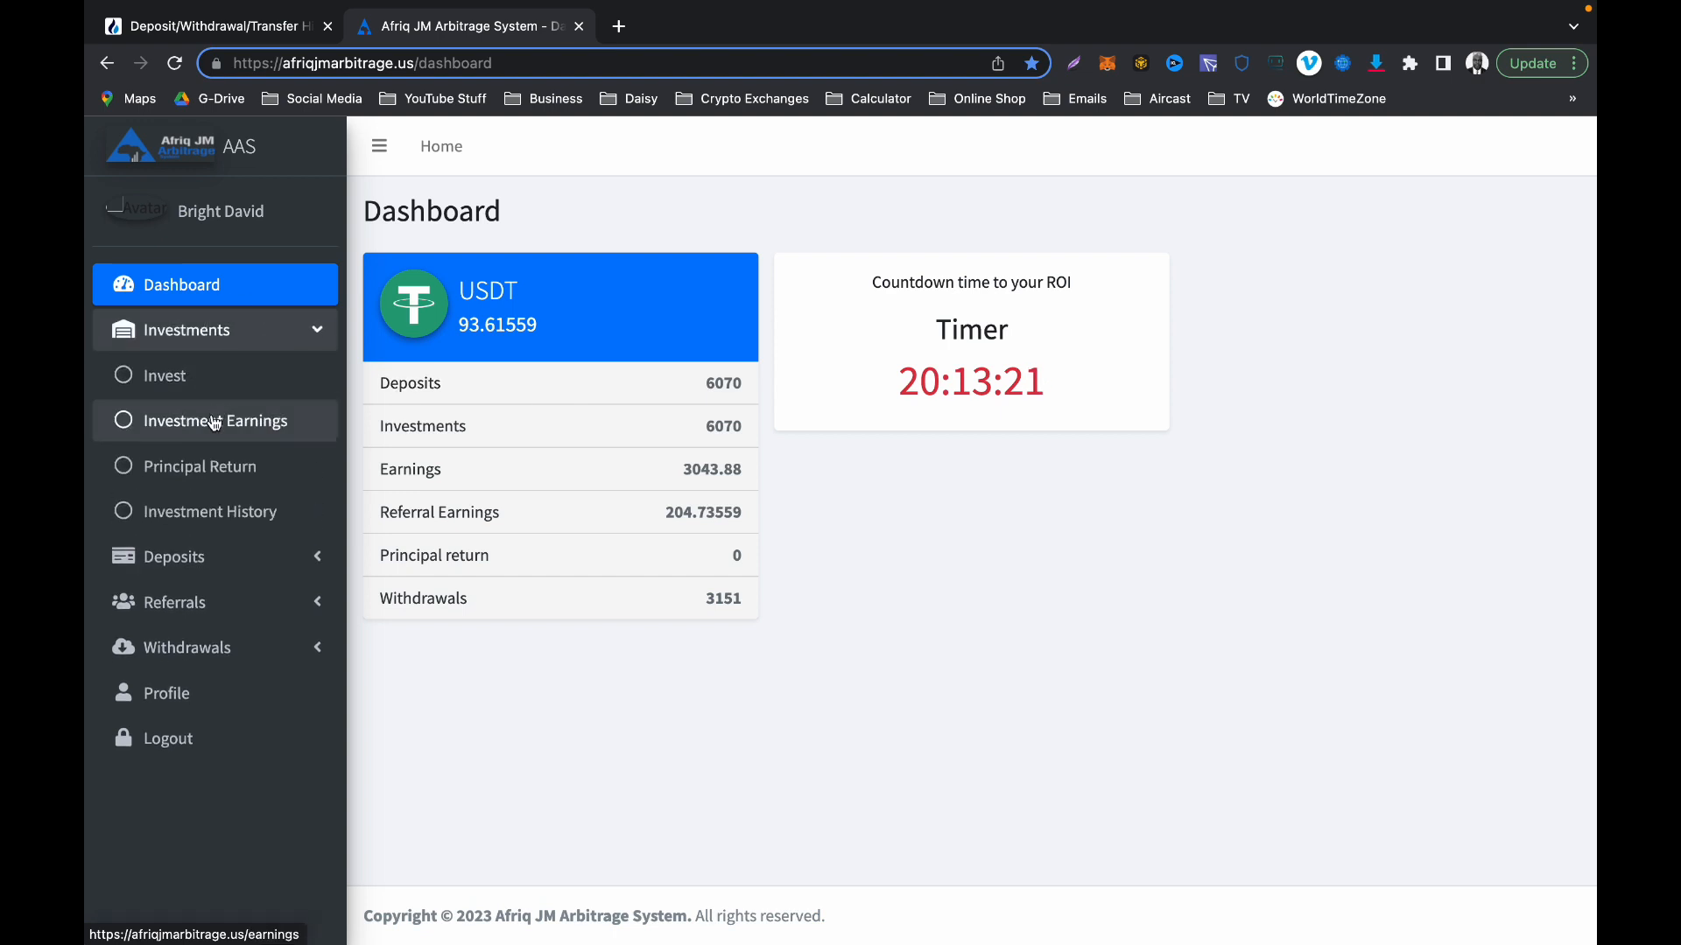
{"action": "left_click", "coordinate": [216, 421]}
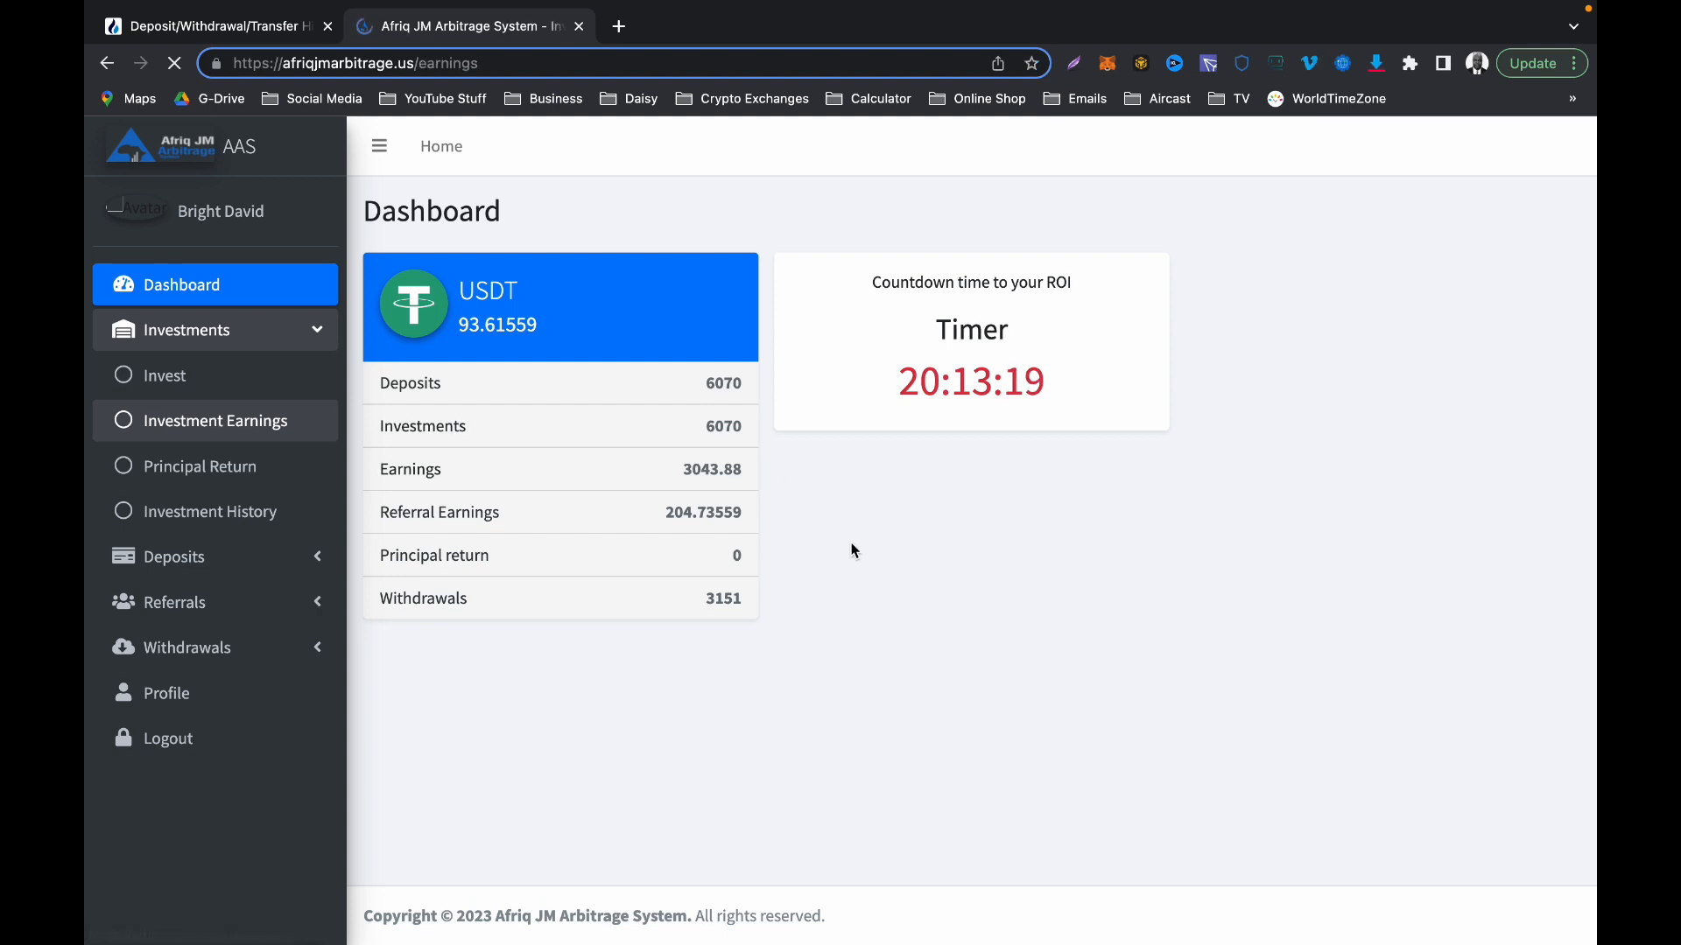
{"action": "left_click", "coordinate": [225, 420]}
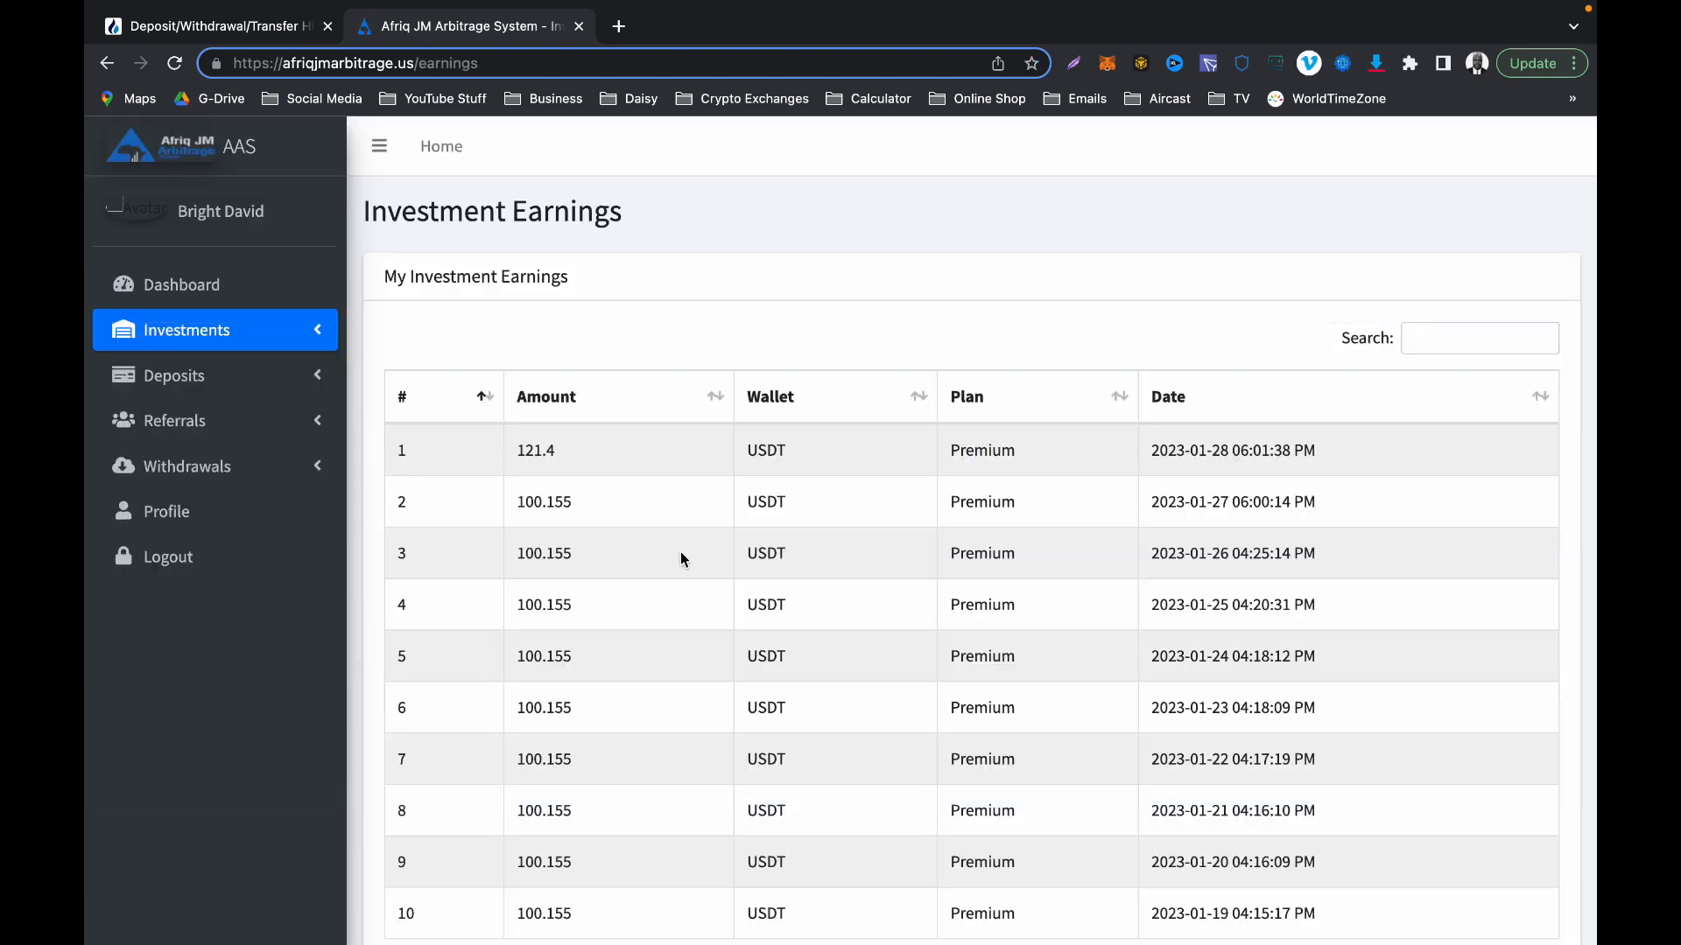
{"action": "scroll", "scroll_direction": "down", "scroll_amount": 3}
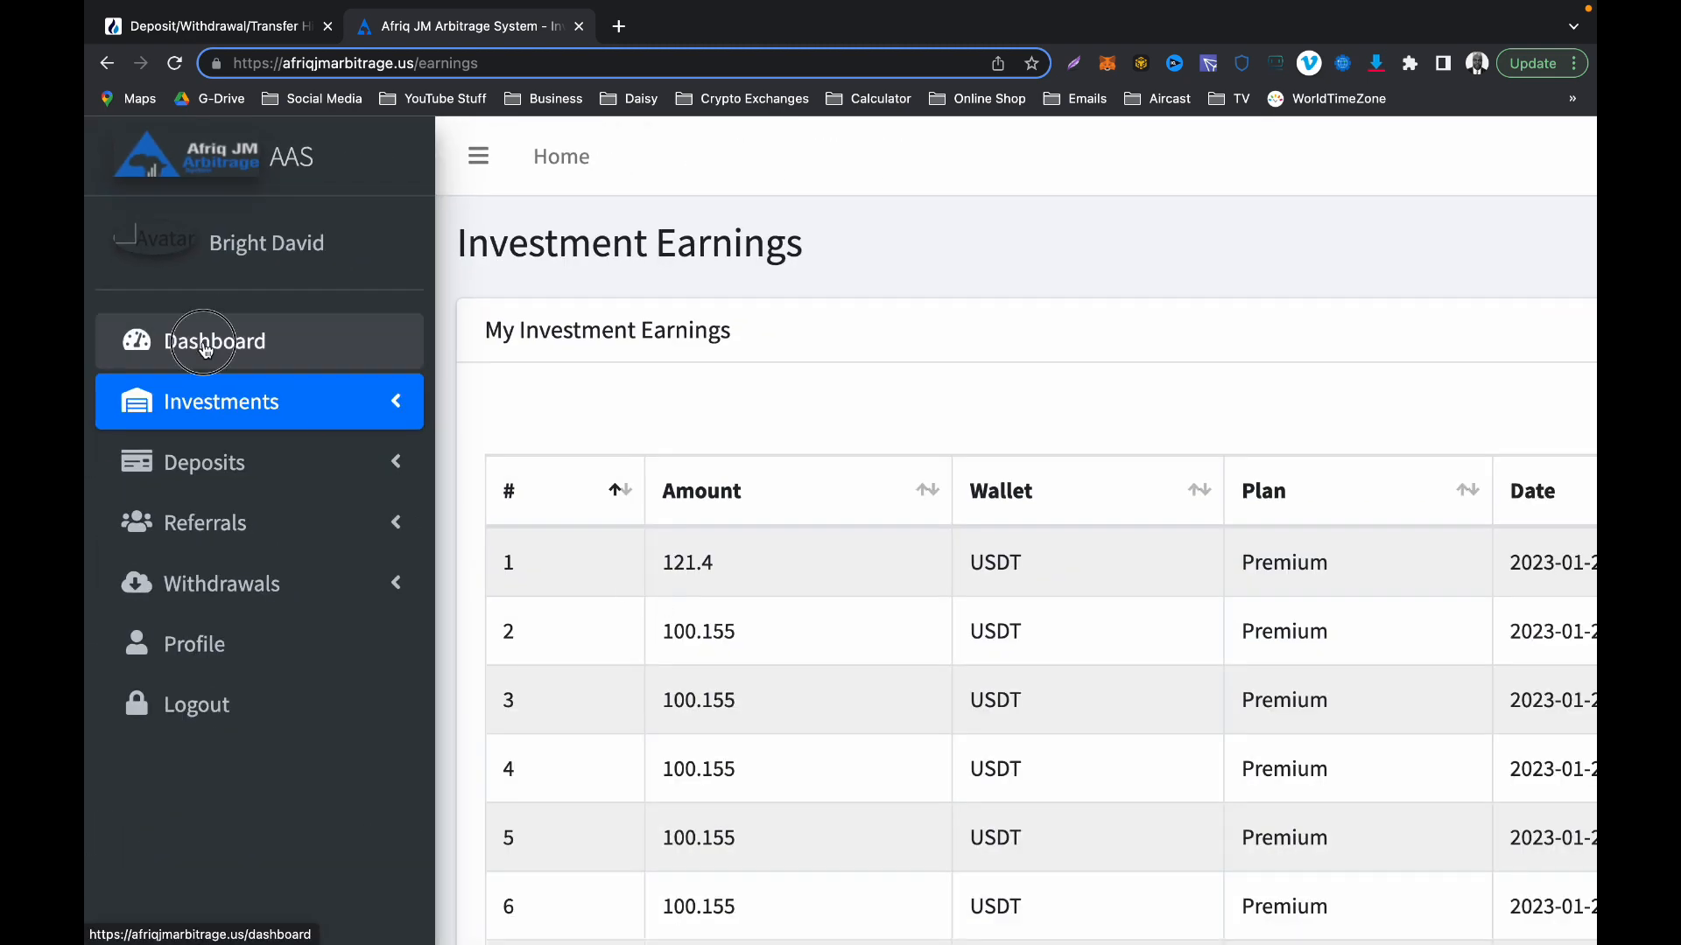
{"action": "left_click", "coordinate": [215, 340]}
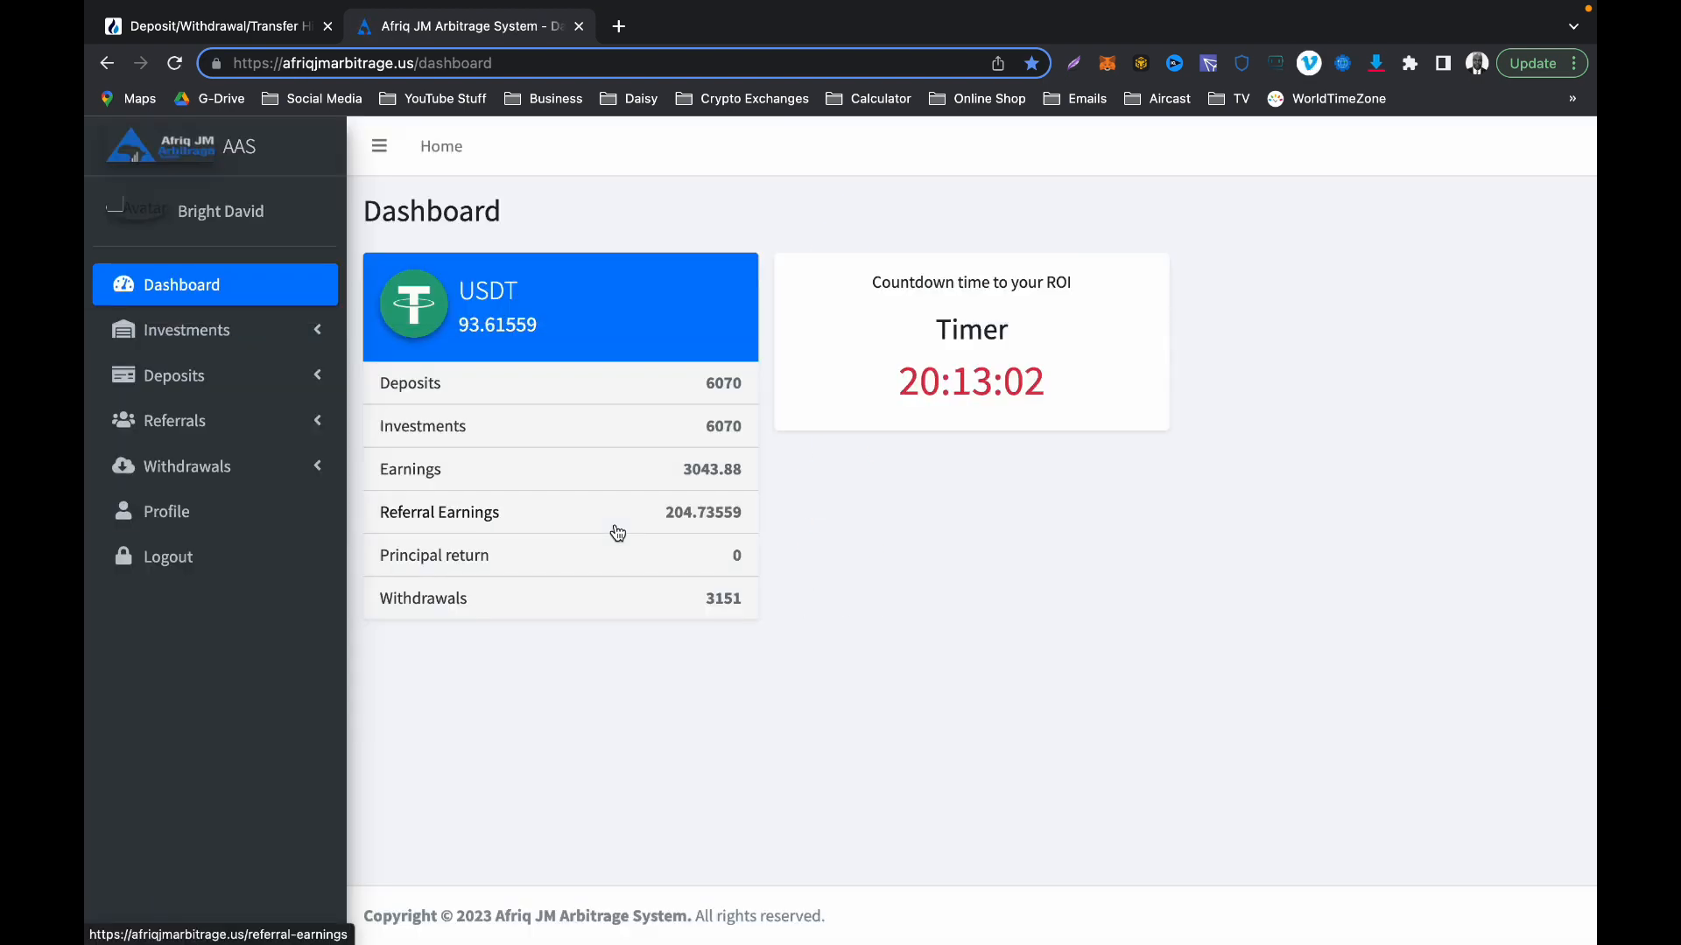